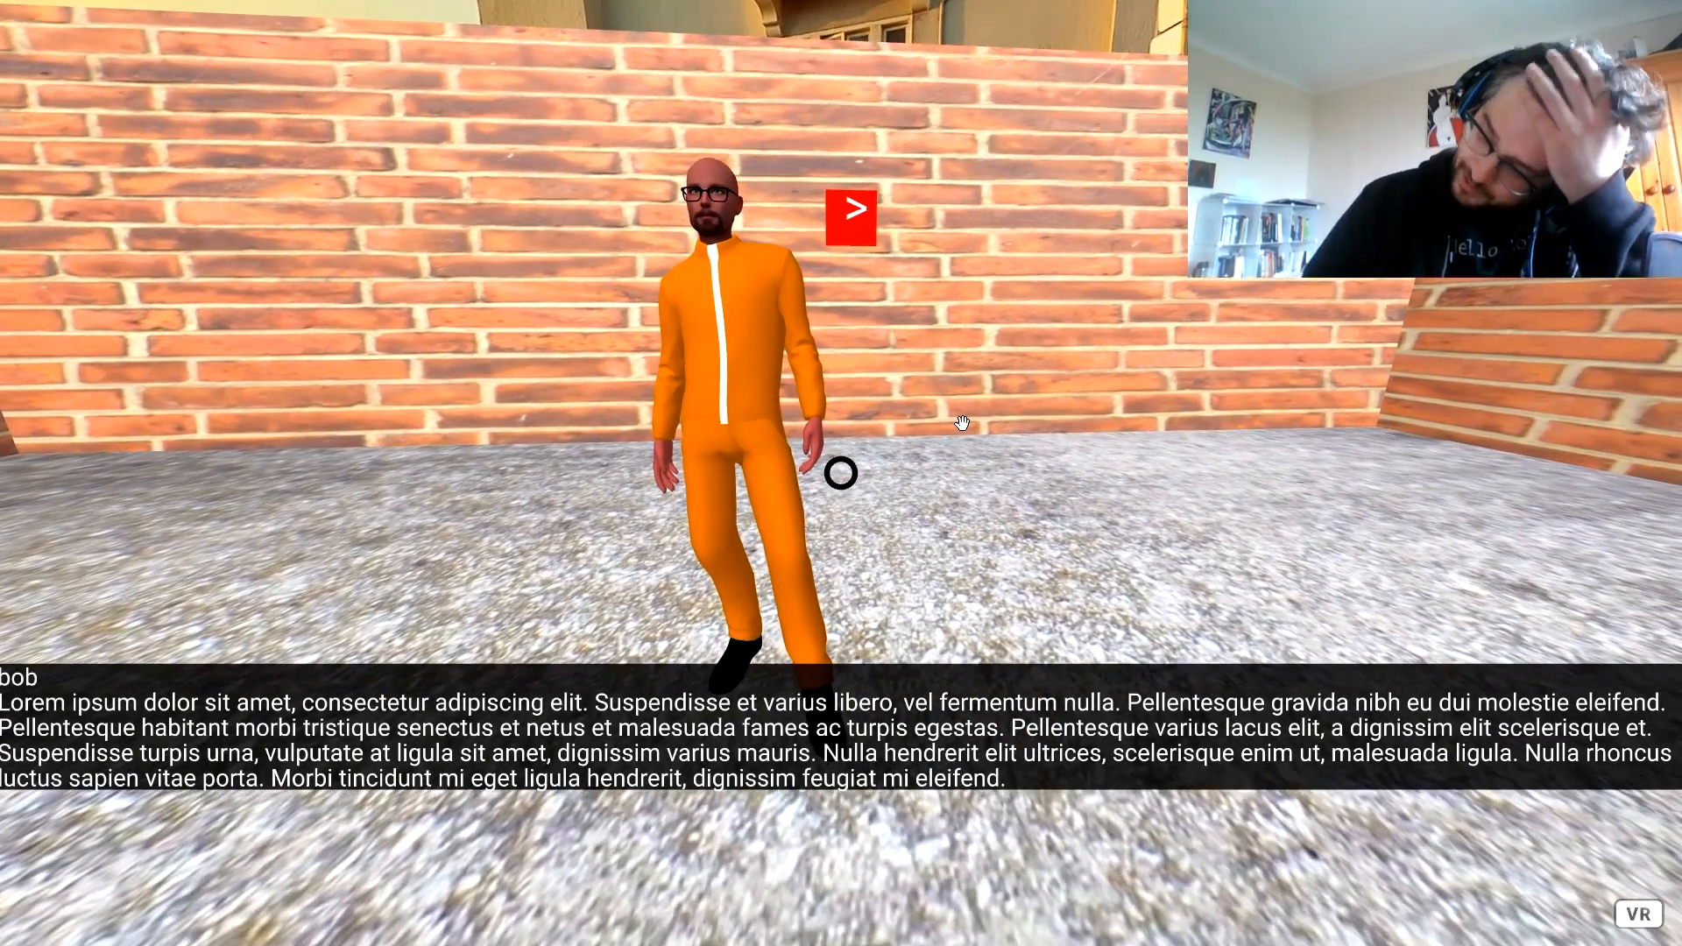
pyautogui.moveTo(894, 367)
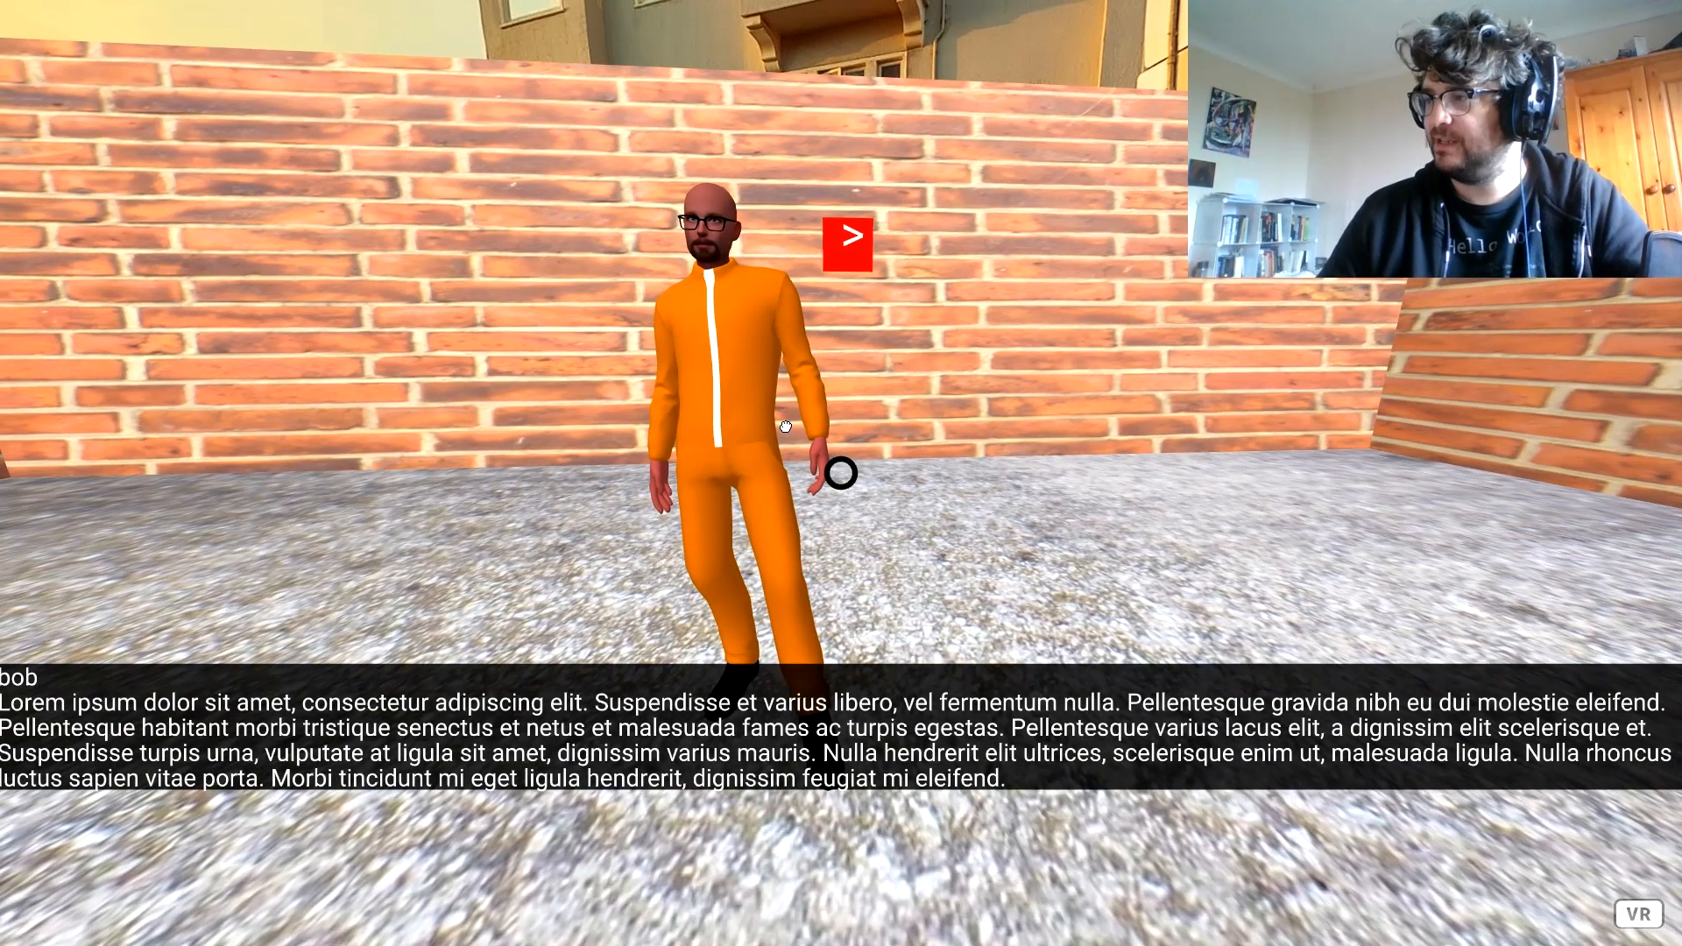
# Step bob's dialogue forward through the scenes to the 'Ahh hello Mr Smith' greeting
pyautogui.click(846, 242)
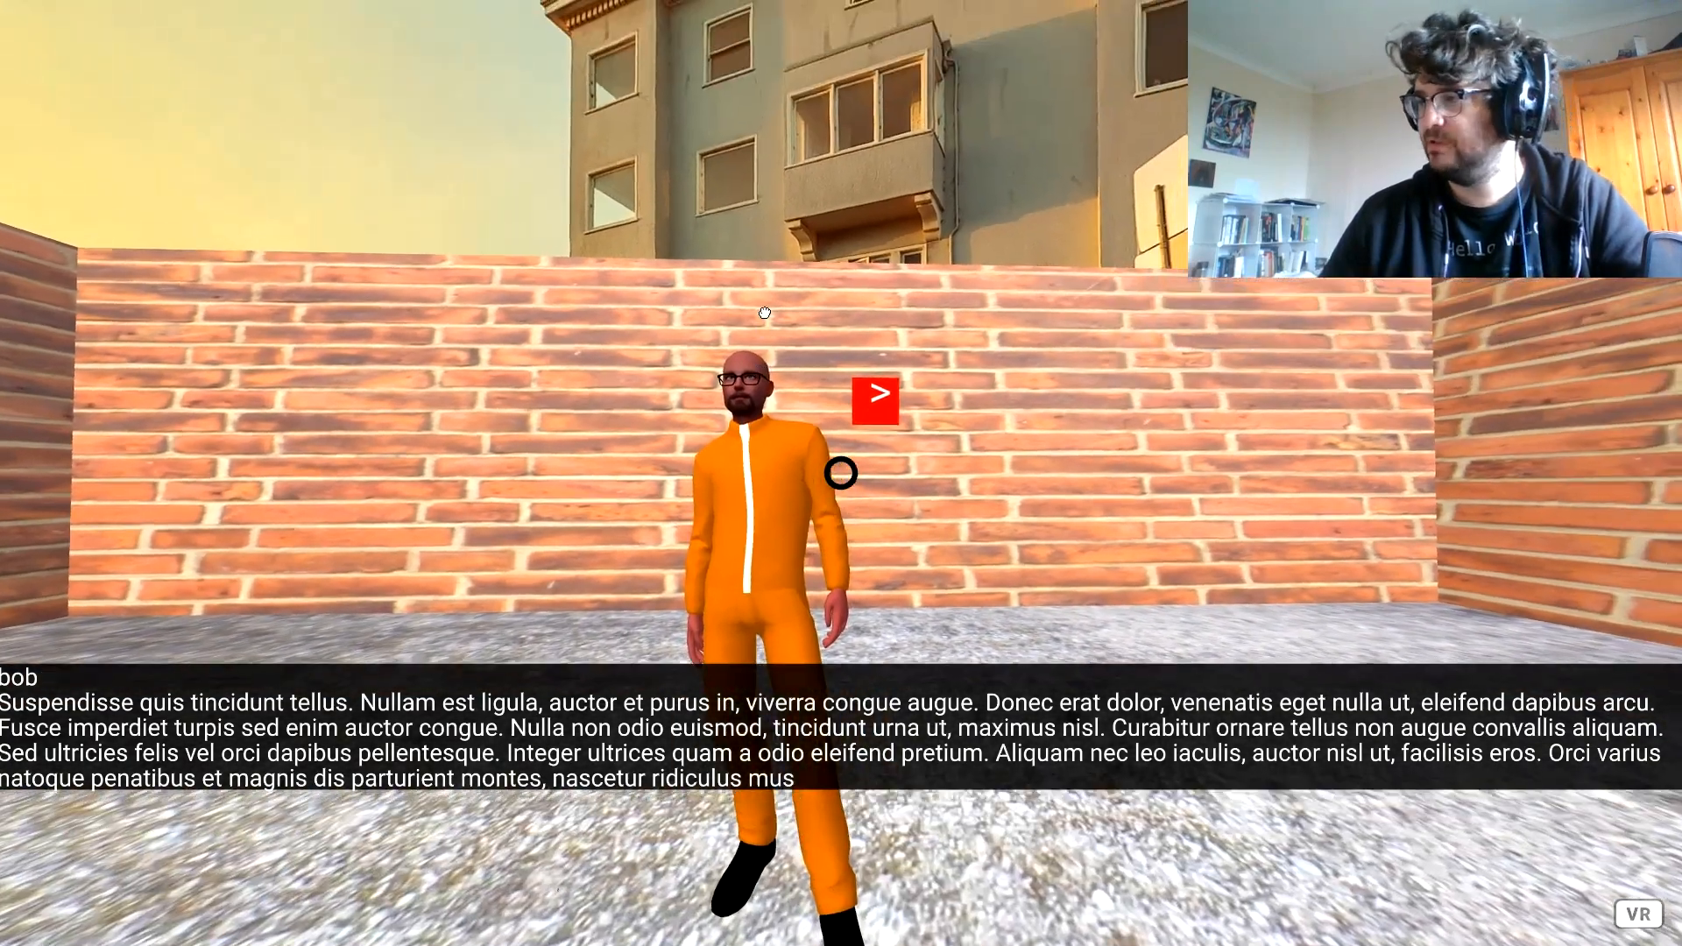
pyautogui.click(875, 393)
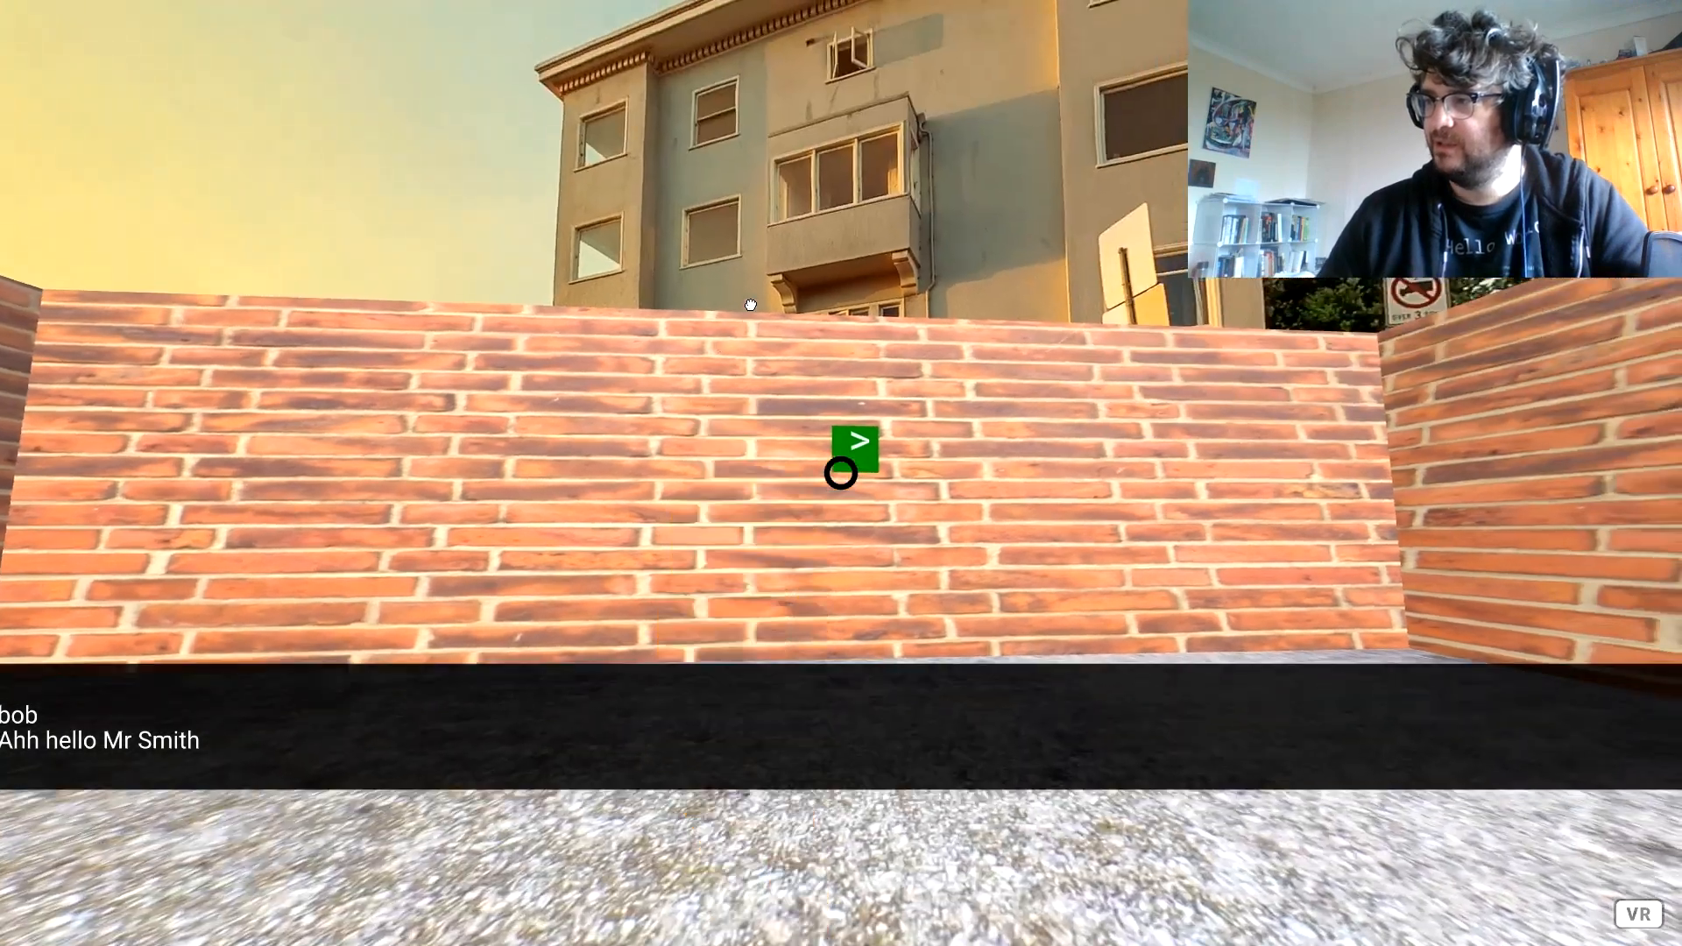
pyautogui.click(850, 443)
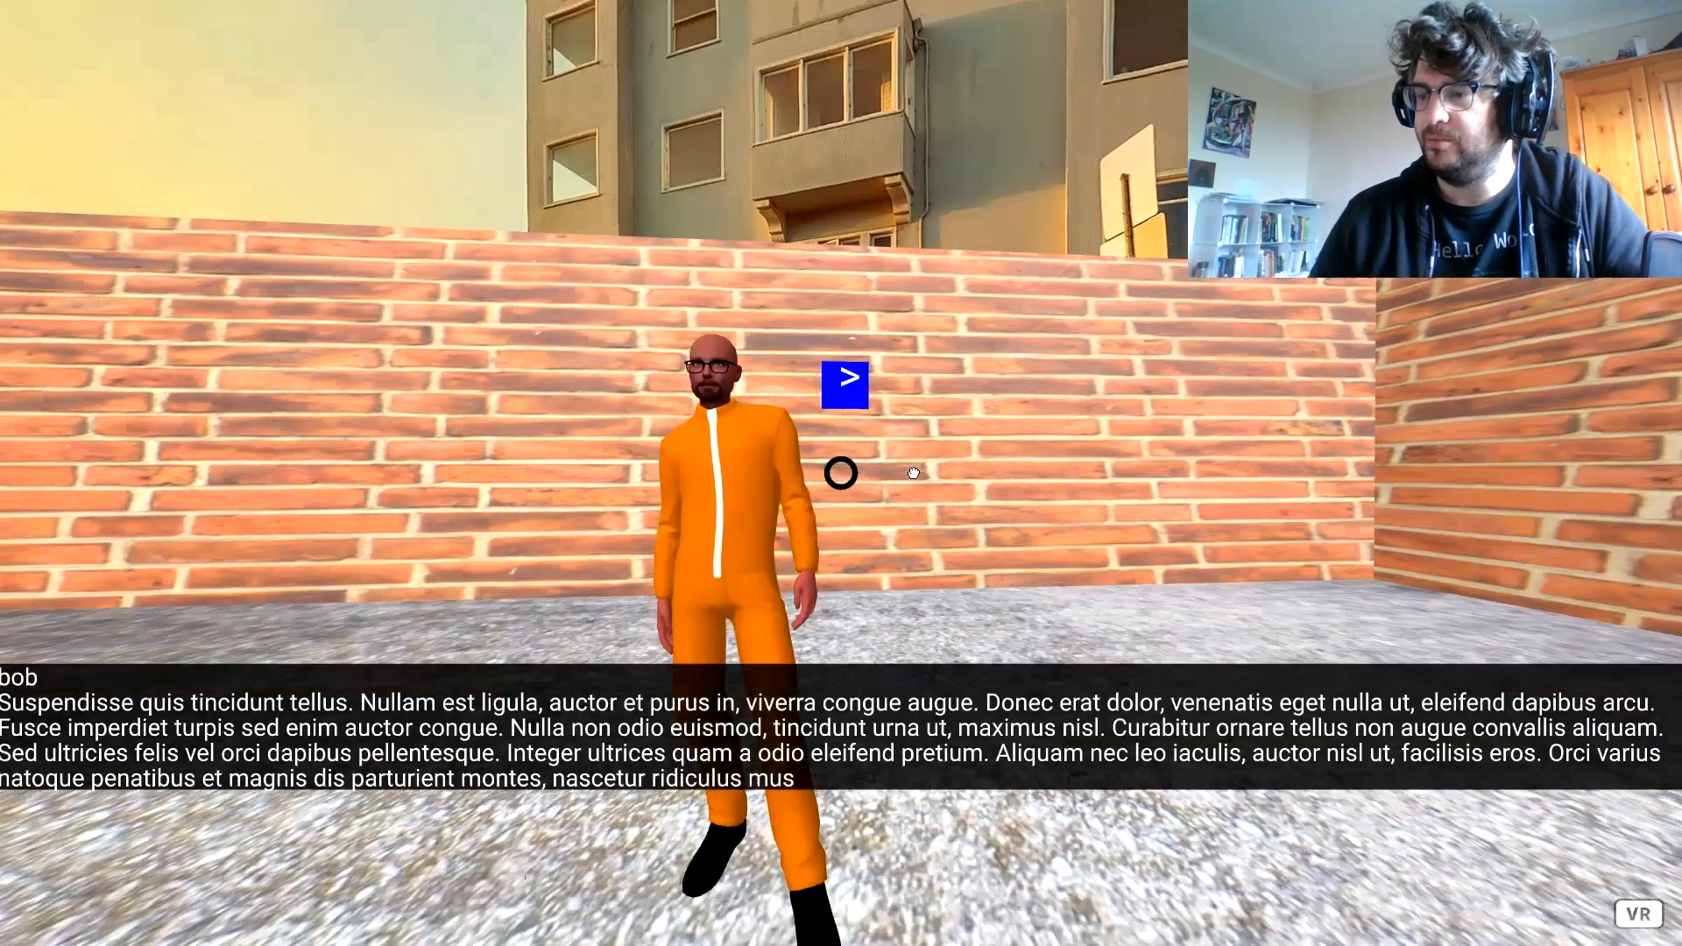
pyautogui.click(844, 381)
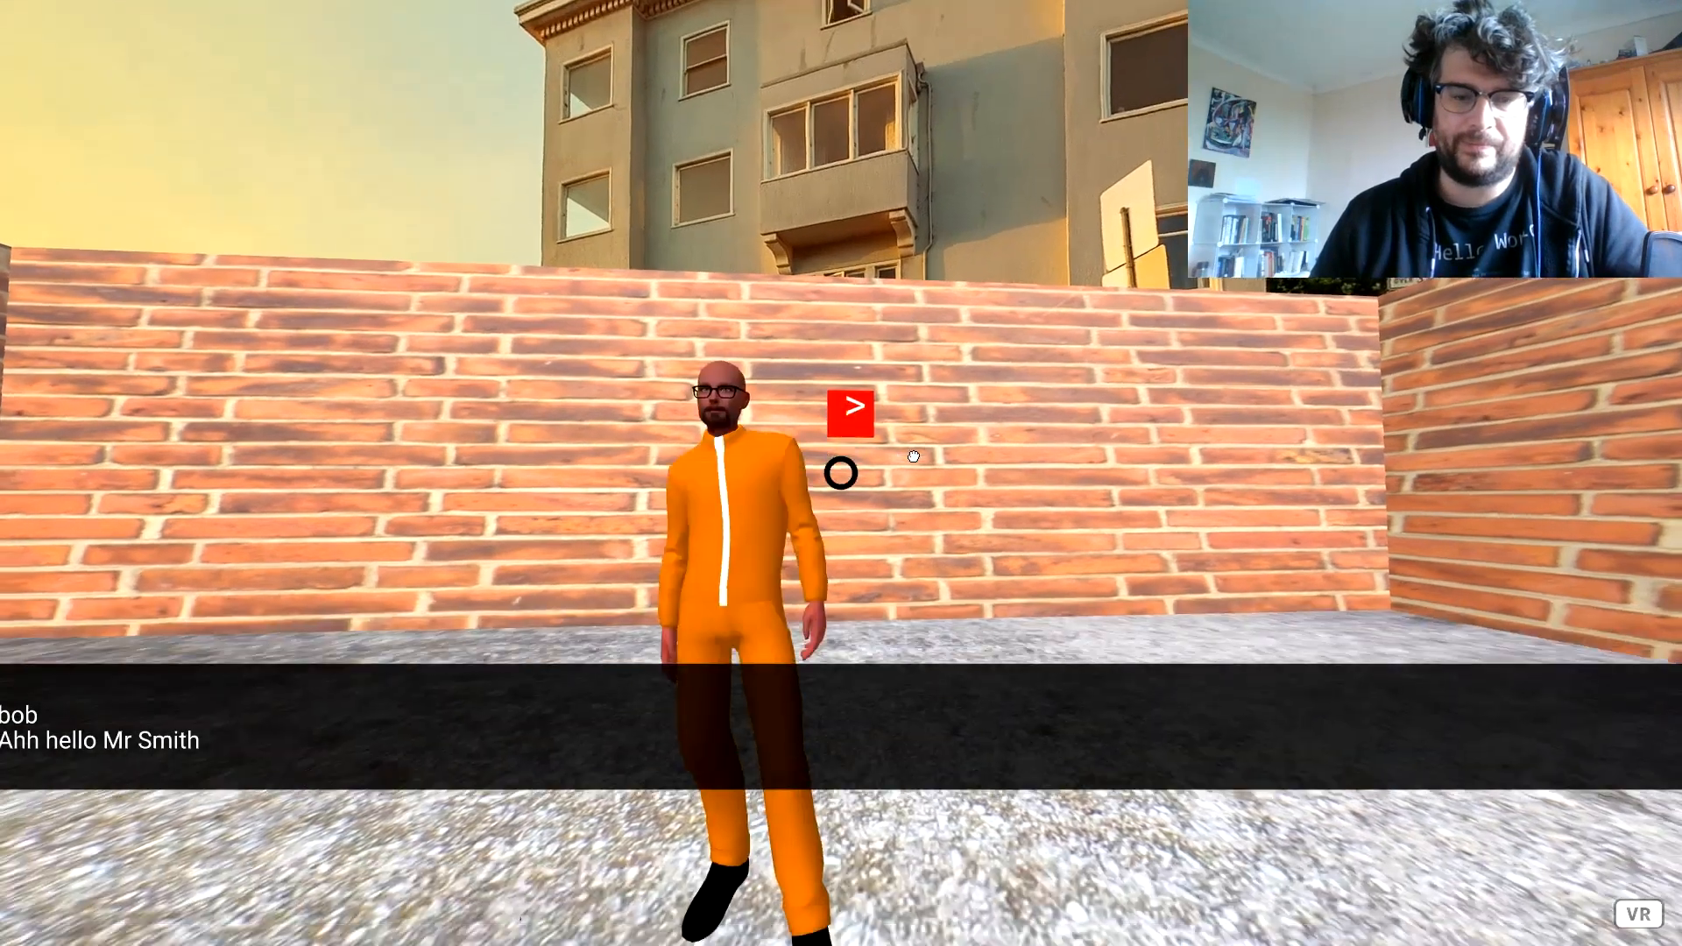
pyautogui.click(849, 411)
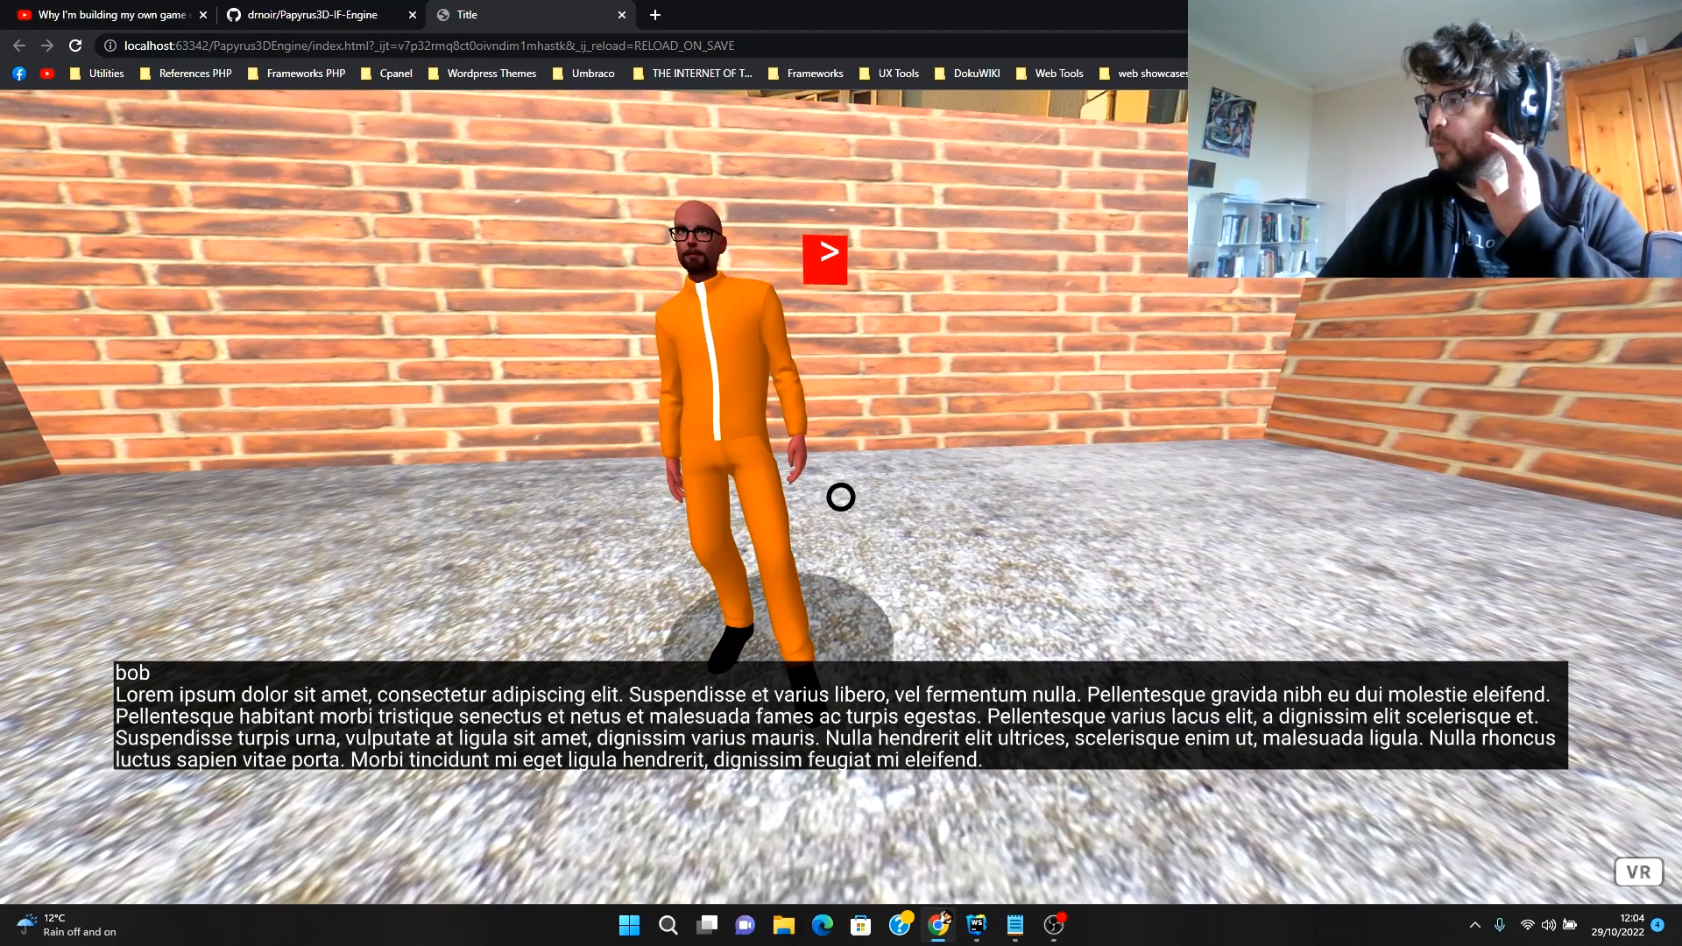
# Return the scene to fullscreen with F11 and advance bob's dialogue two lines
pyautogui.press('F11')
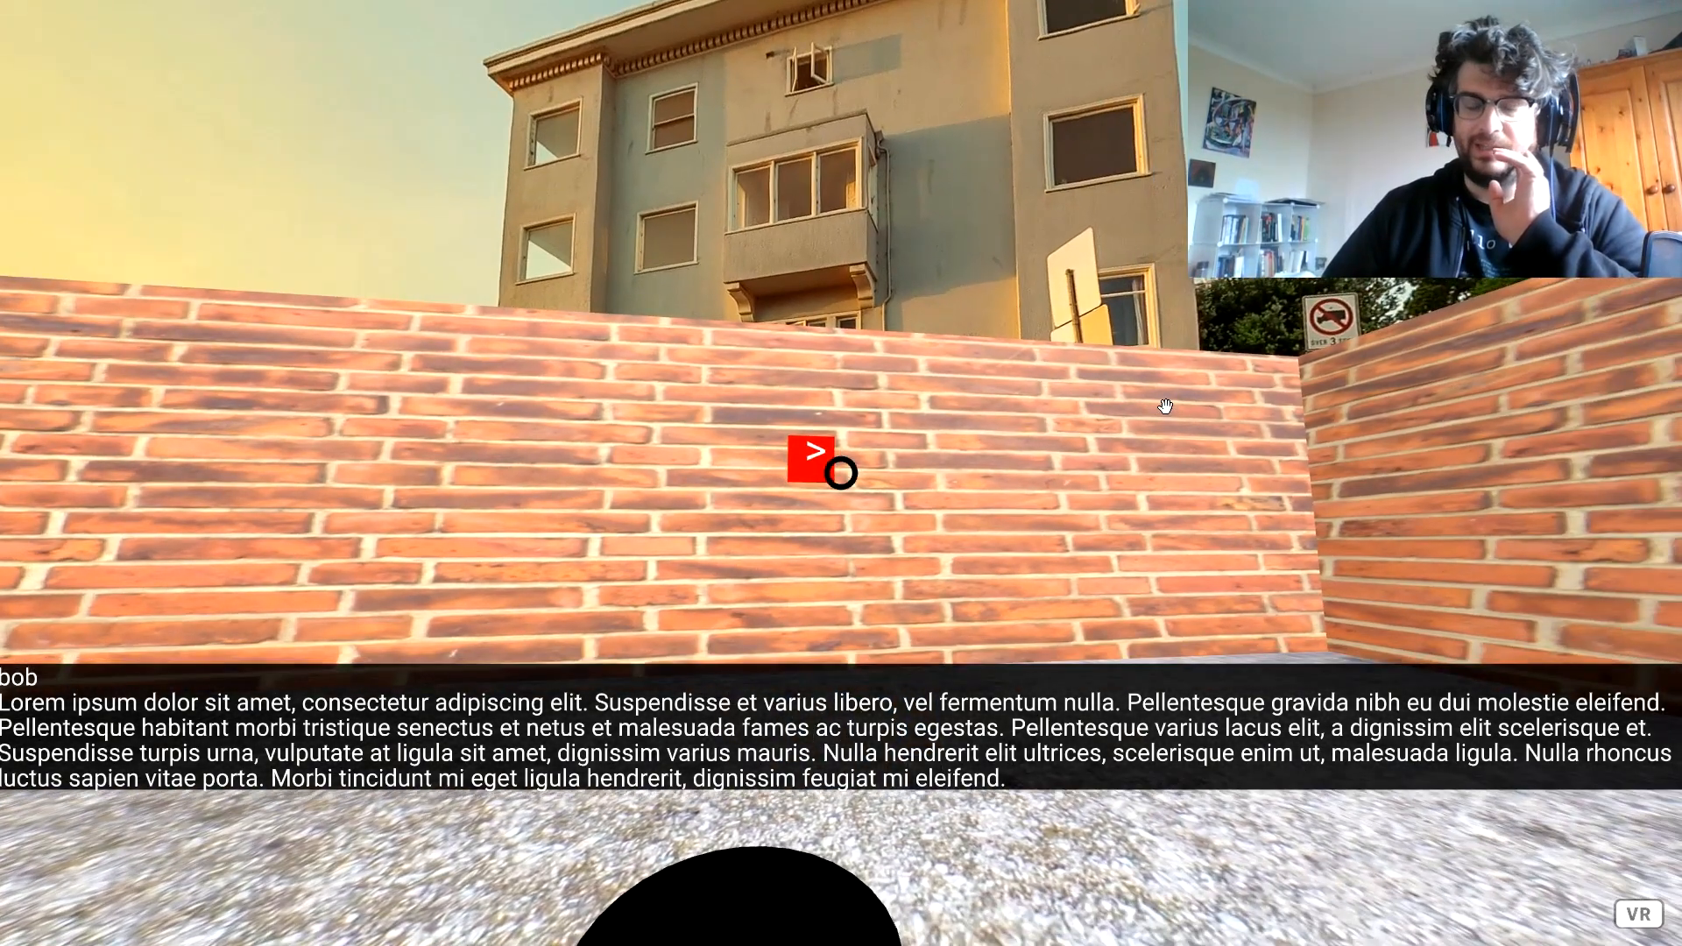
pyautogui.click(811, 461)
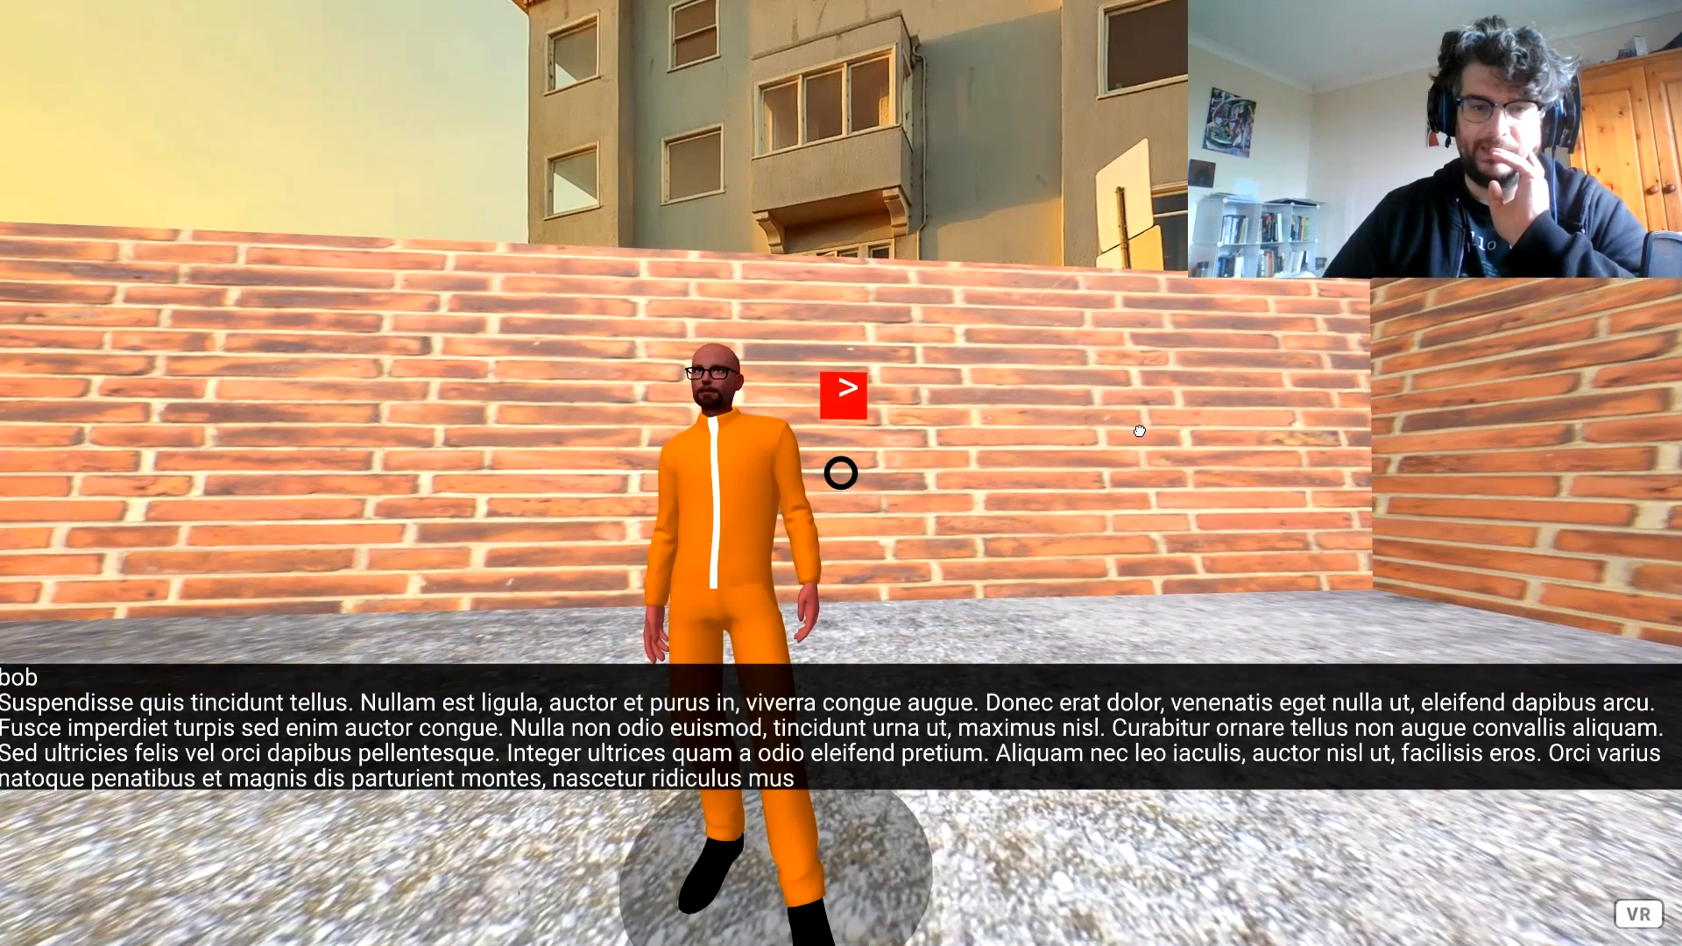
pyautogui.click(843, 392)
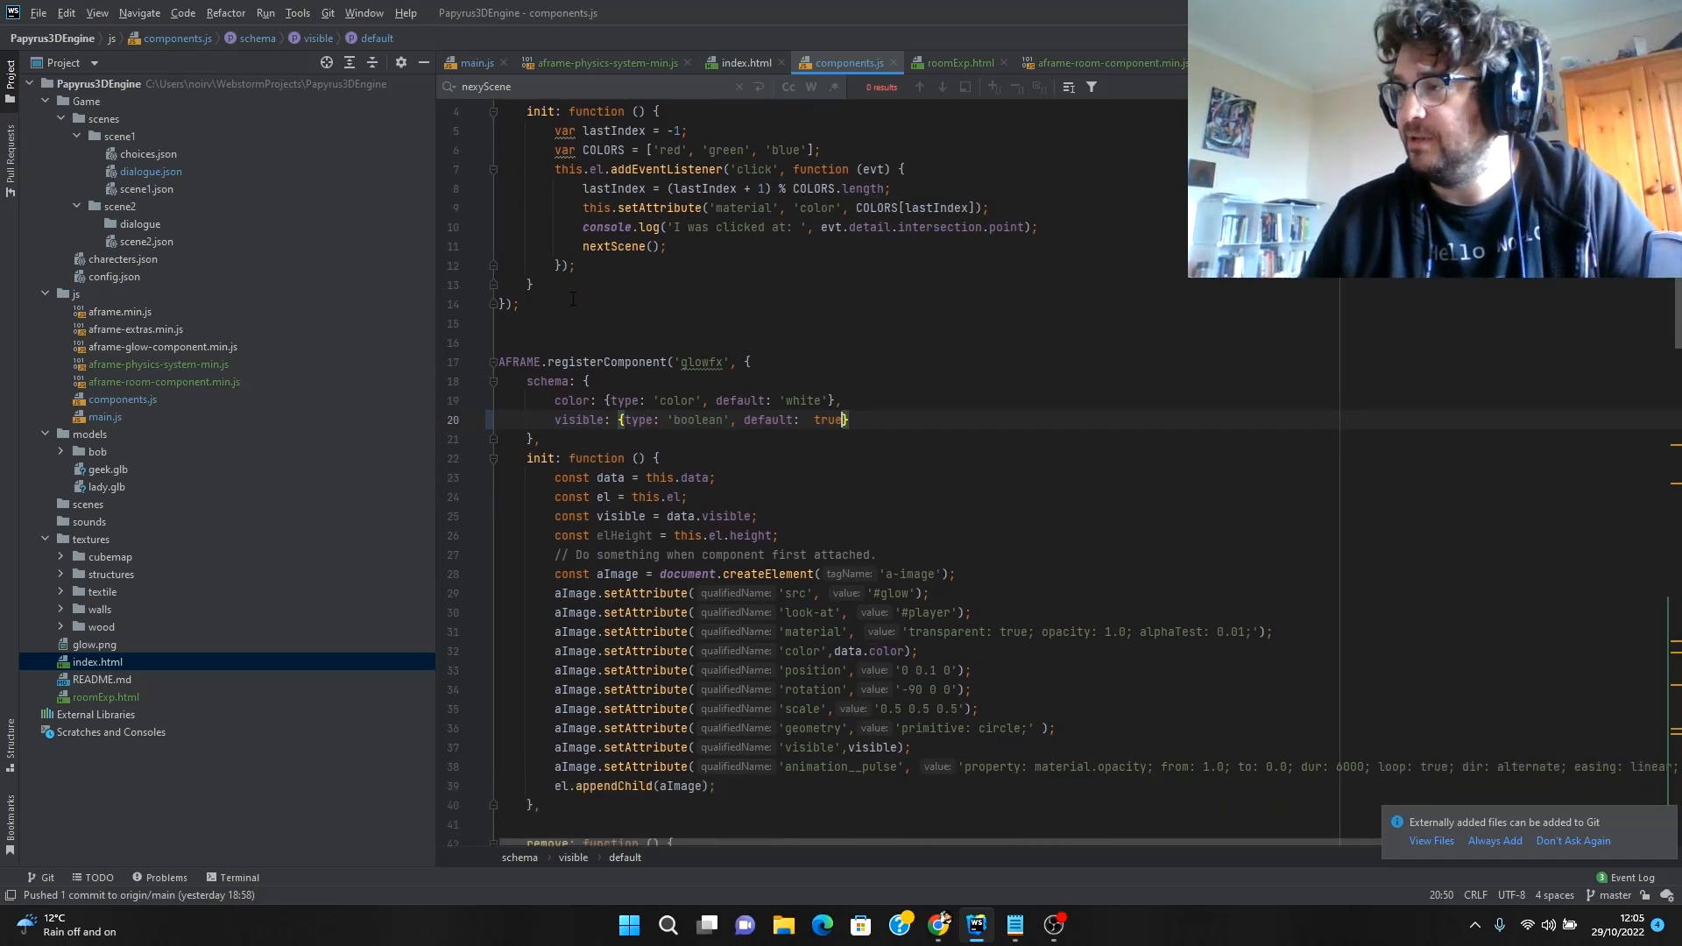
# Scroll back to the top of components.js and switch the editor into presentation mode
pyautogui.scroll(-3)
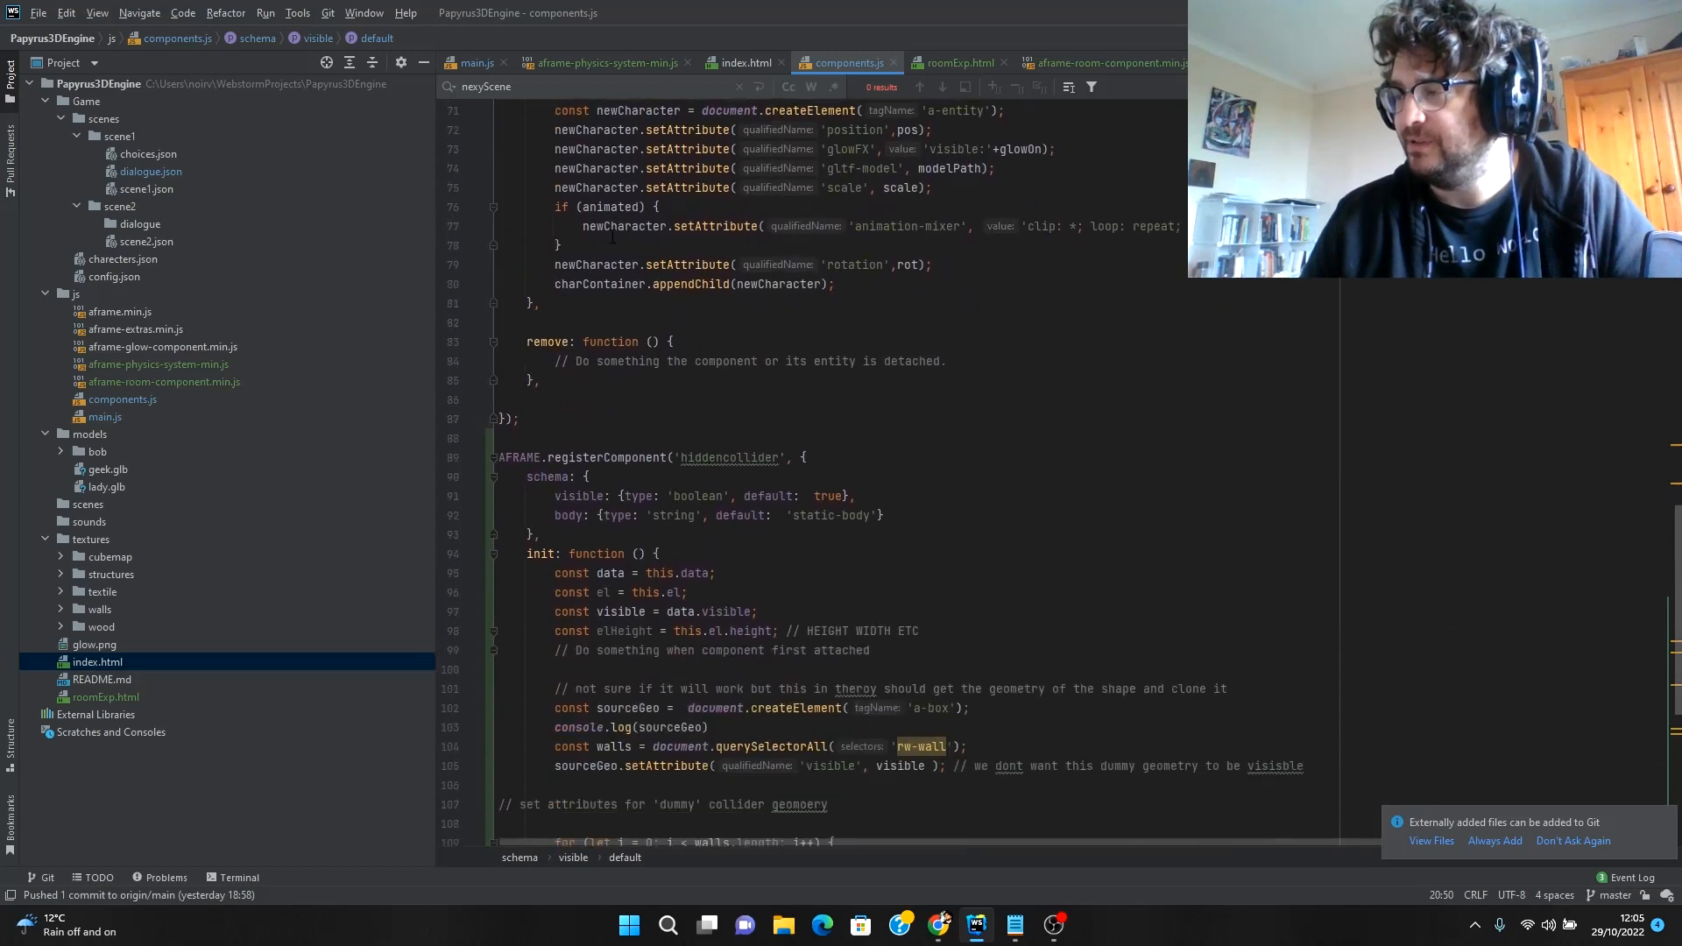
pyautogui.scroll(-3)
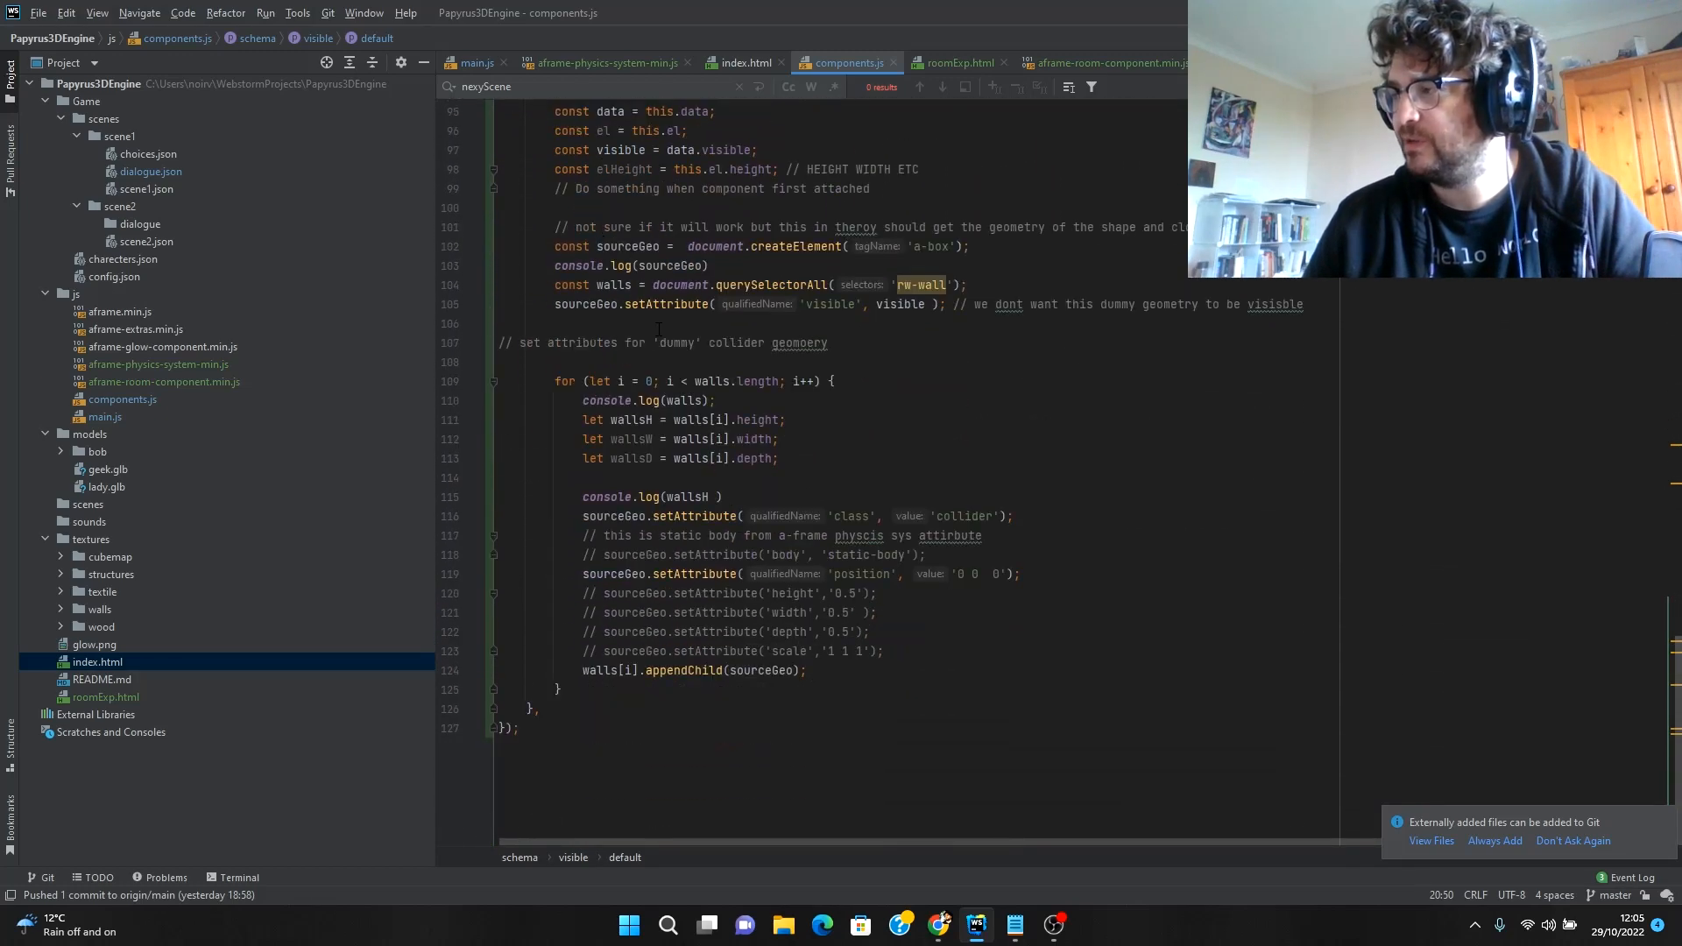
pyautogui.scroll(3)
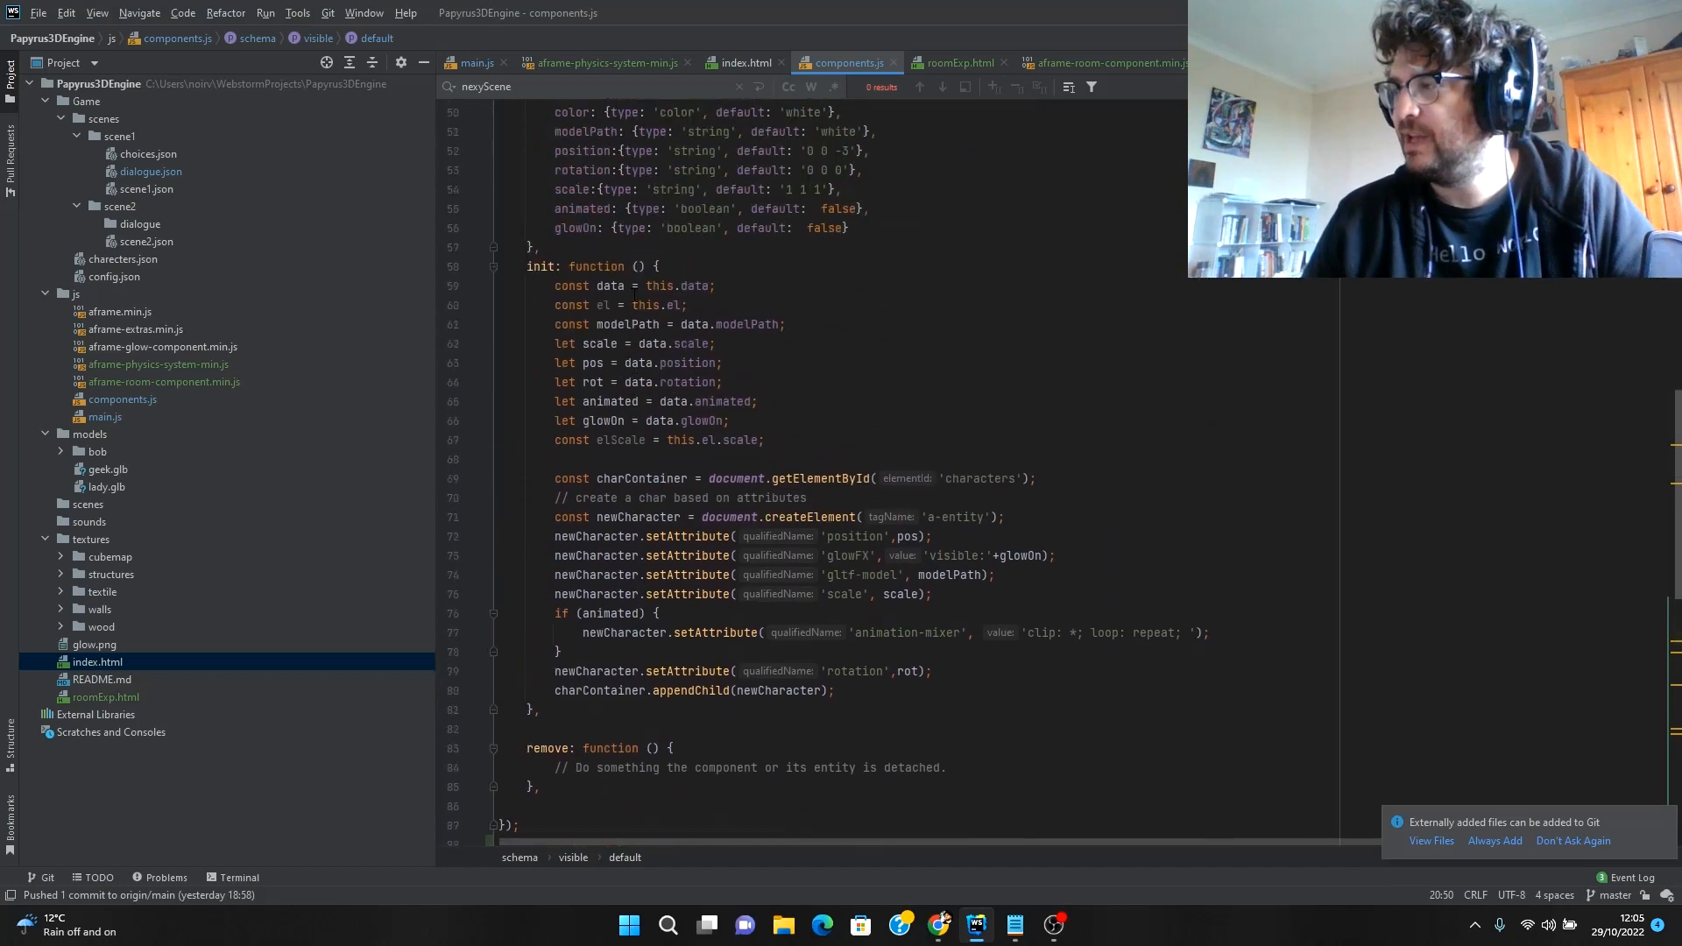
pyautogui.scroll(3)
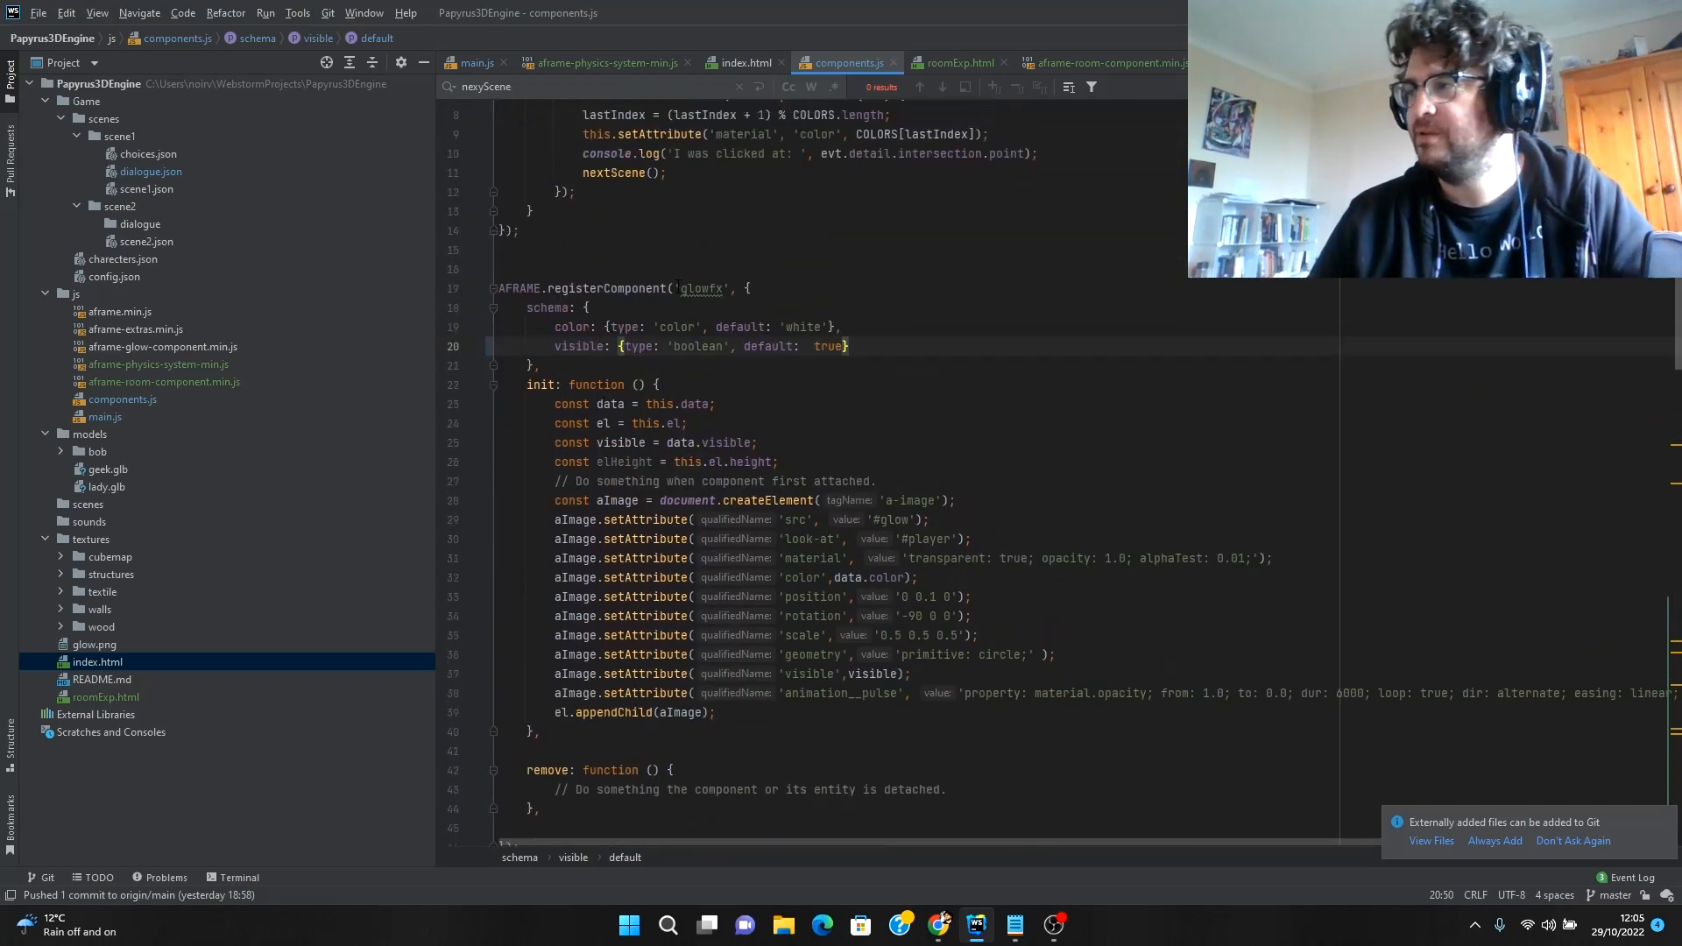
pyautogui.scroll(3)
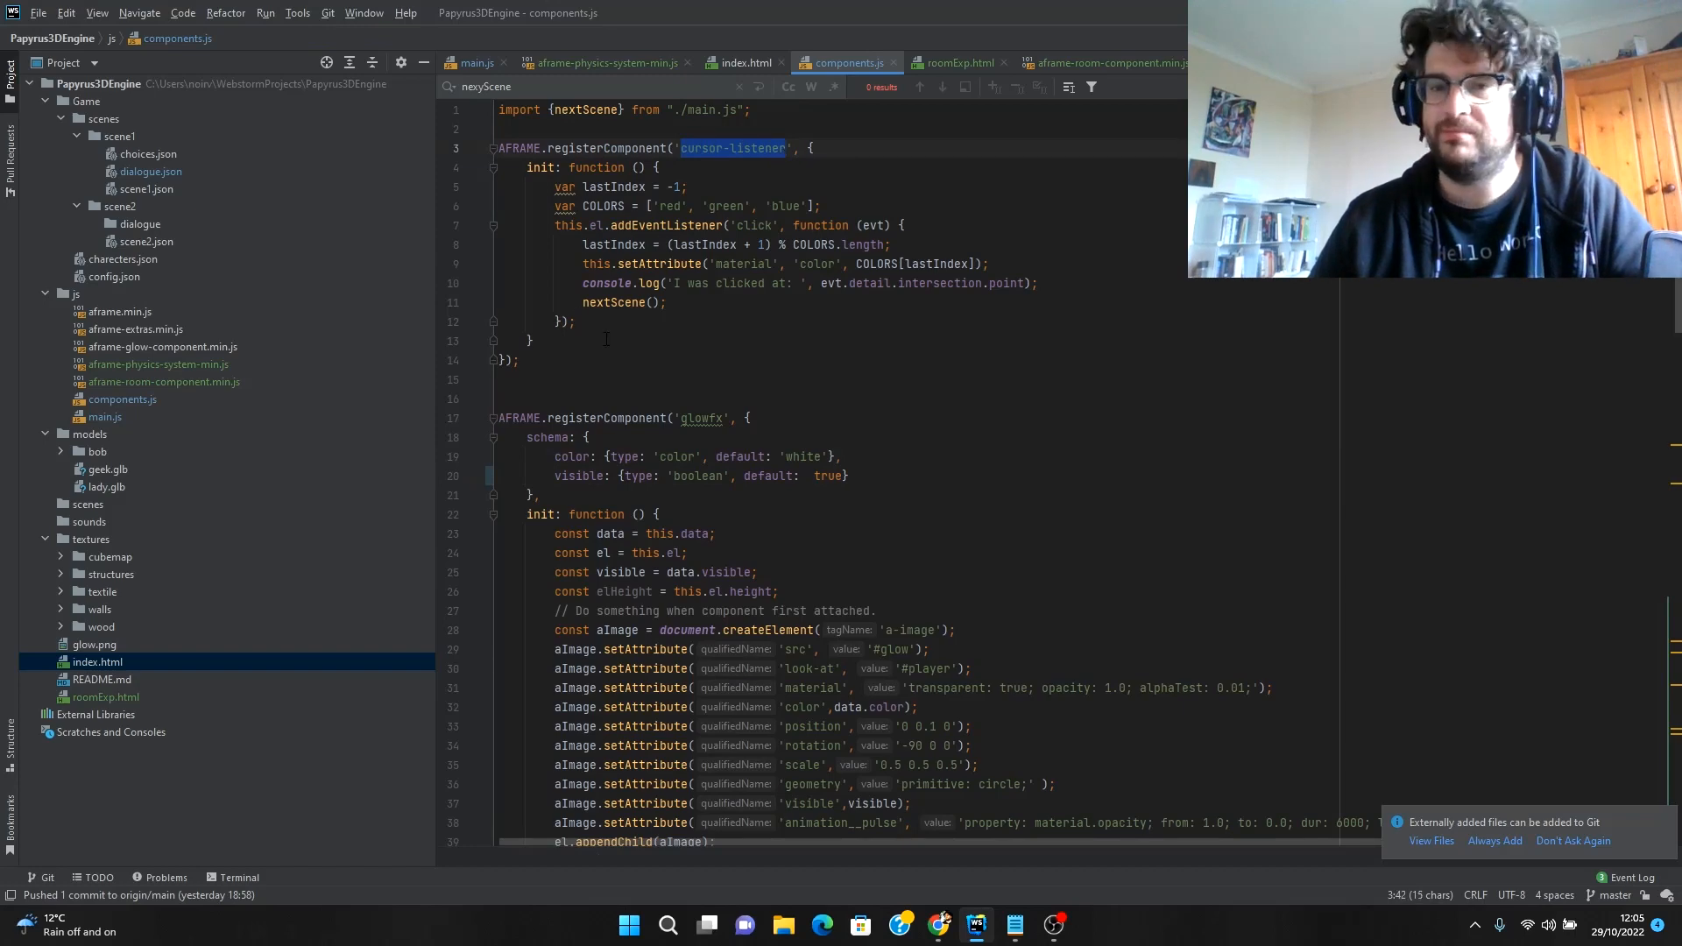
pyautogui.click(182, 11)
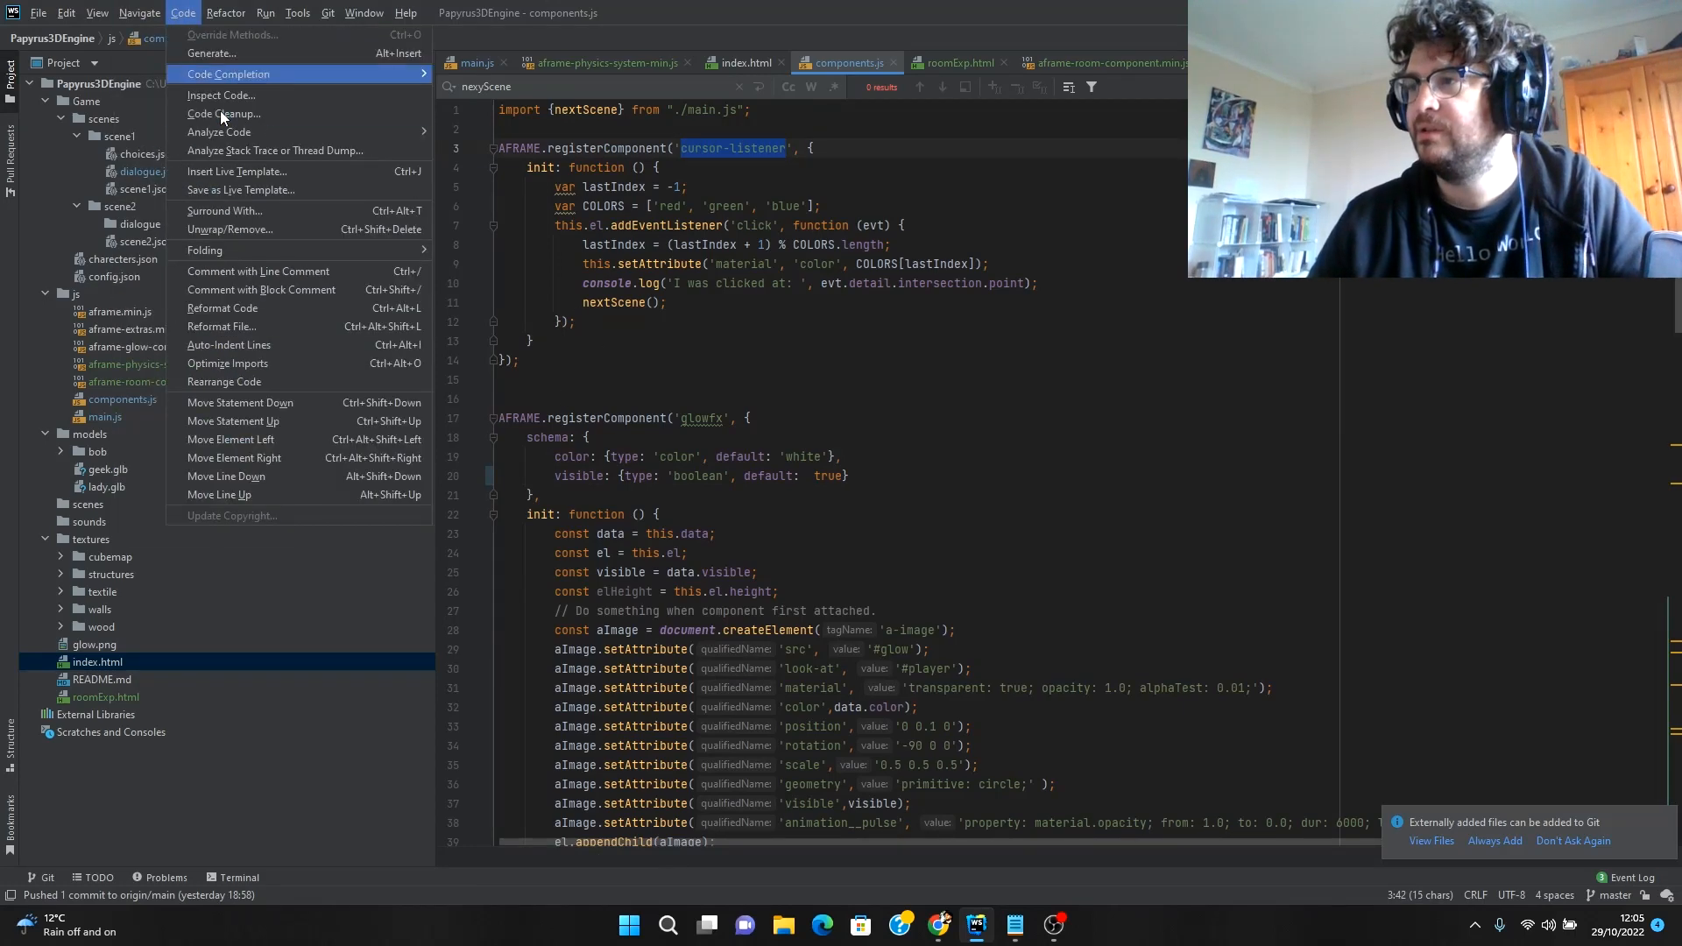
pyautogui.click(96, 11)
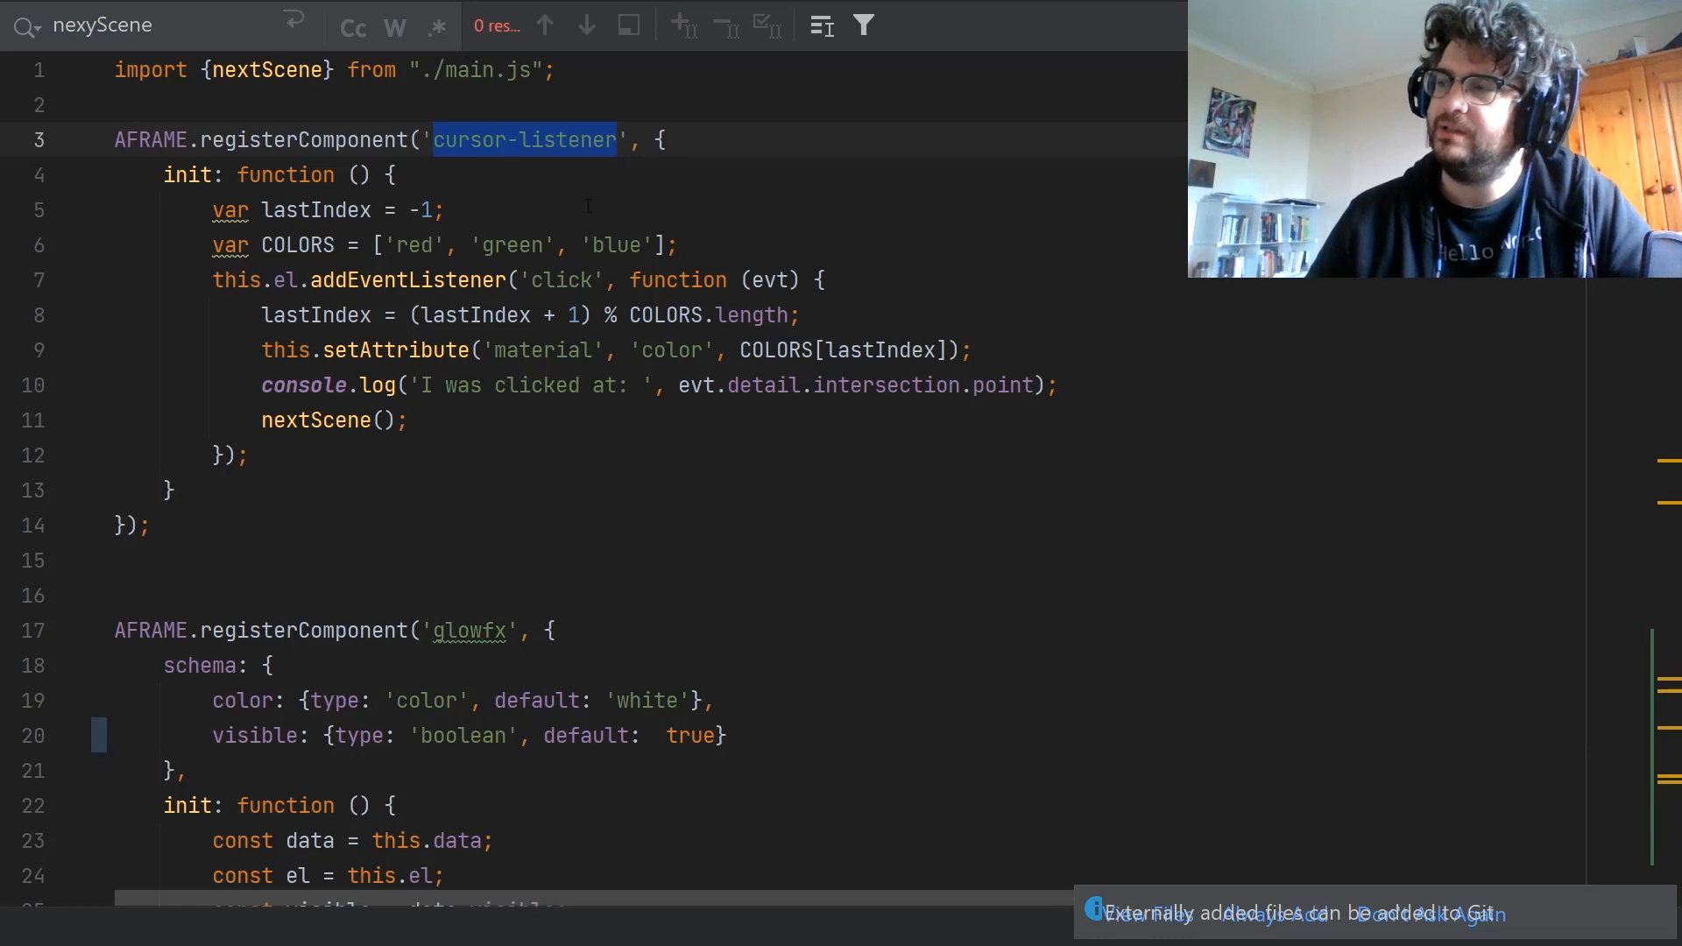
pyautogui.click(544, 210)
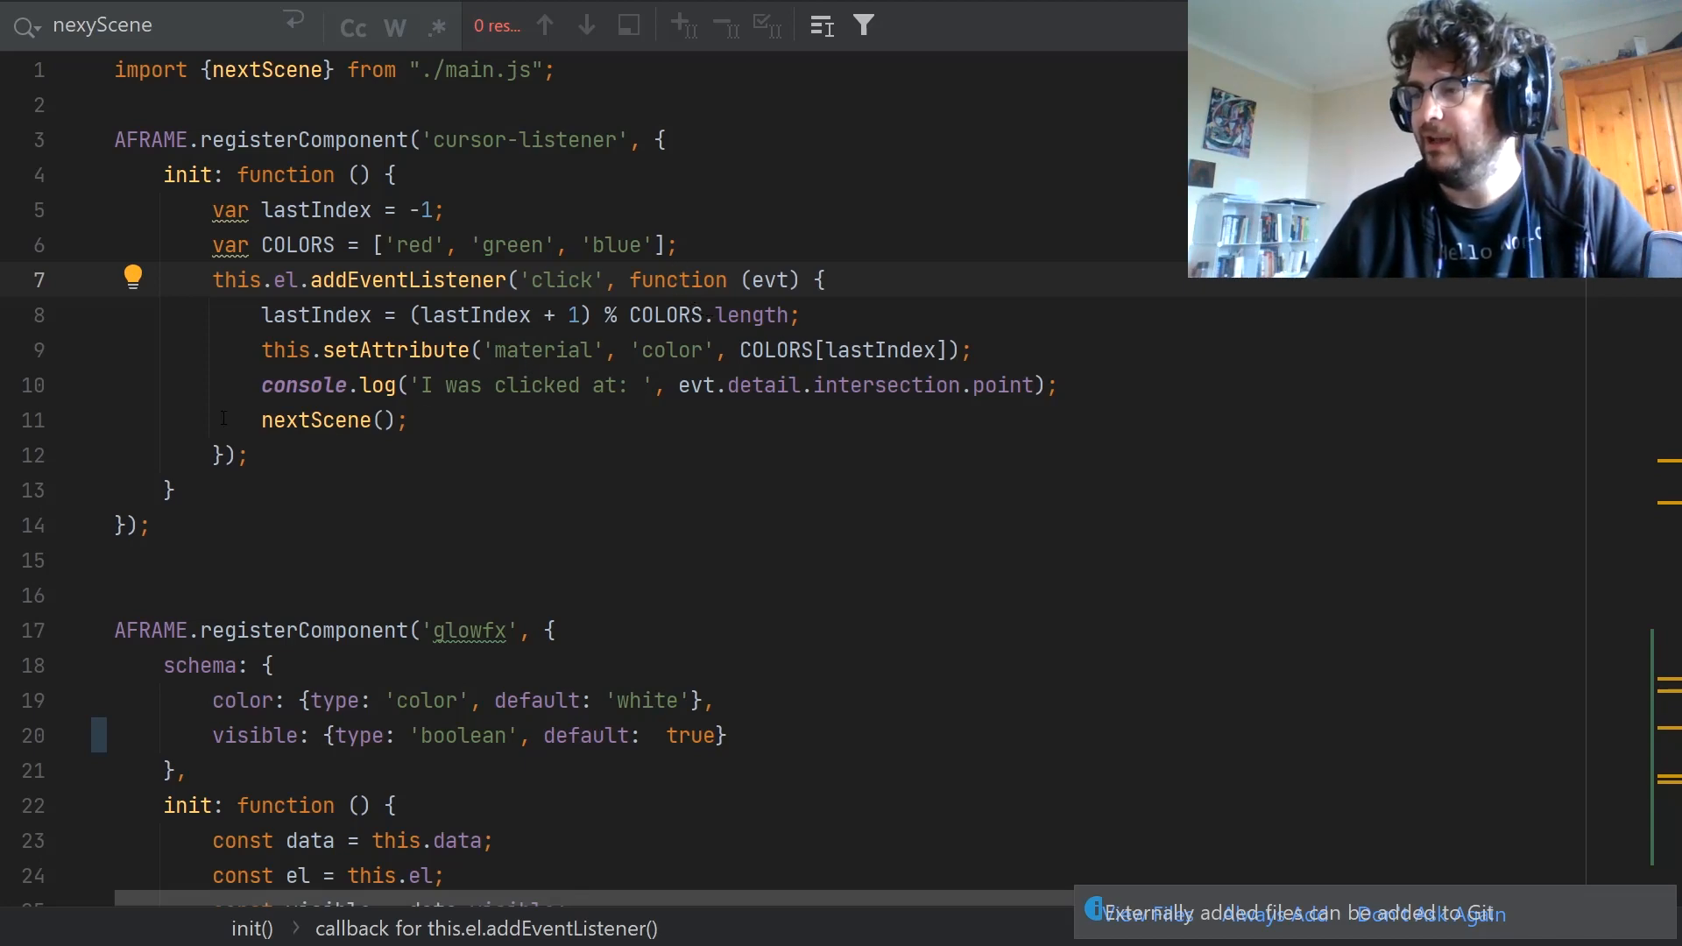
pyautogui.doubleClick(333, 419)
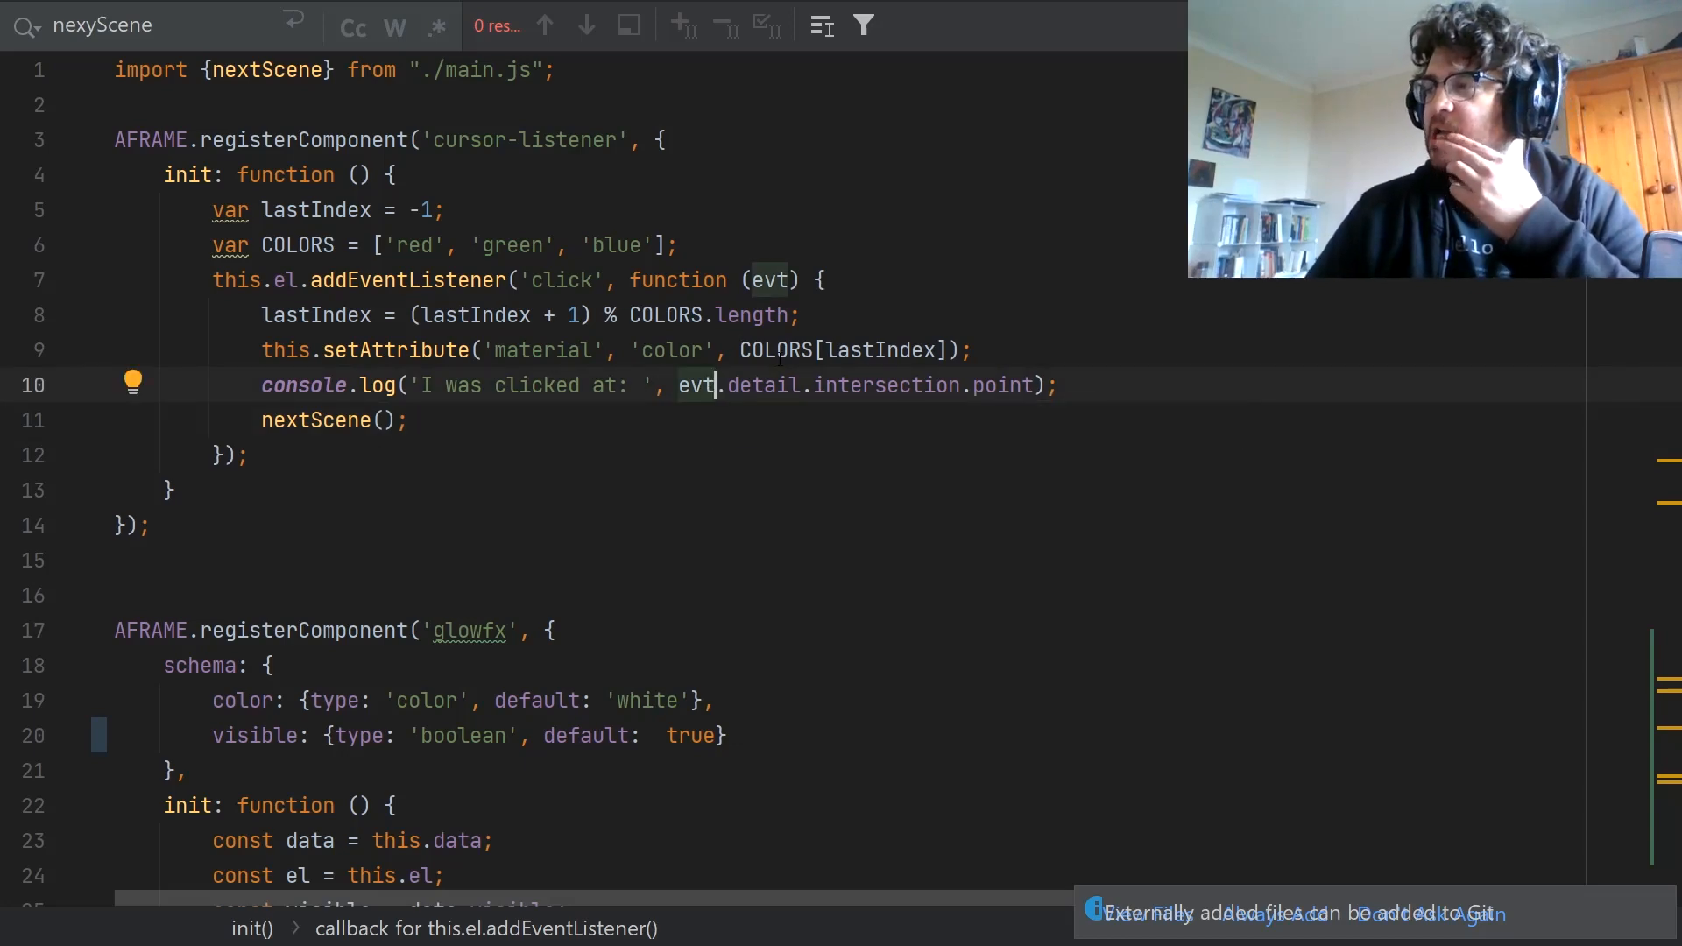
pyautogui.scroll(-3)
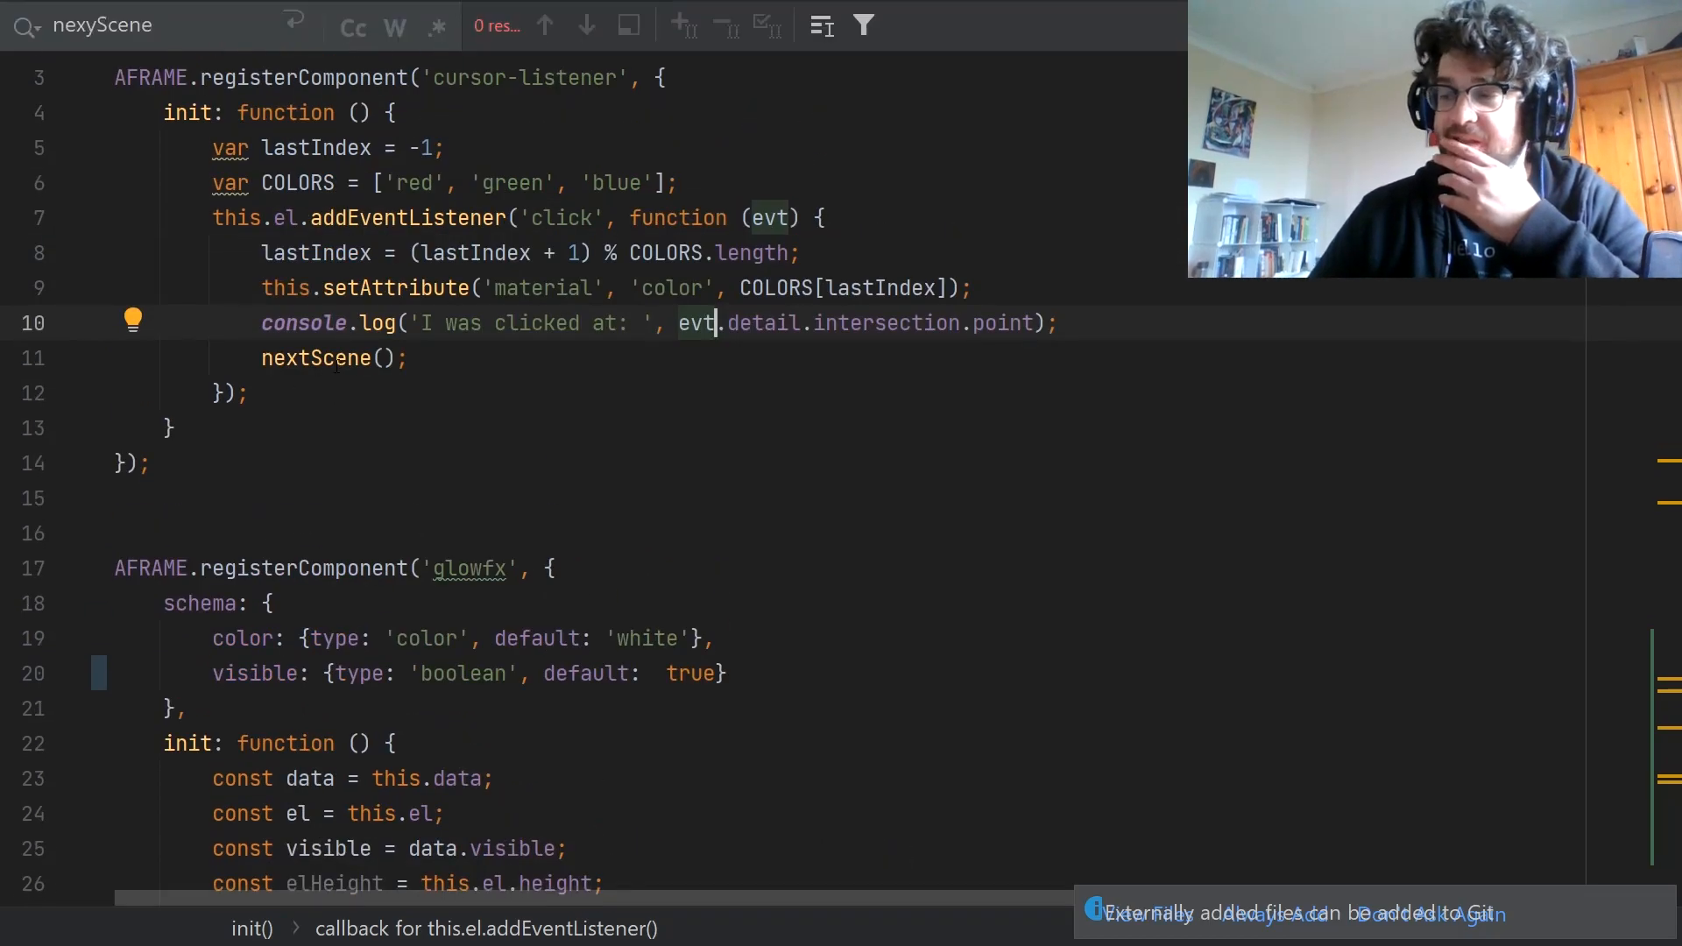
pyautogui.scroll(-3)
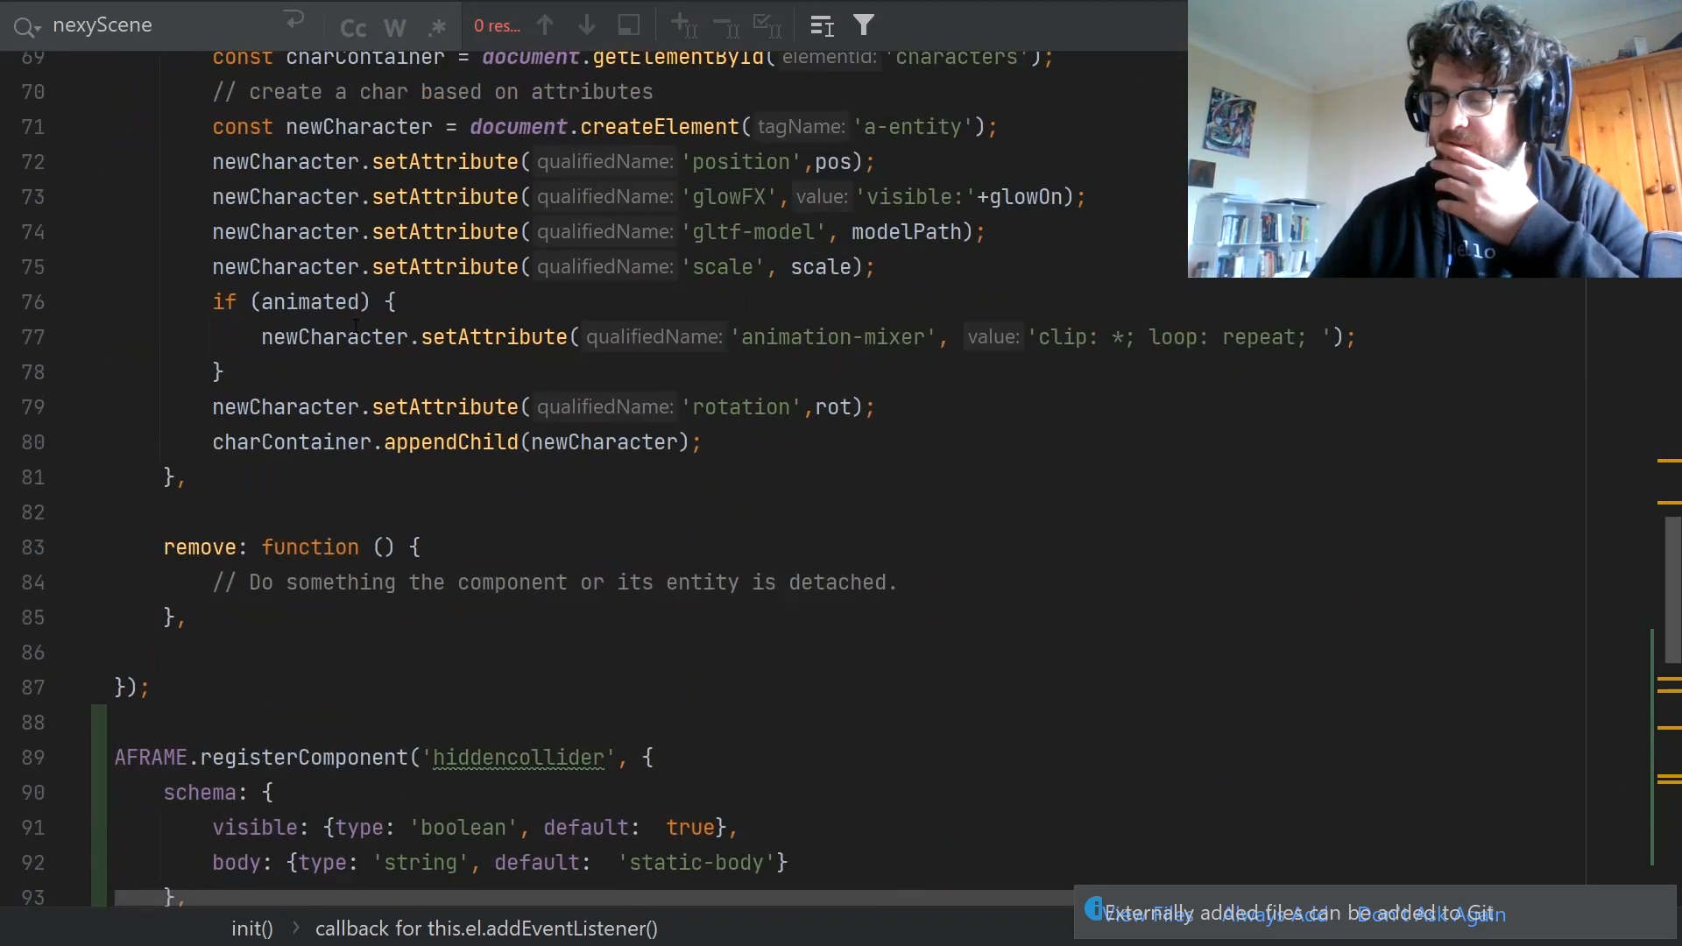
pyautogui.scroll(-3)
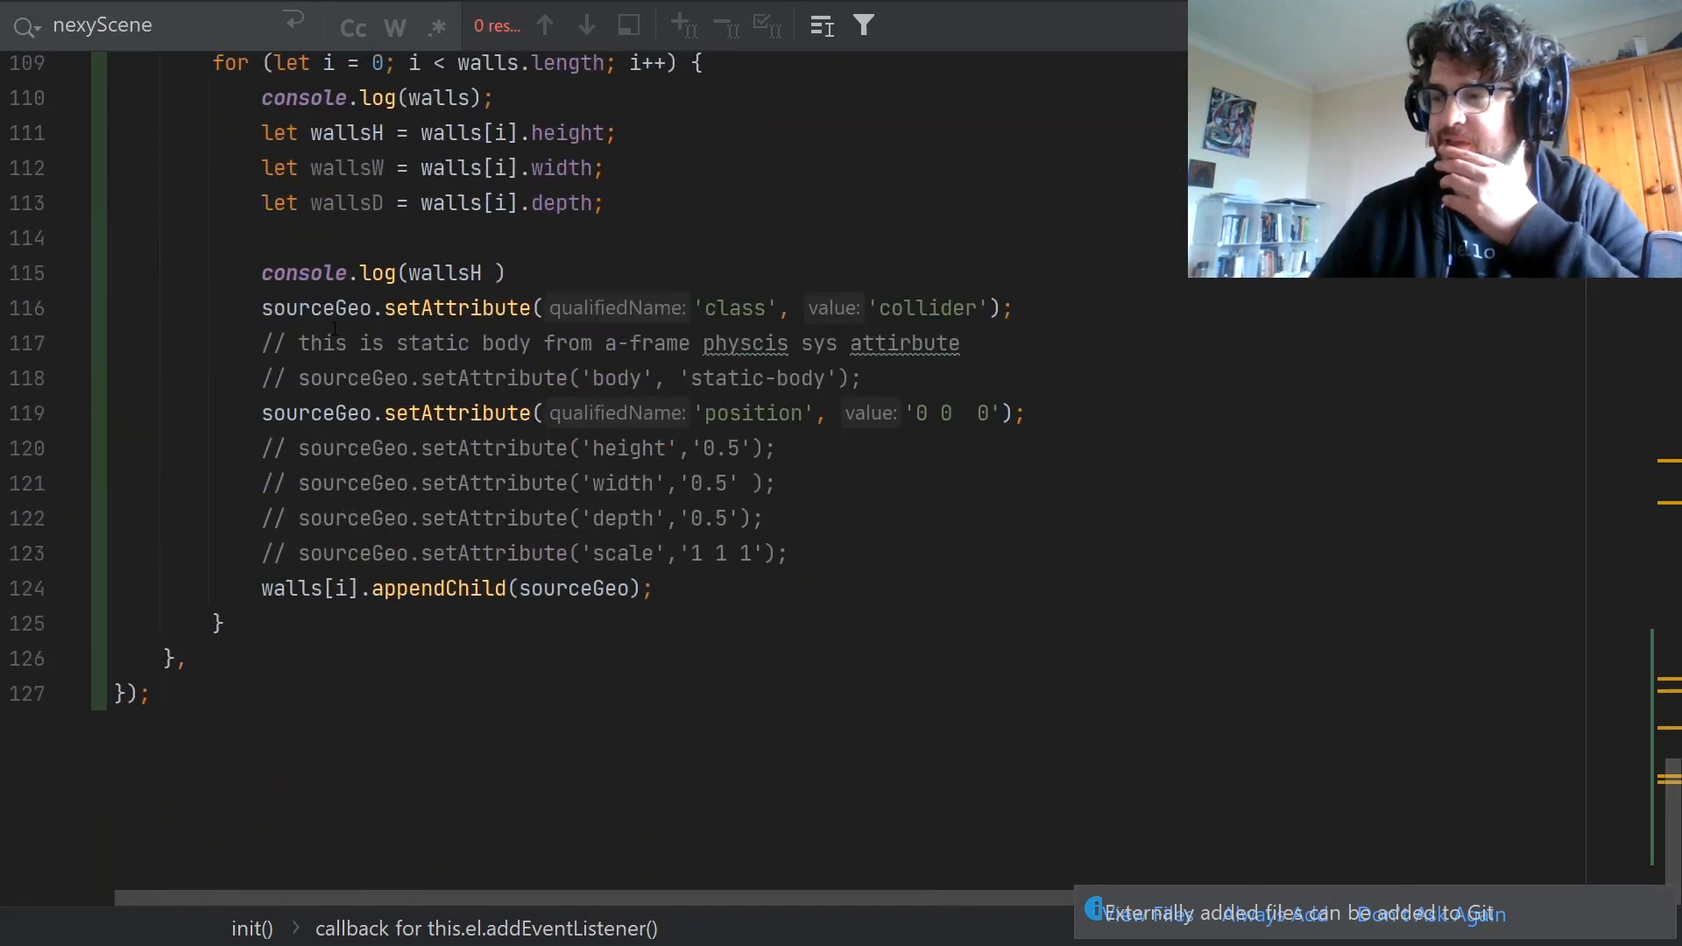
pyautogui.scroll(3)
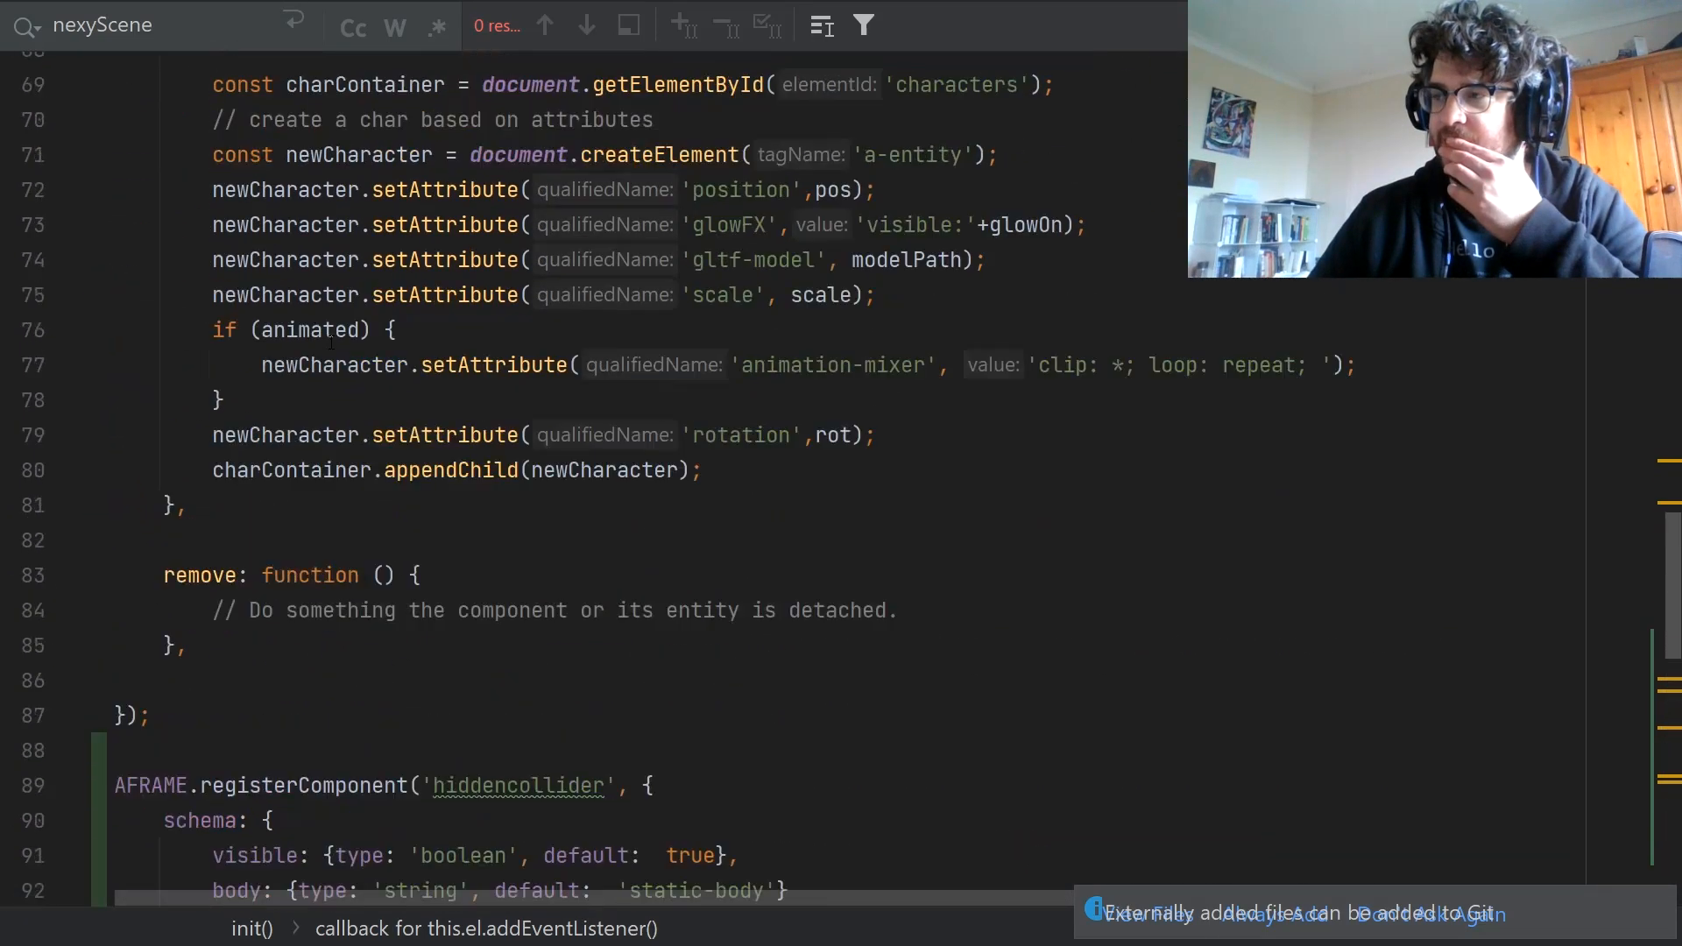
pyautogui.scroll(3)
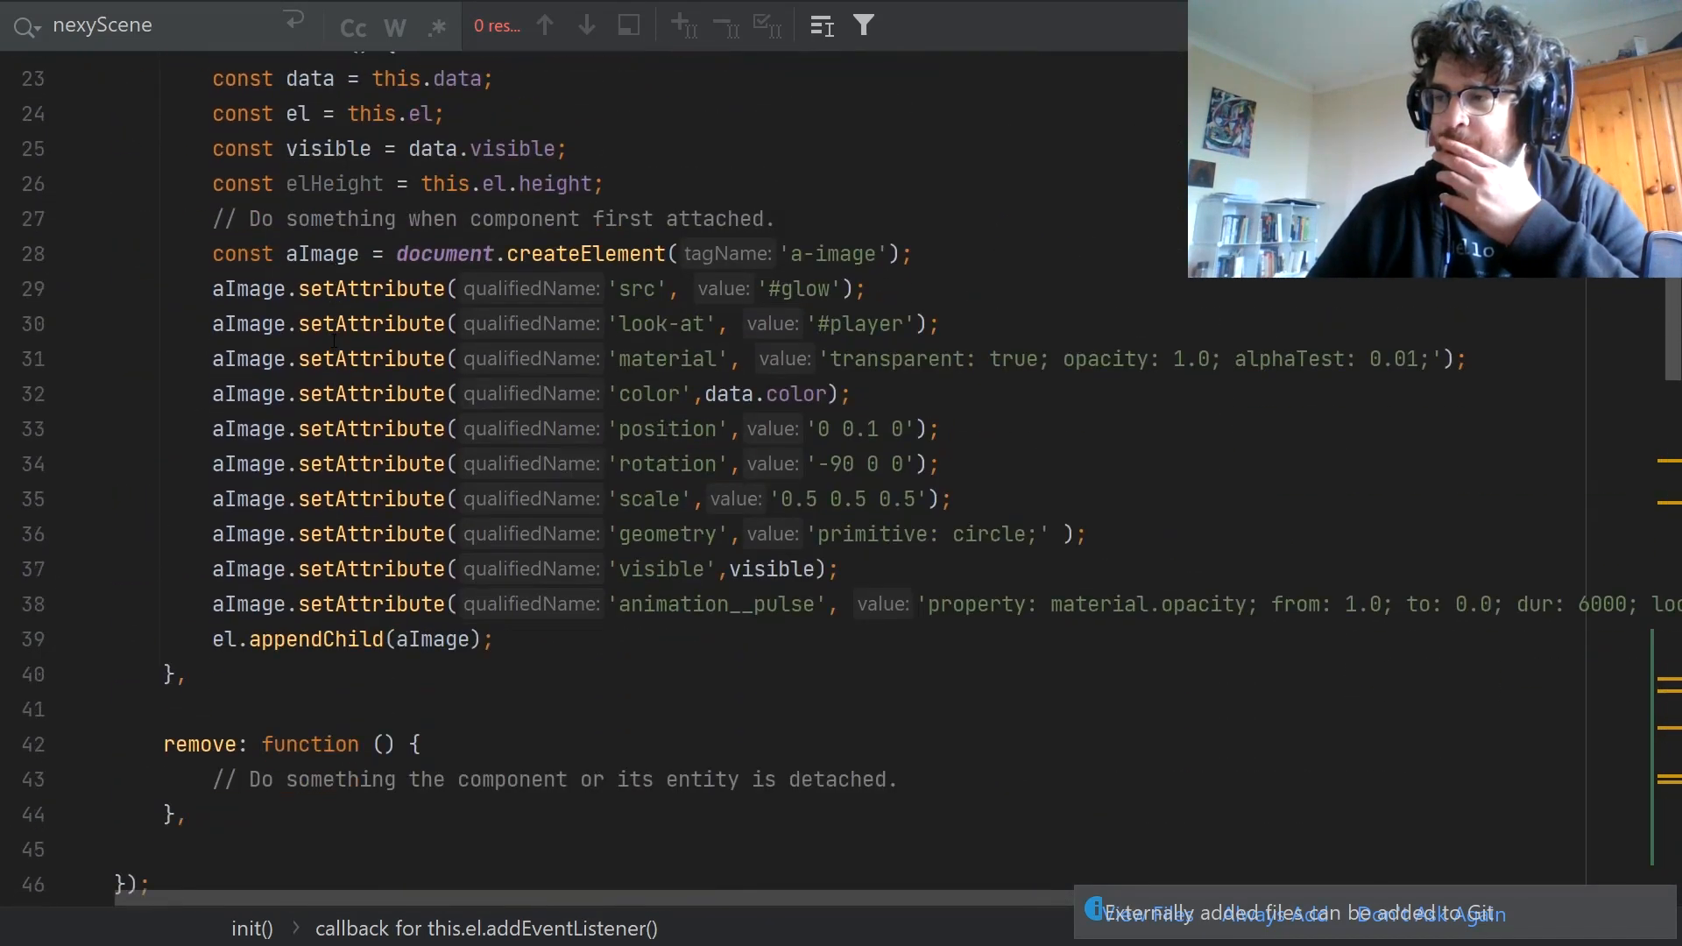
pyautogui.scroll(-3)
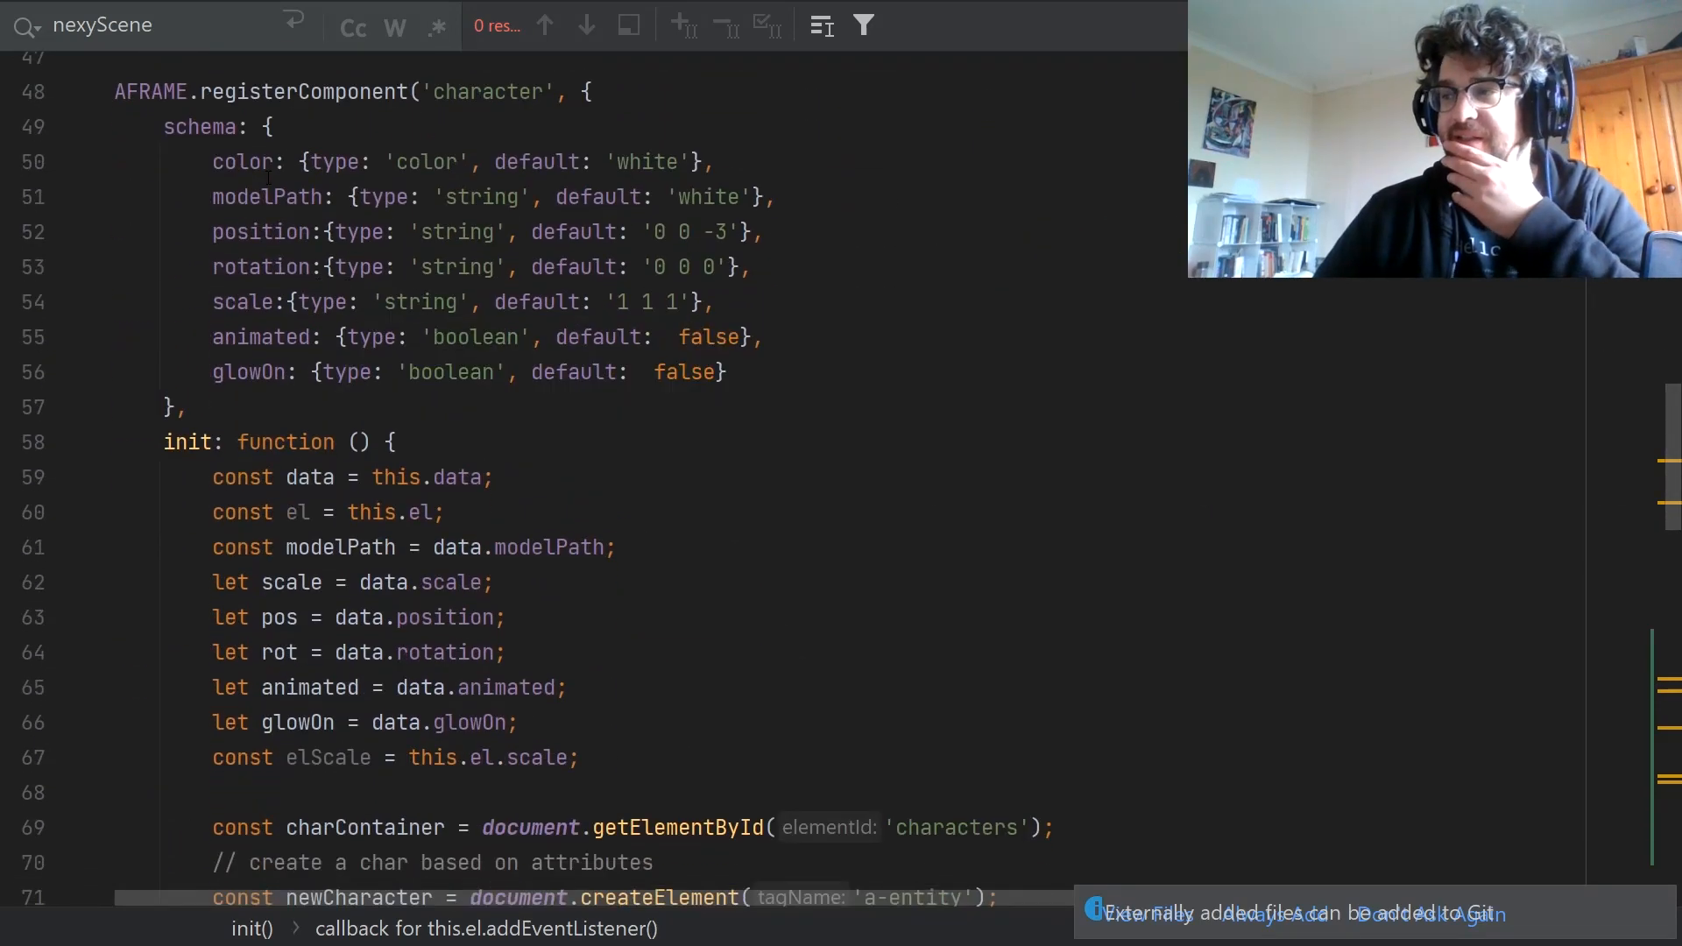
pyautogui.moveTo(212, 161); pyautogui.dragTo(761, 336)
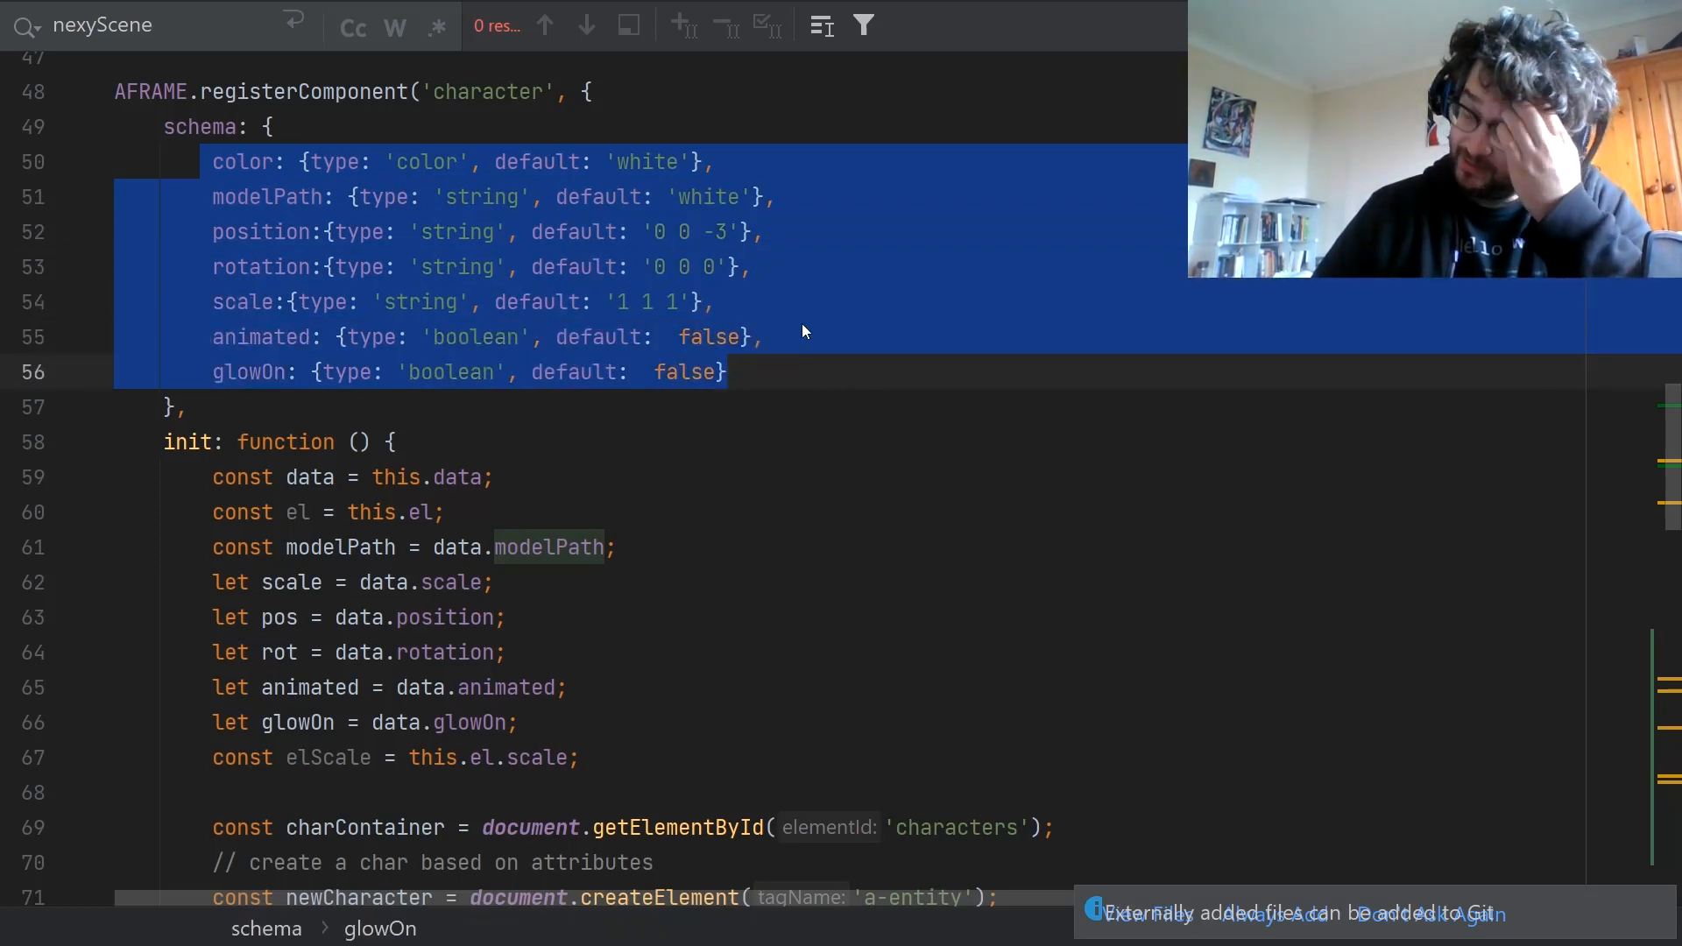
pyautogui.moveTo(652, 350)
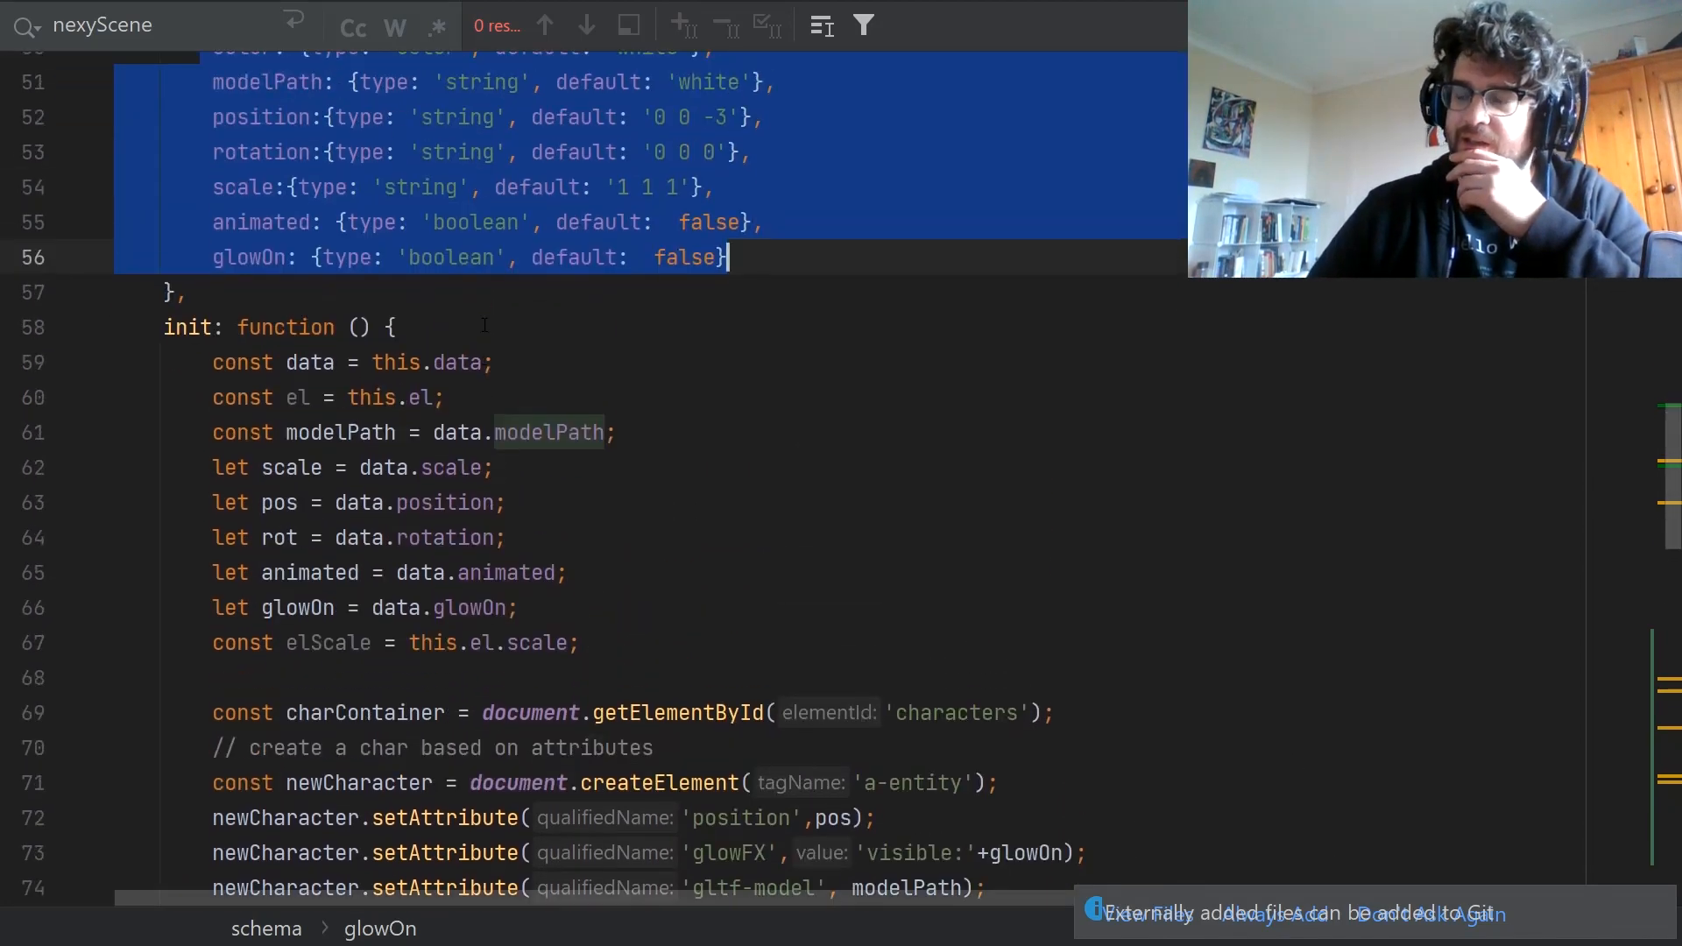
pyautogui.scroll(-3)
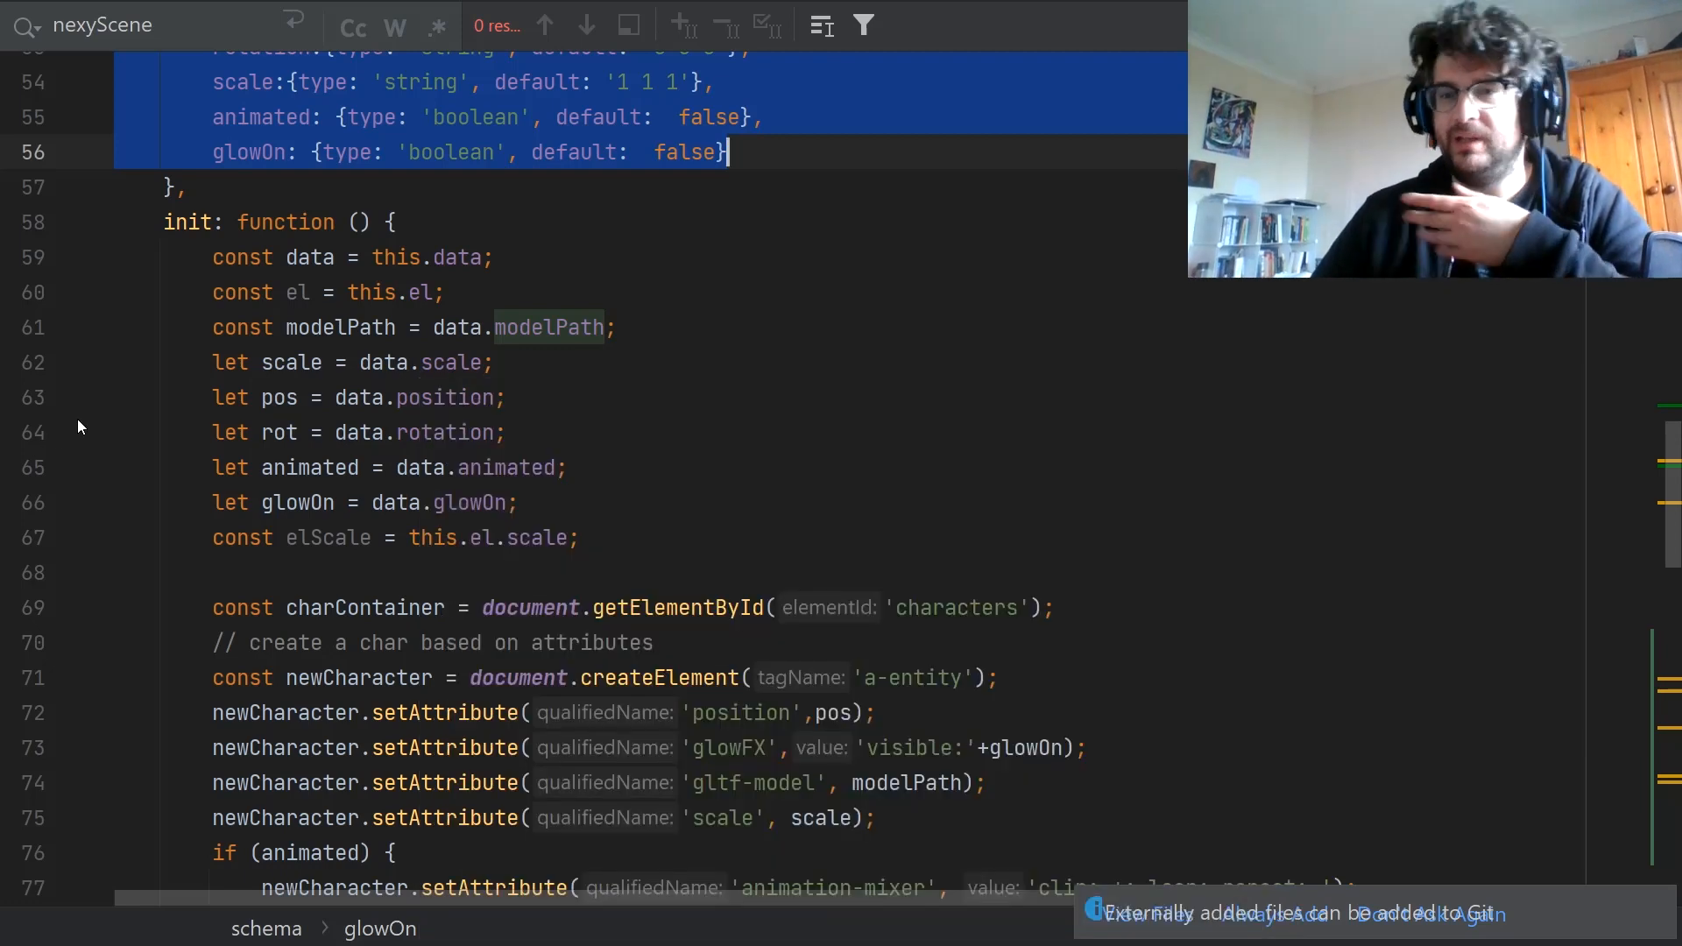
pyautogui.scroll(-3)
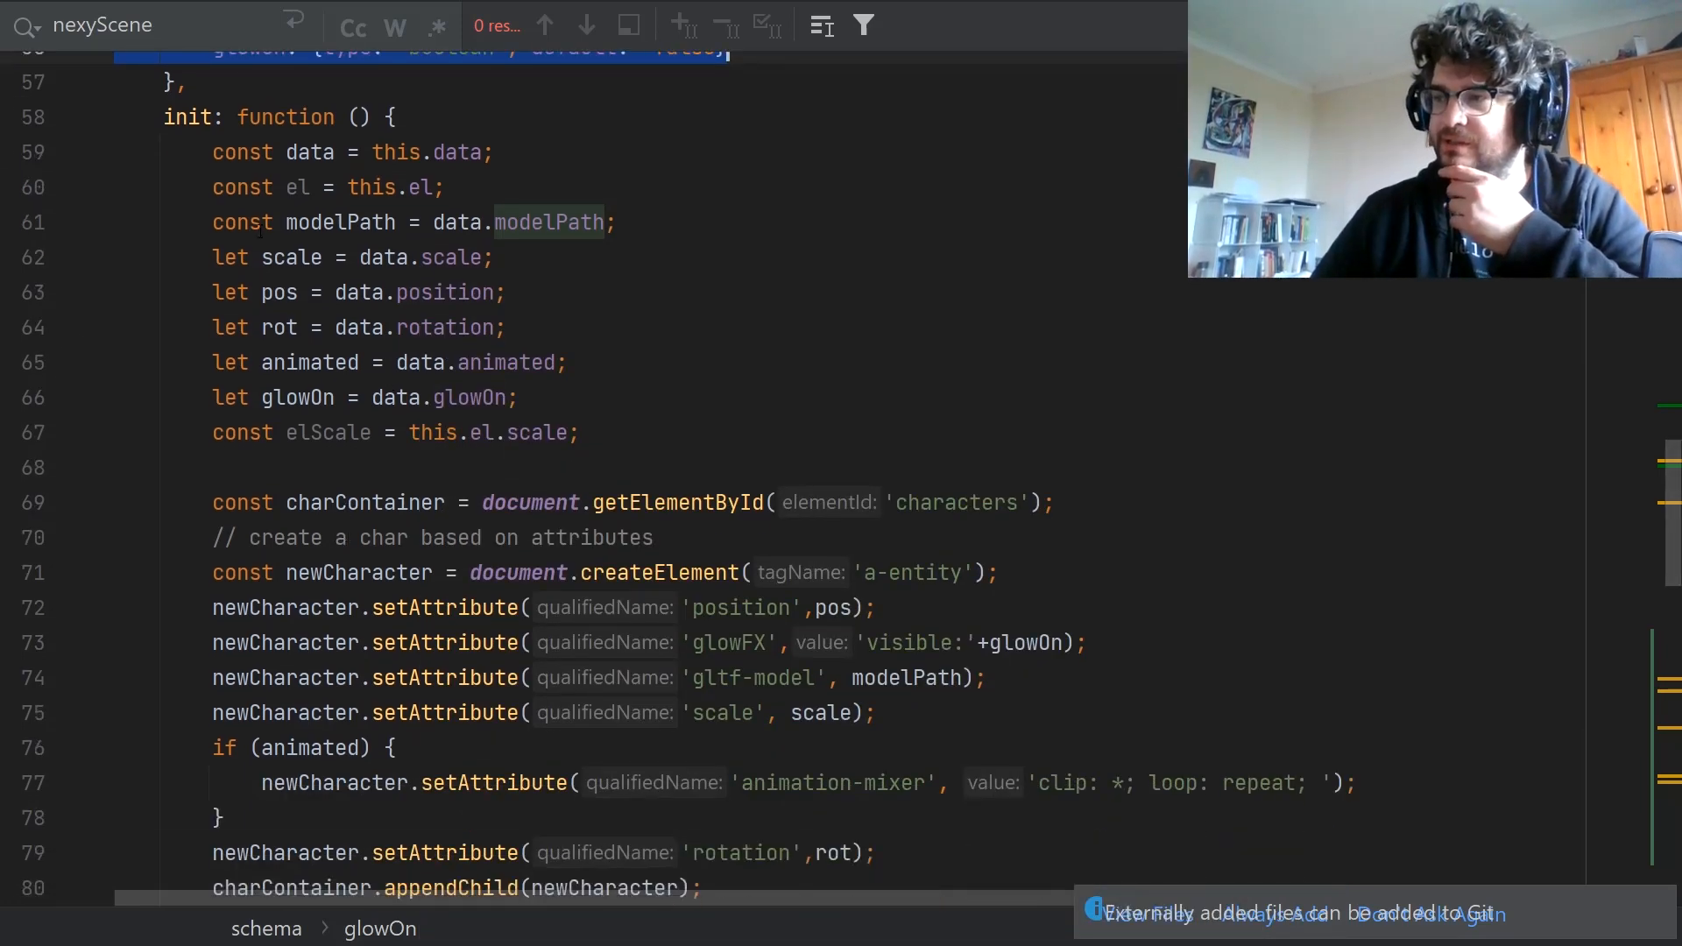
pyautogui.scroll(-3)
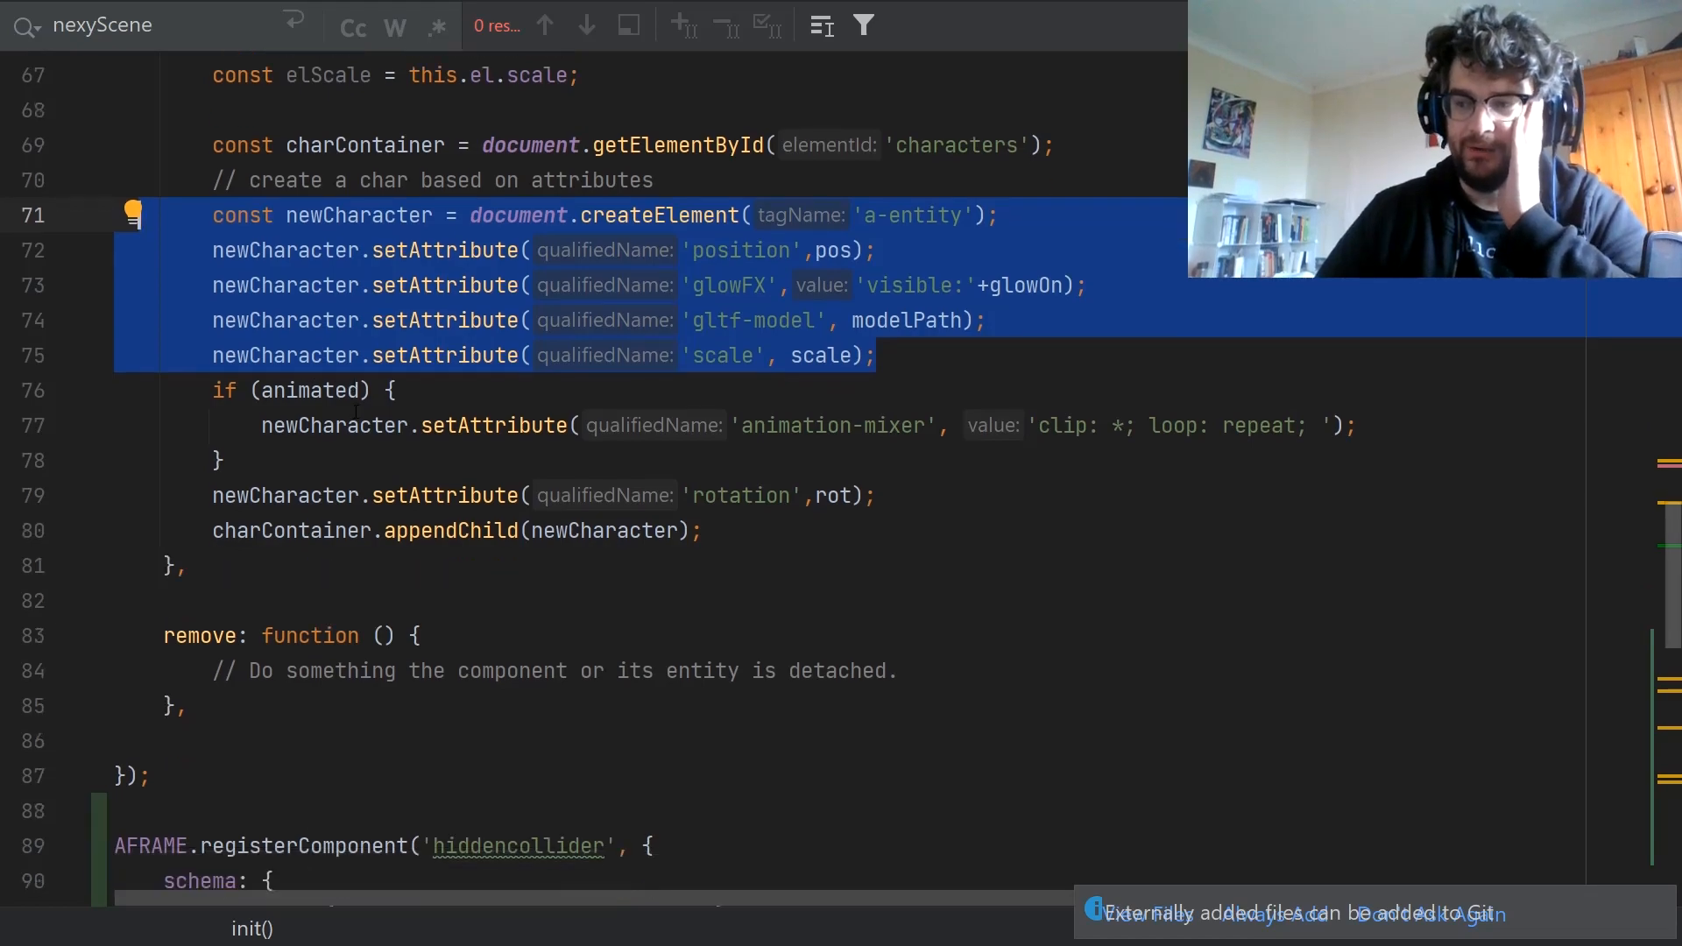
pyautogui.scroll(-3)
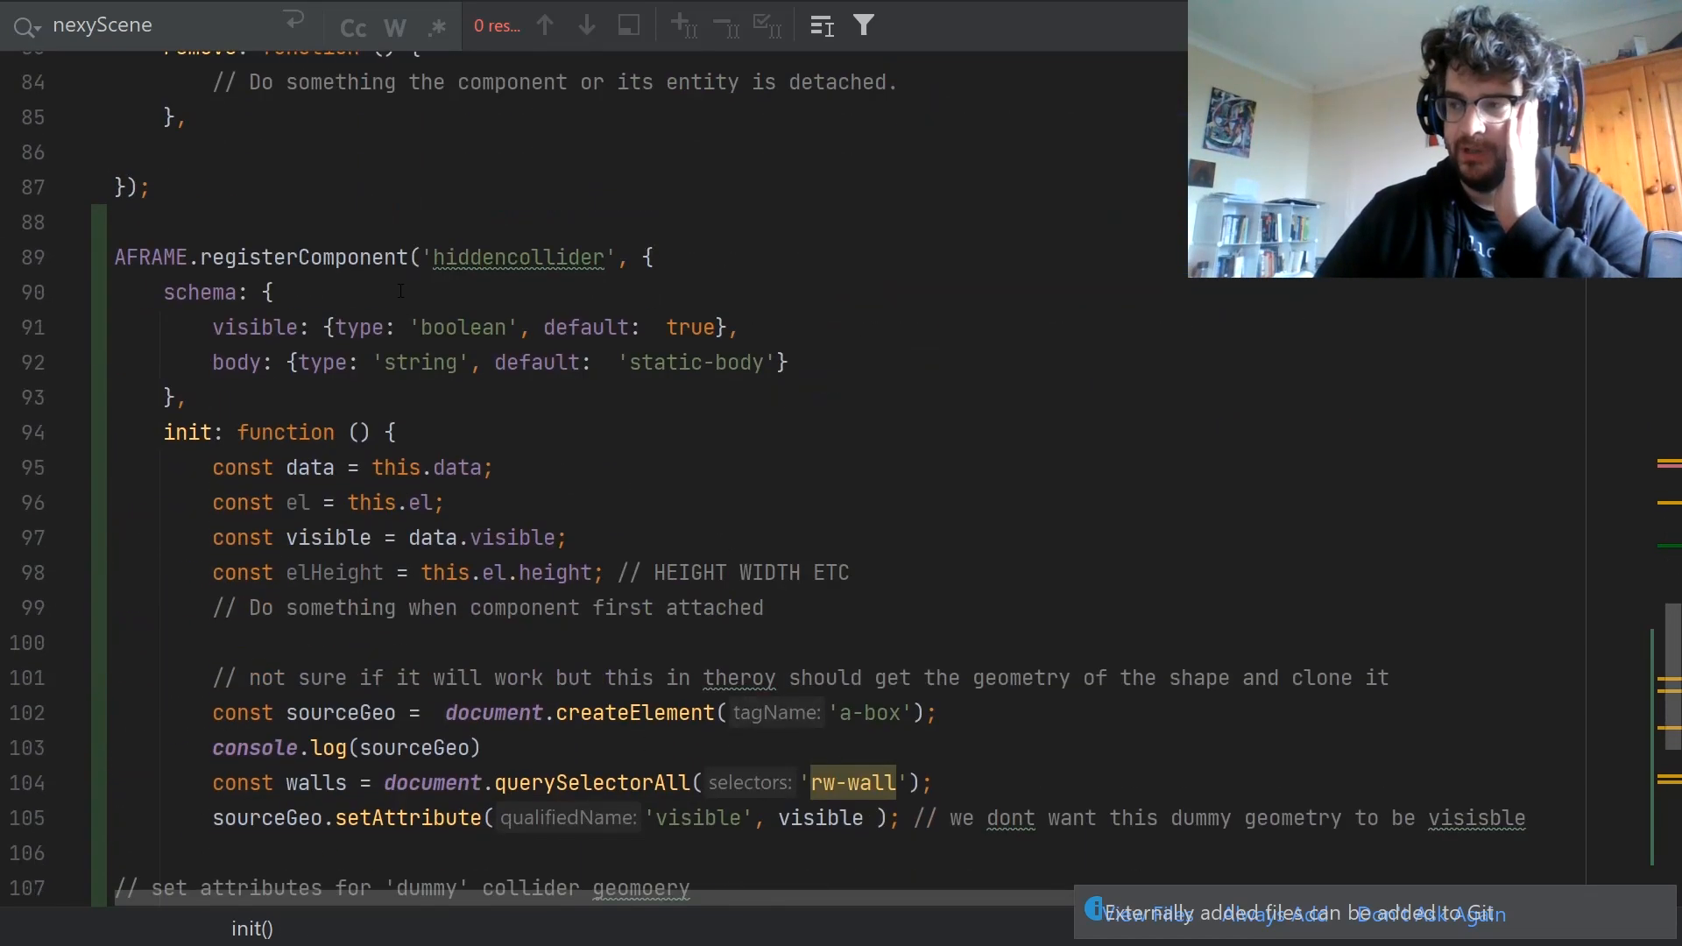
pyautogui.scroll(-3)
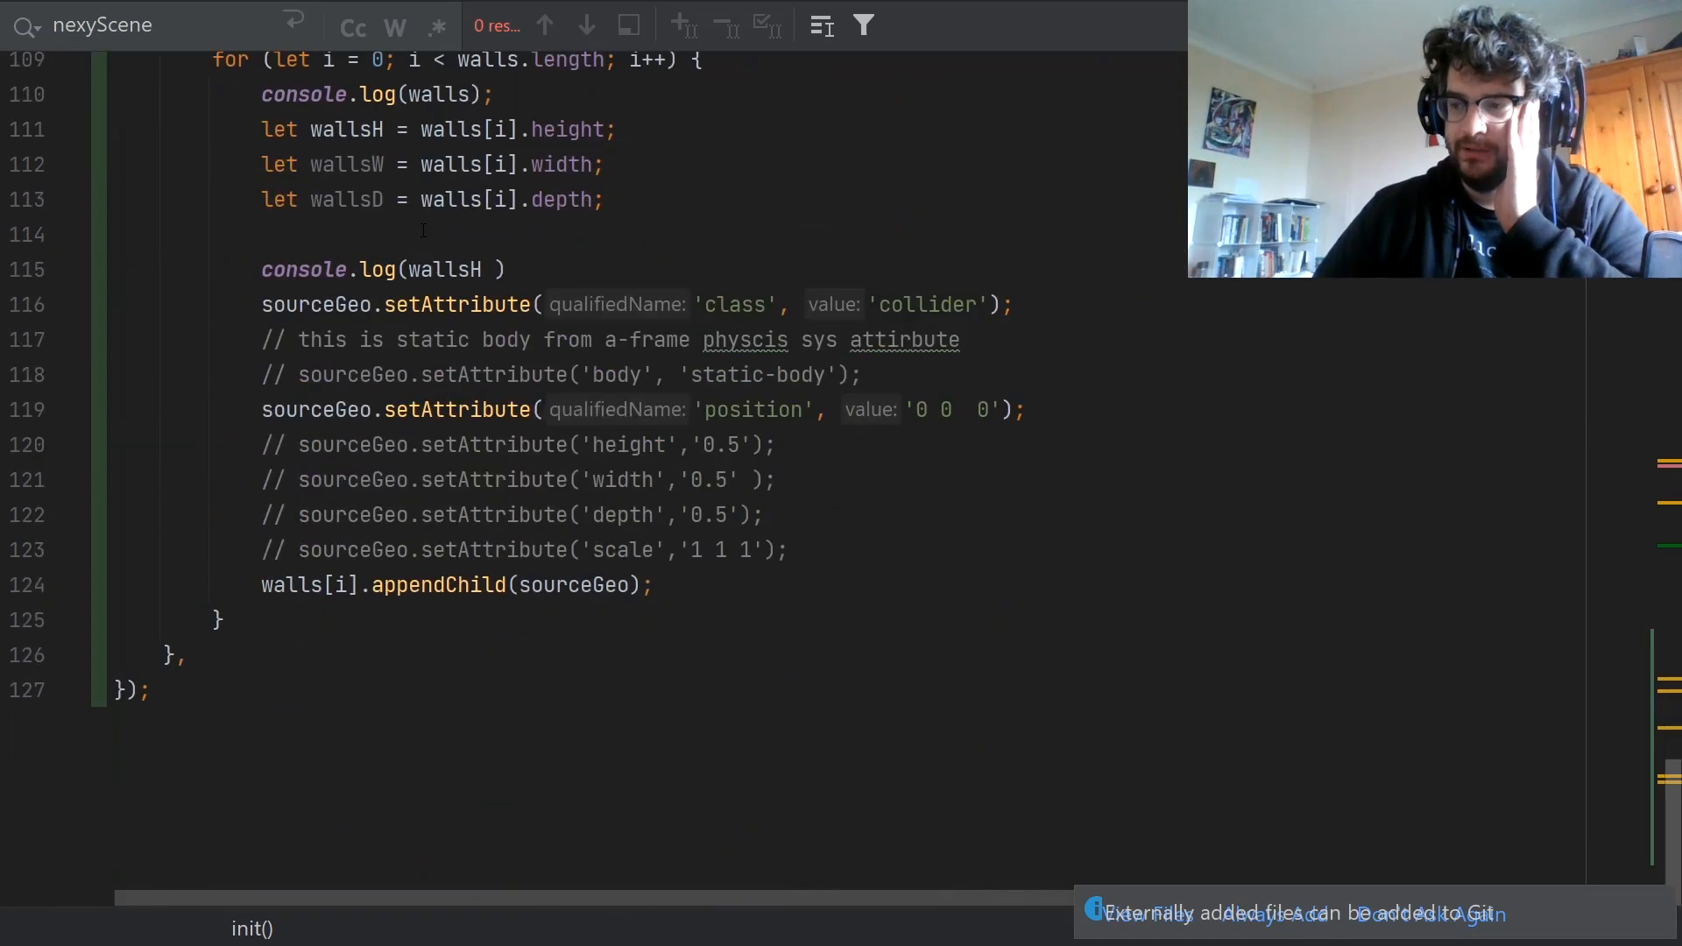
pyautogui.scroll(3)
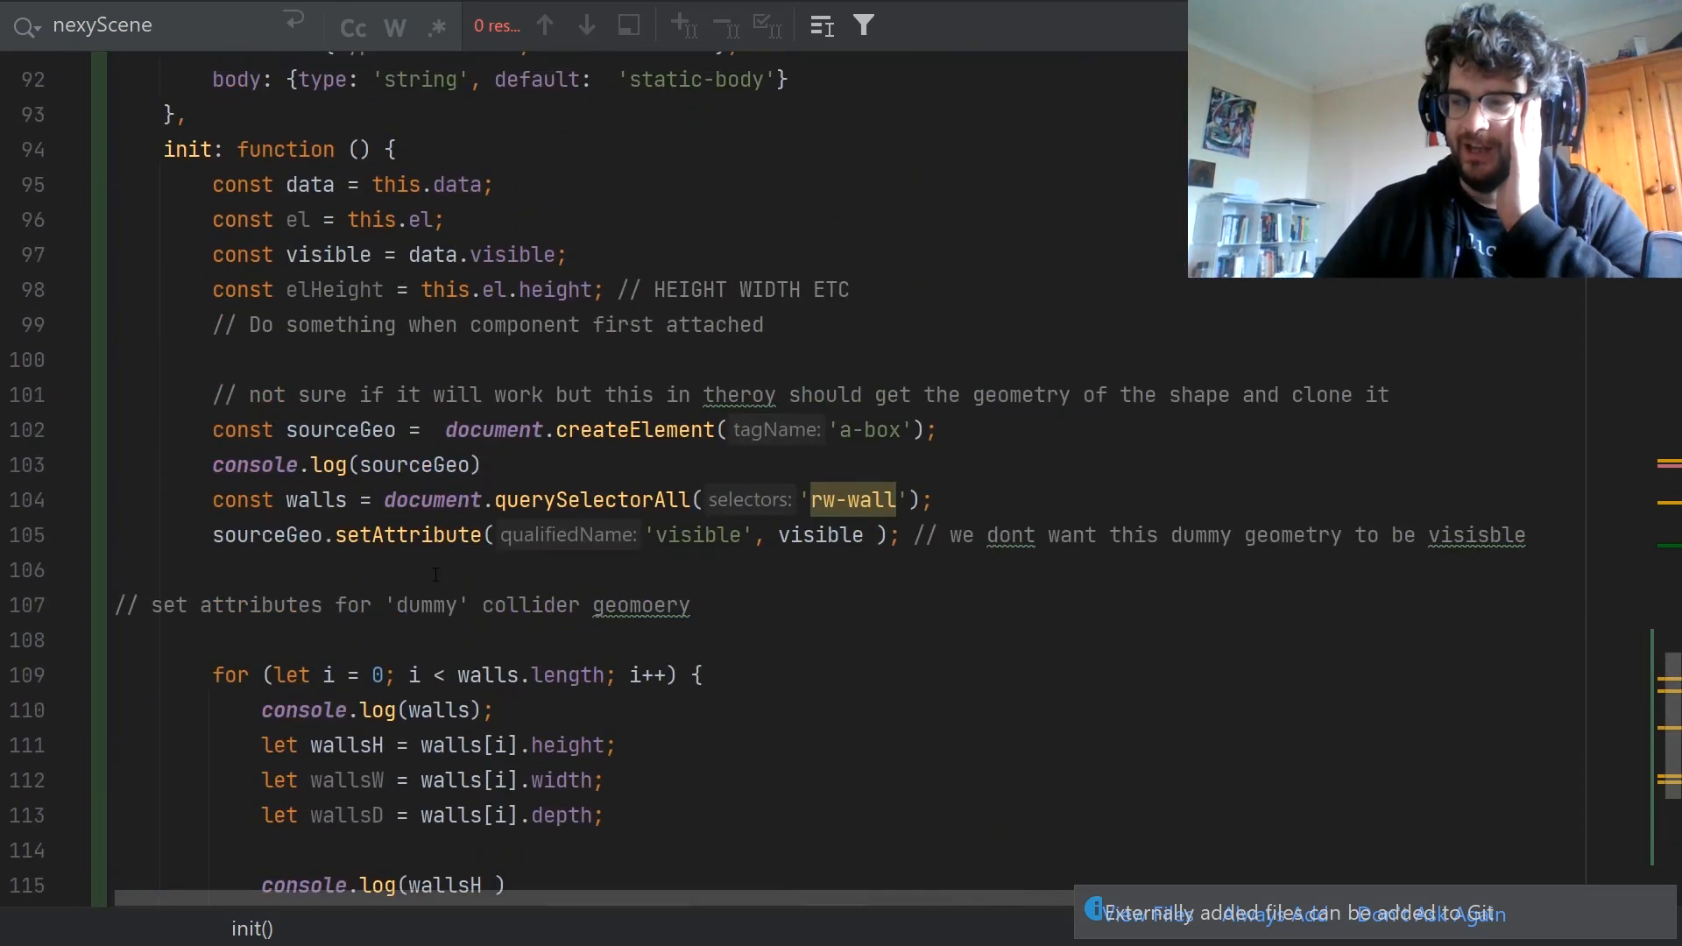
pyautogui.click(118, 639)
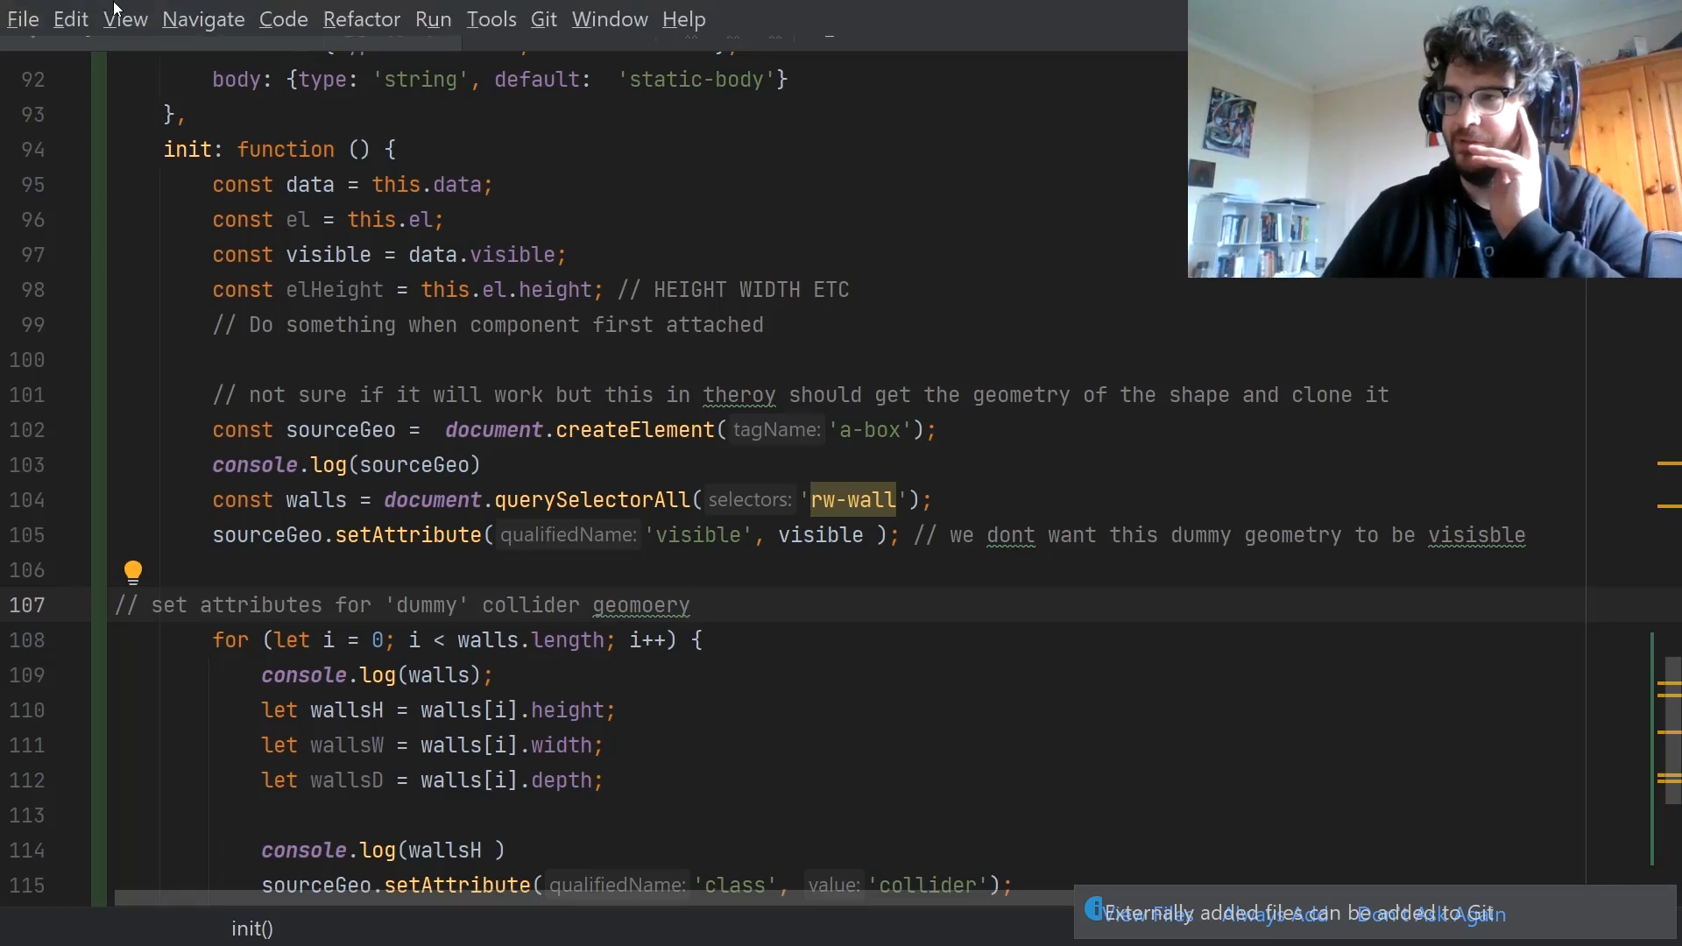
pyautogui.click(124, 20)
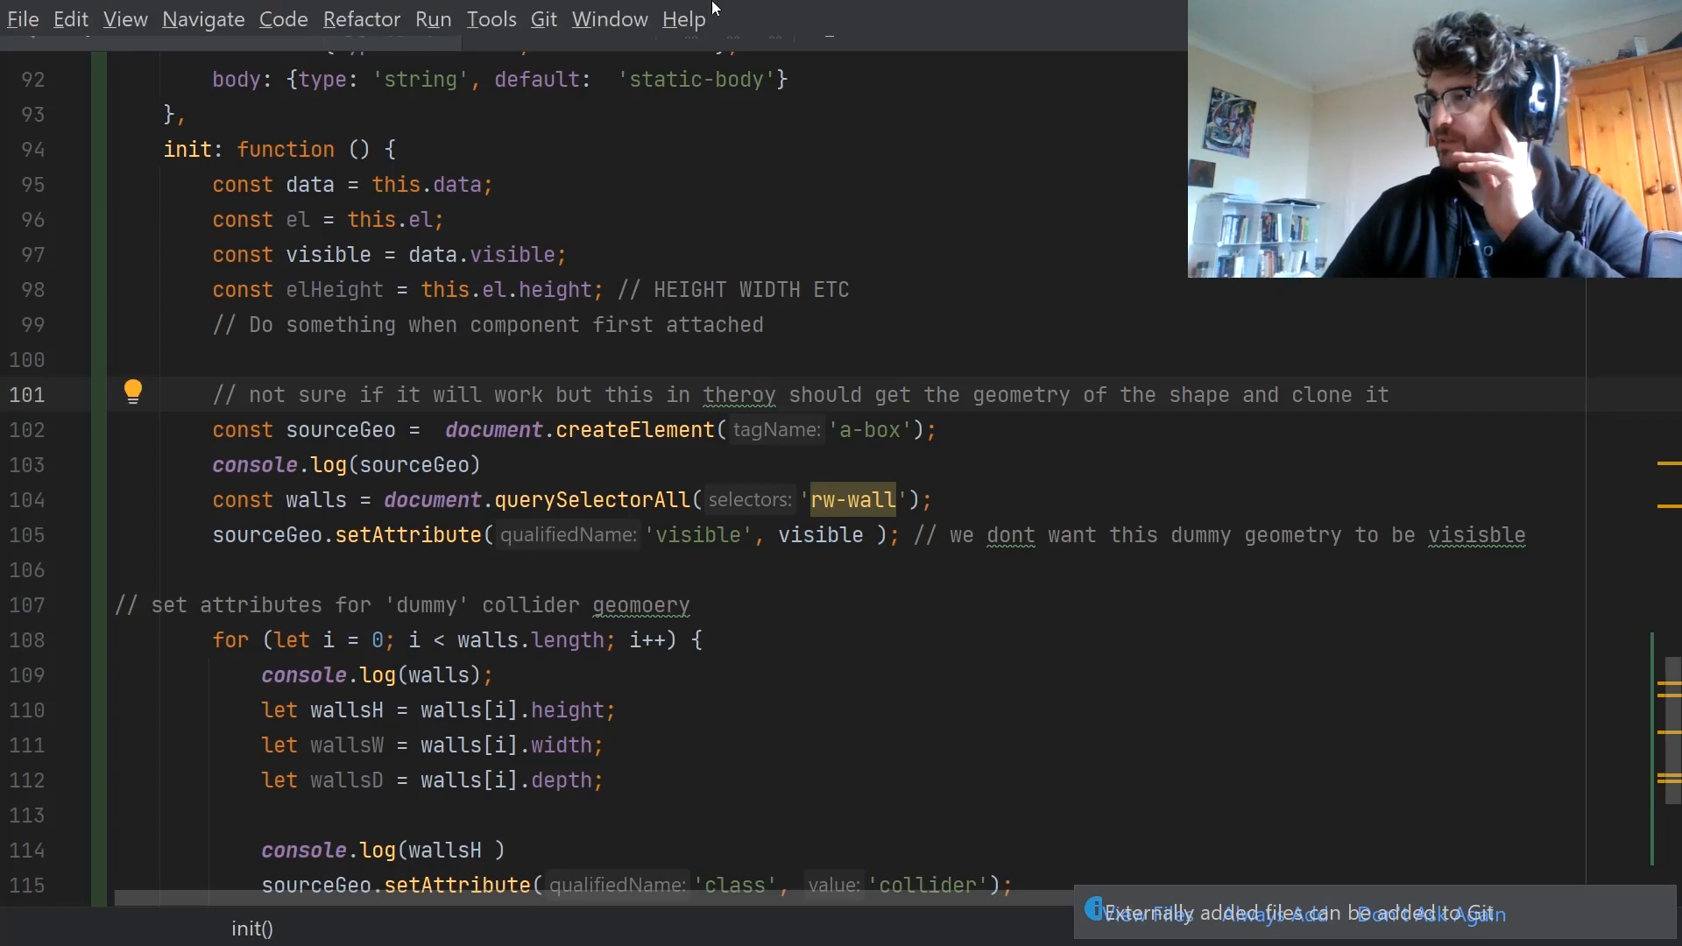
pyautogui.click(124, 20)
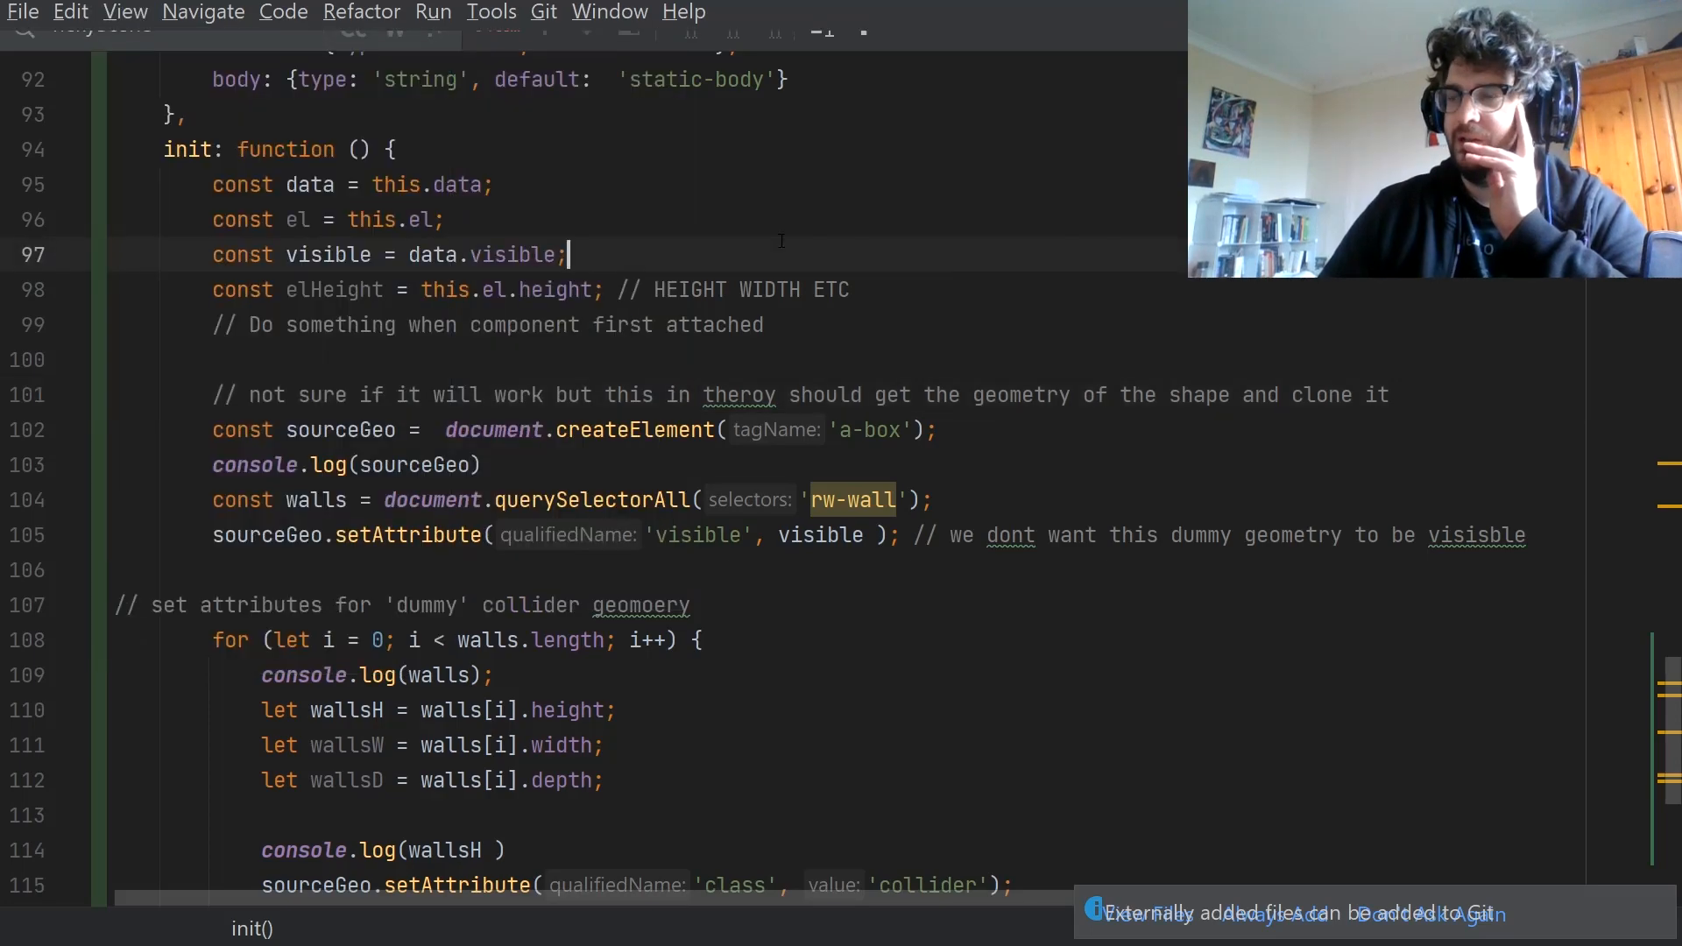
pyautogui.click(125, 18)
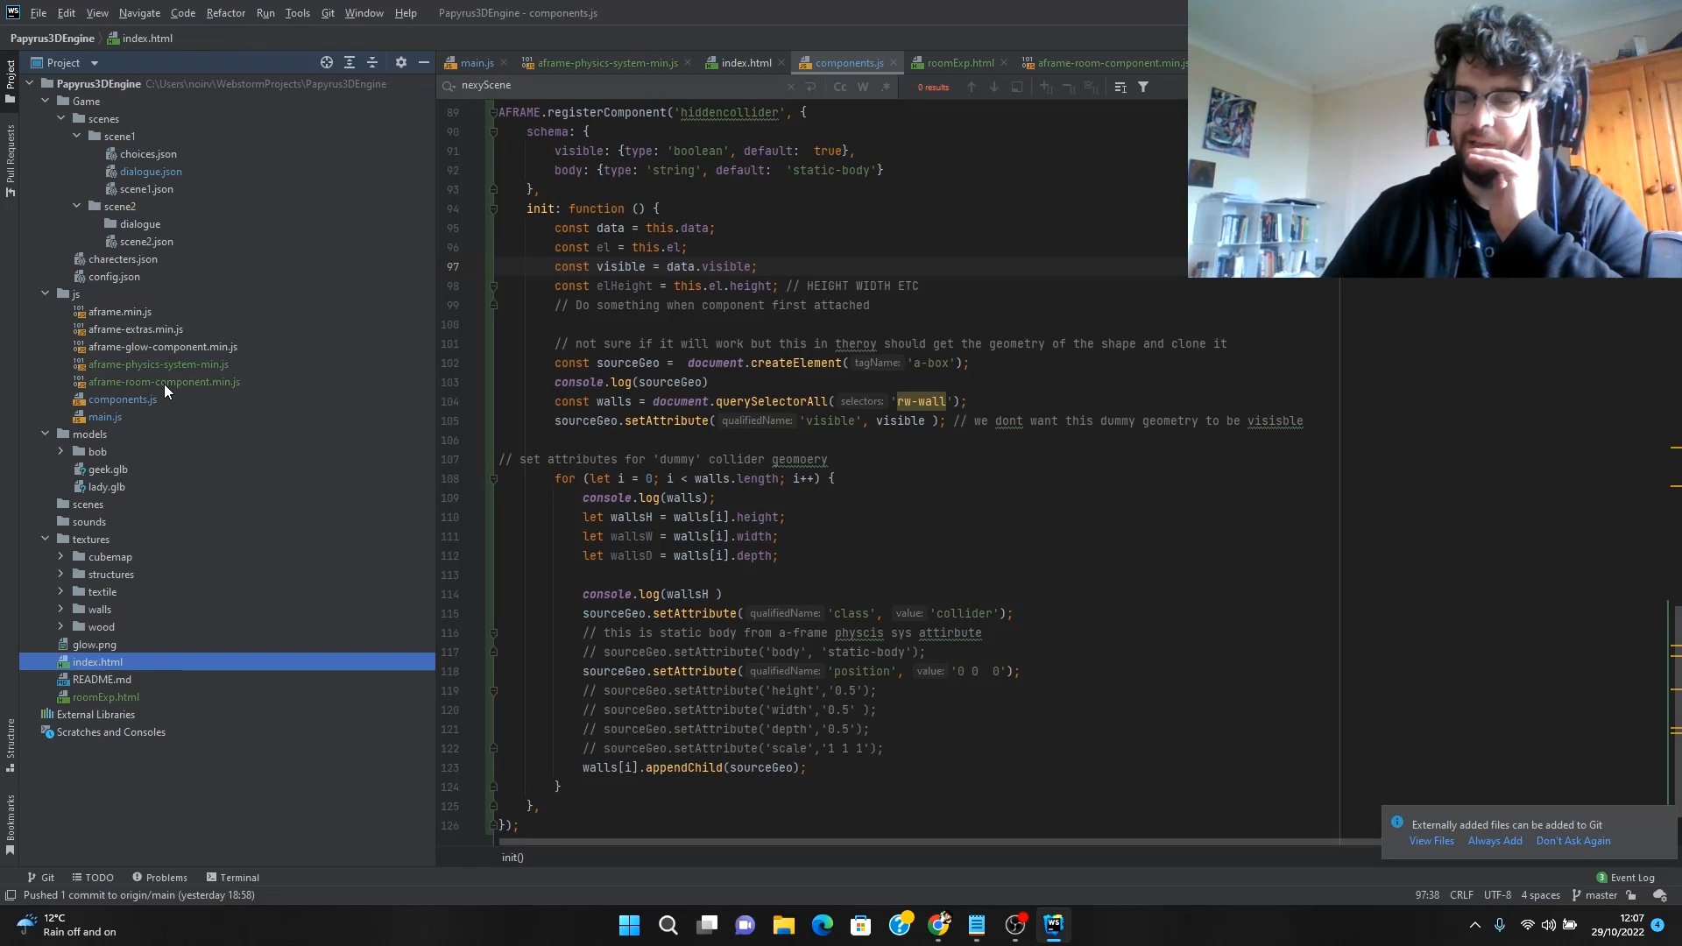
pyautogui.rightClick(161, 382)
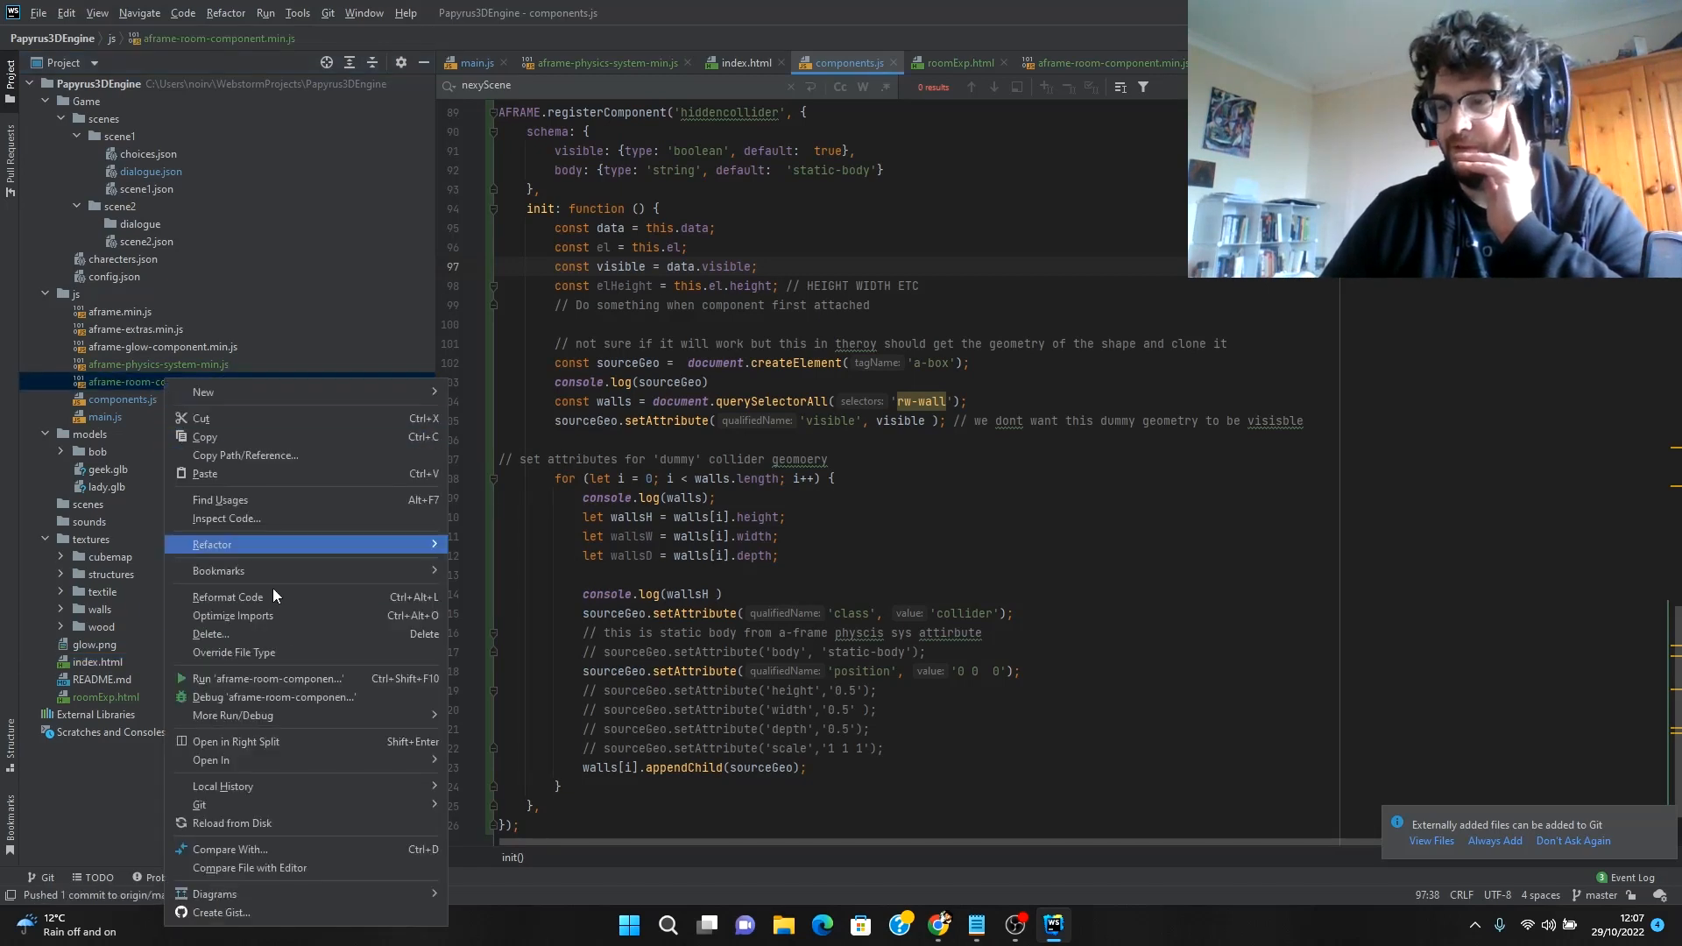
pyautogui.moveTo(345, 716)
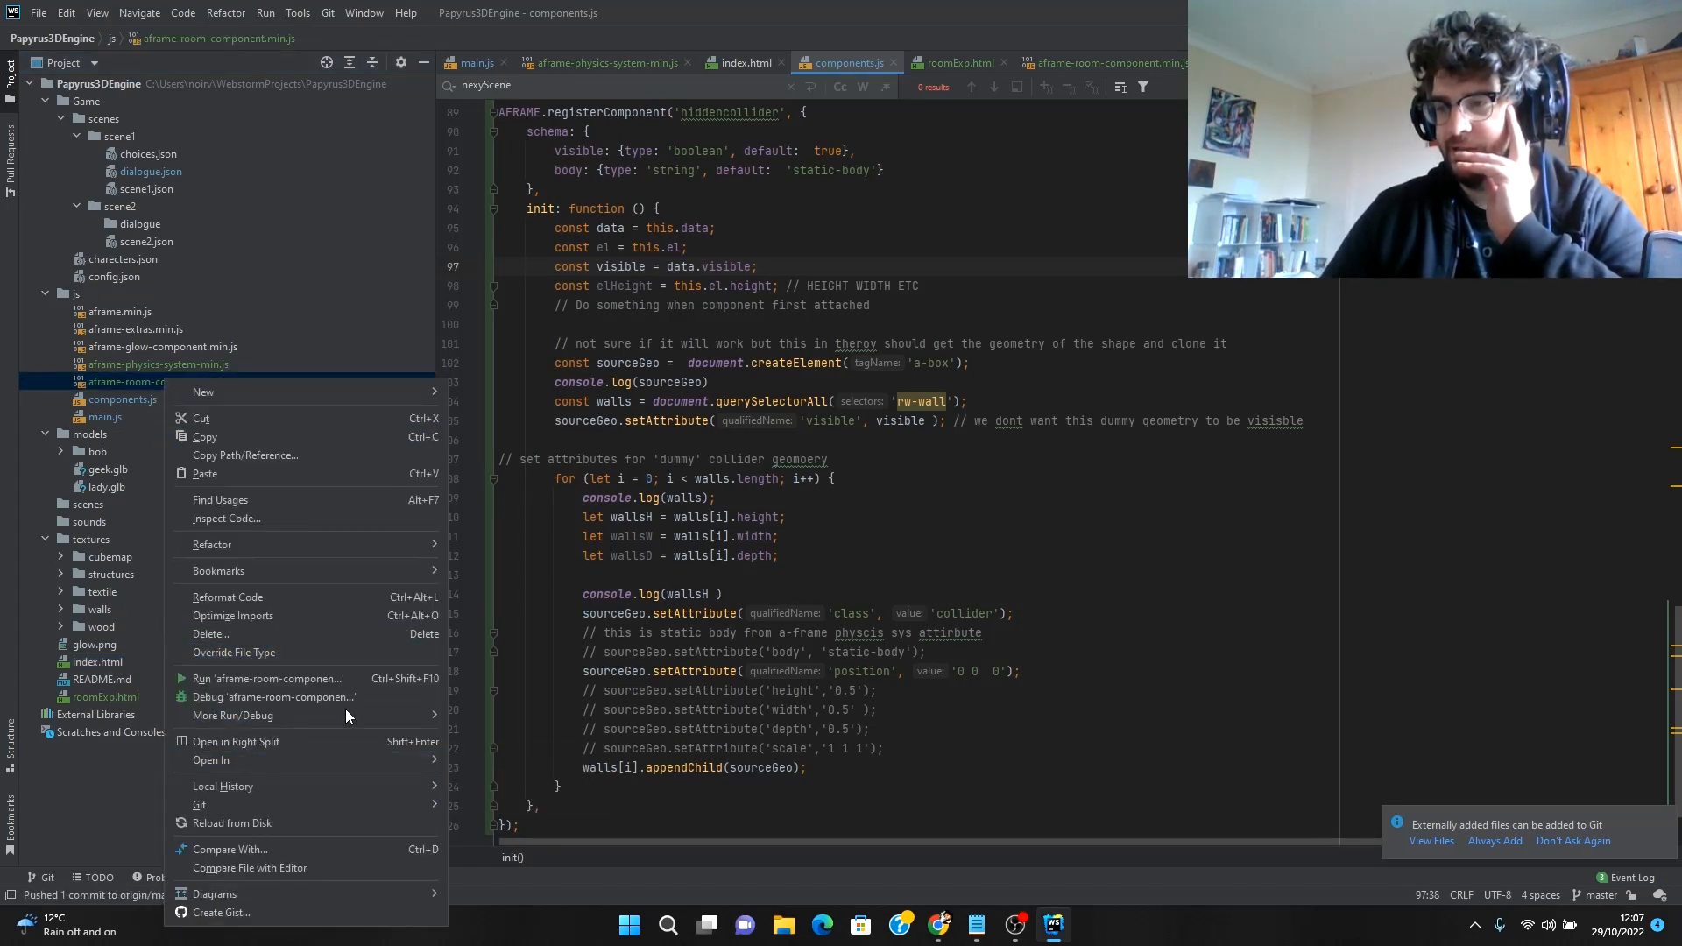
pyautogui.moveTo(254, 615)
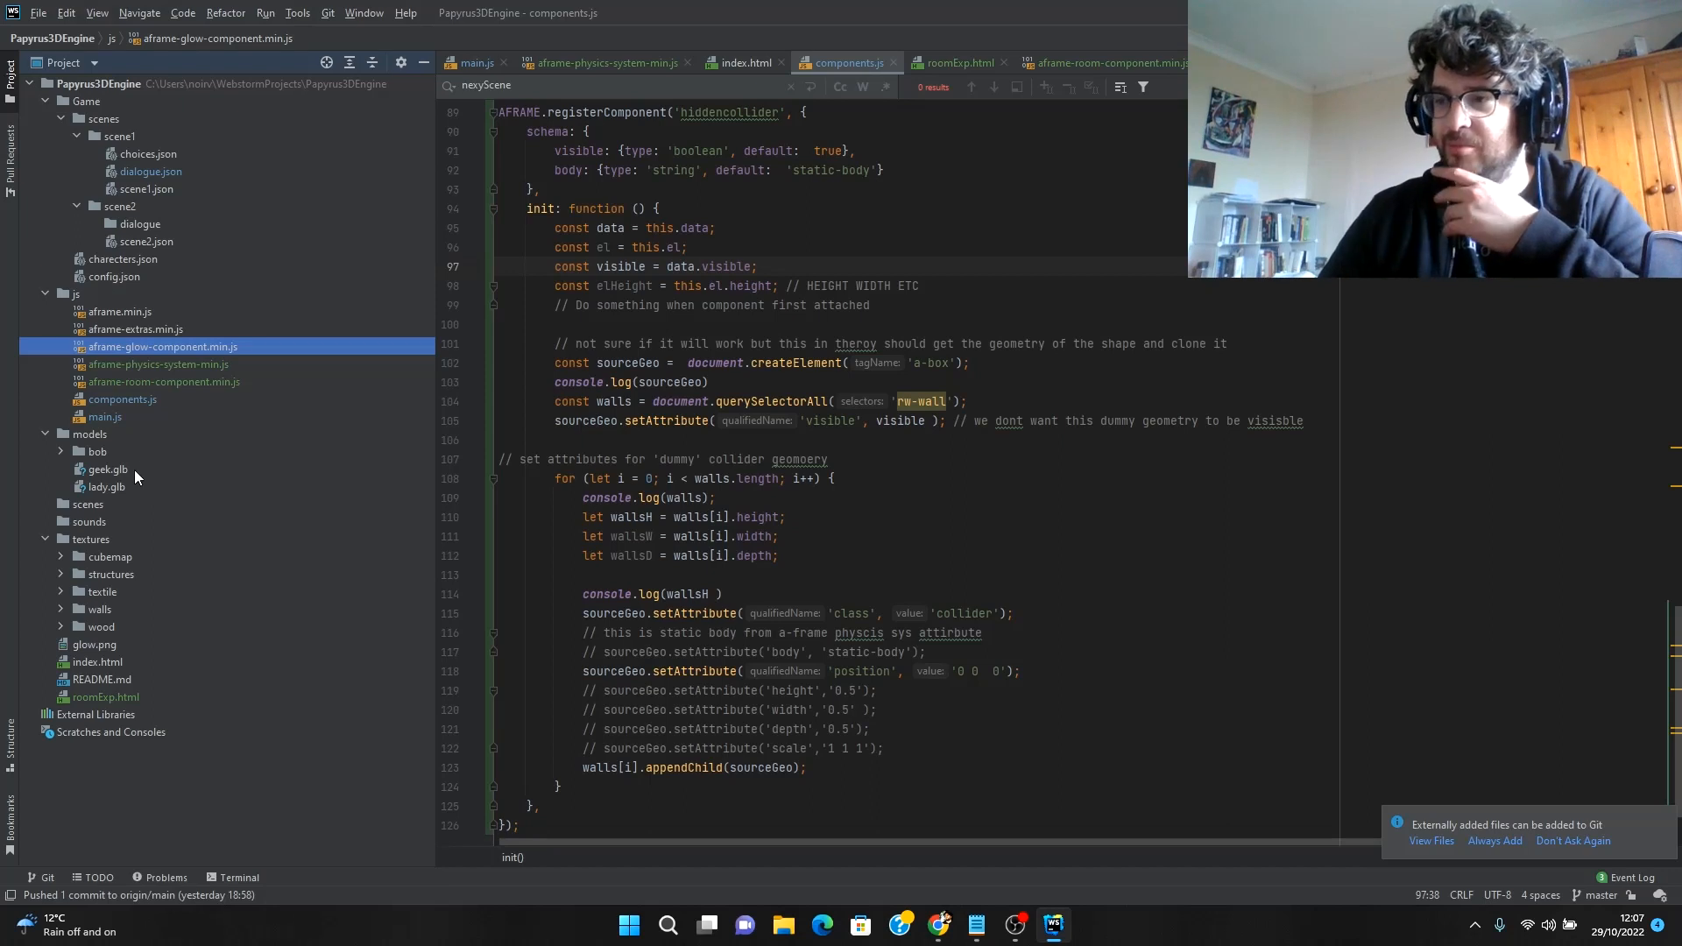
pyautogui.rightClick(105, 696)
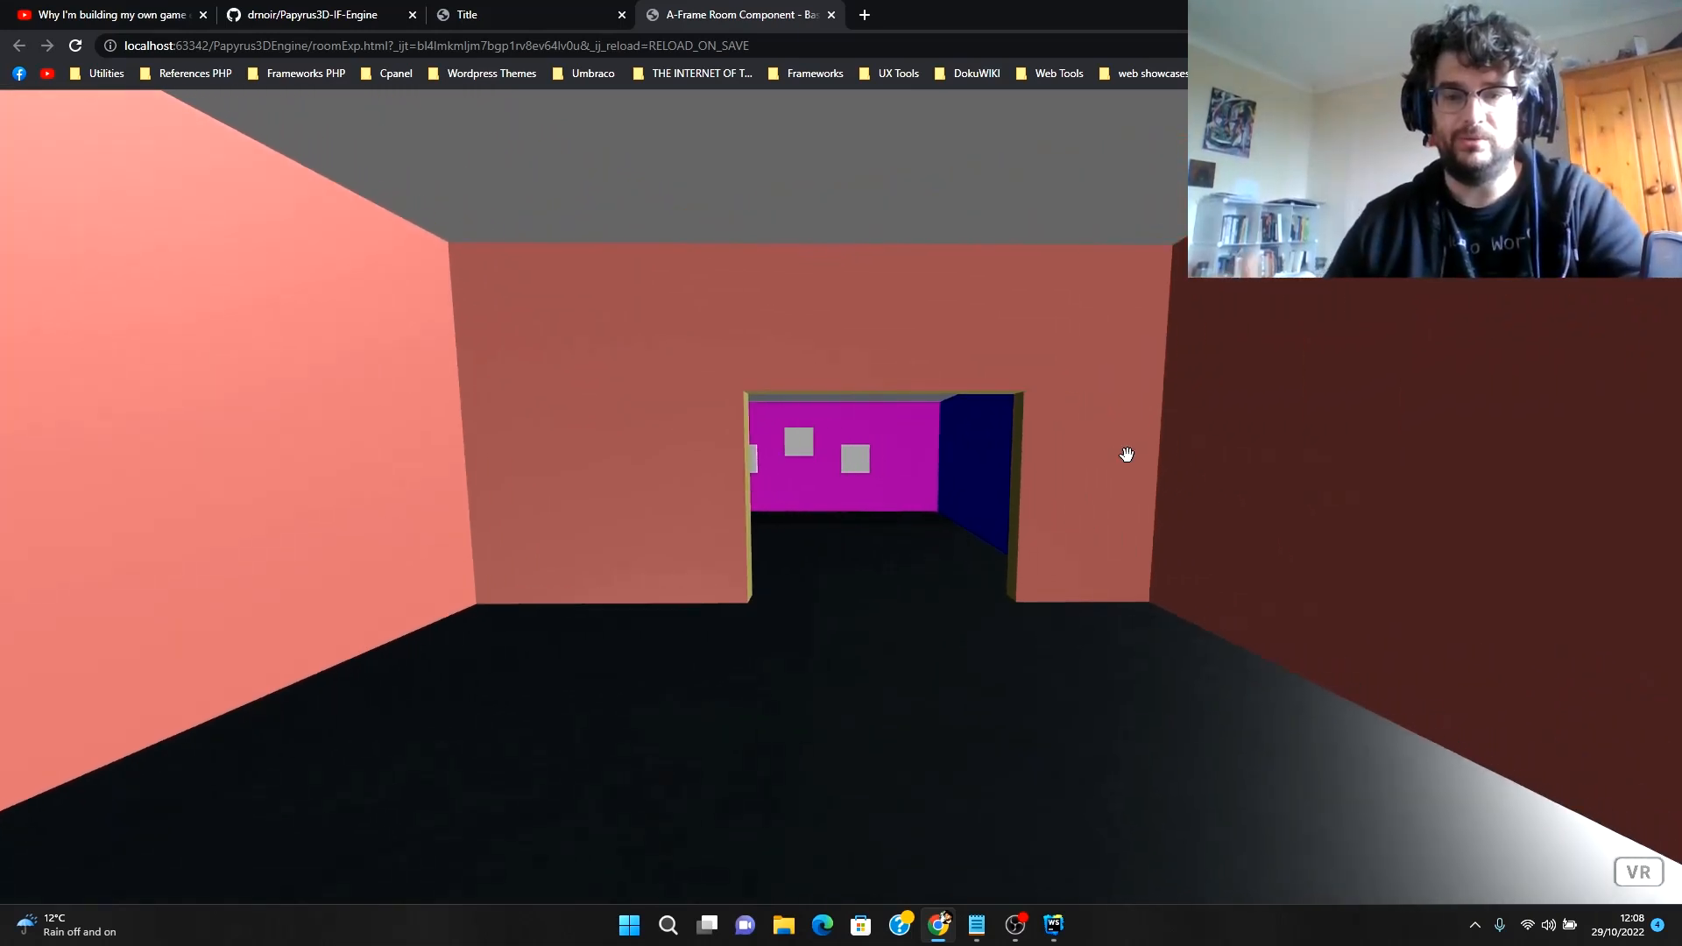
pyautogui.moveTo(1145, 455)
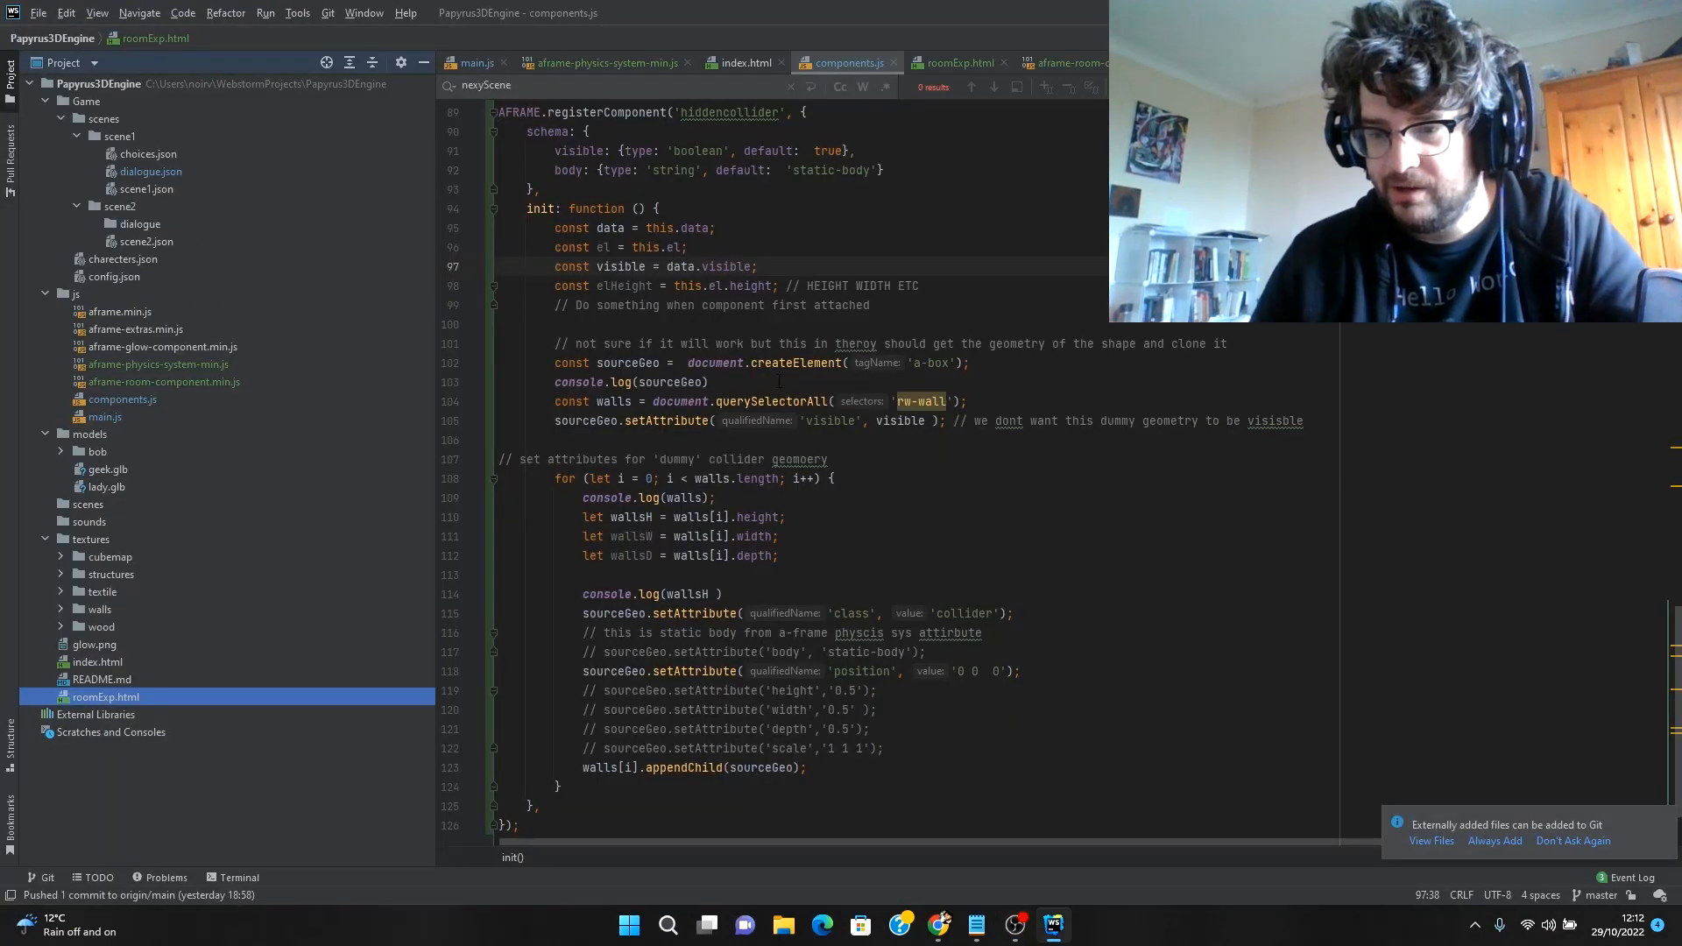
# Open the main.js tab and scroll up to the game variables and loadData function
pyautogui.scroll(3)
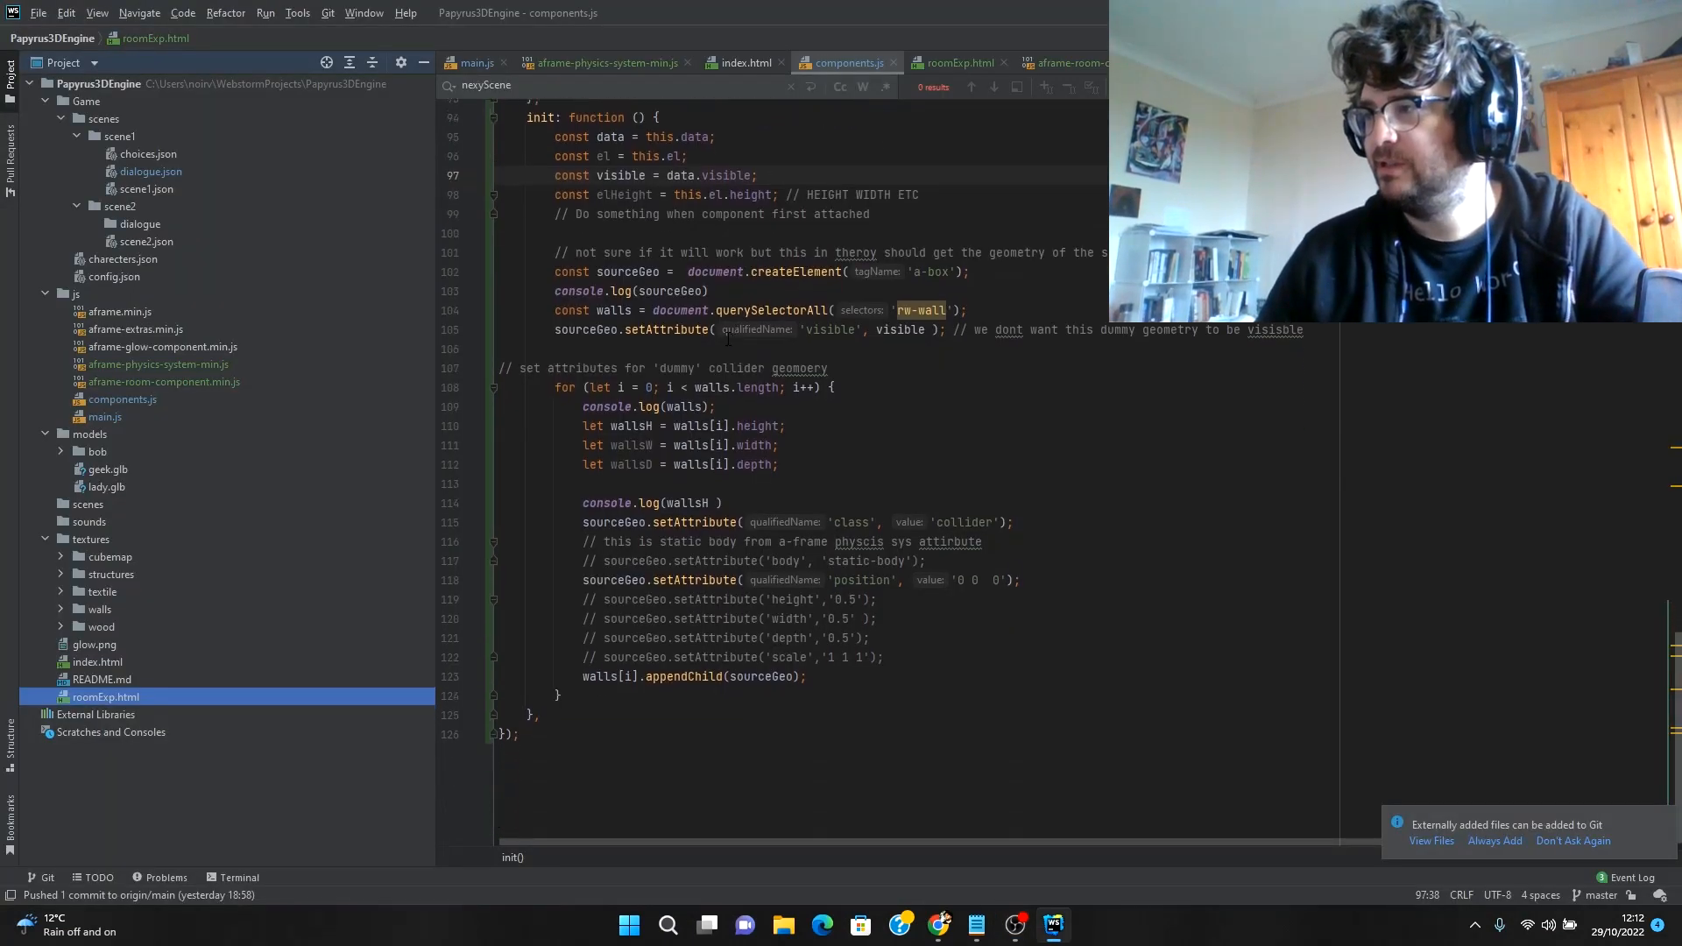
pyautogui.click(473, 62)
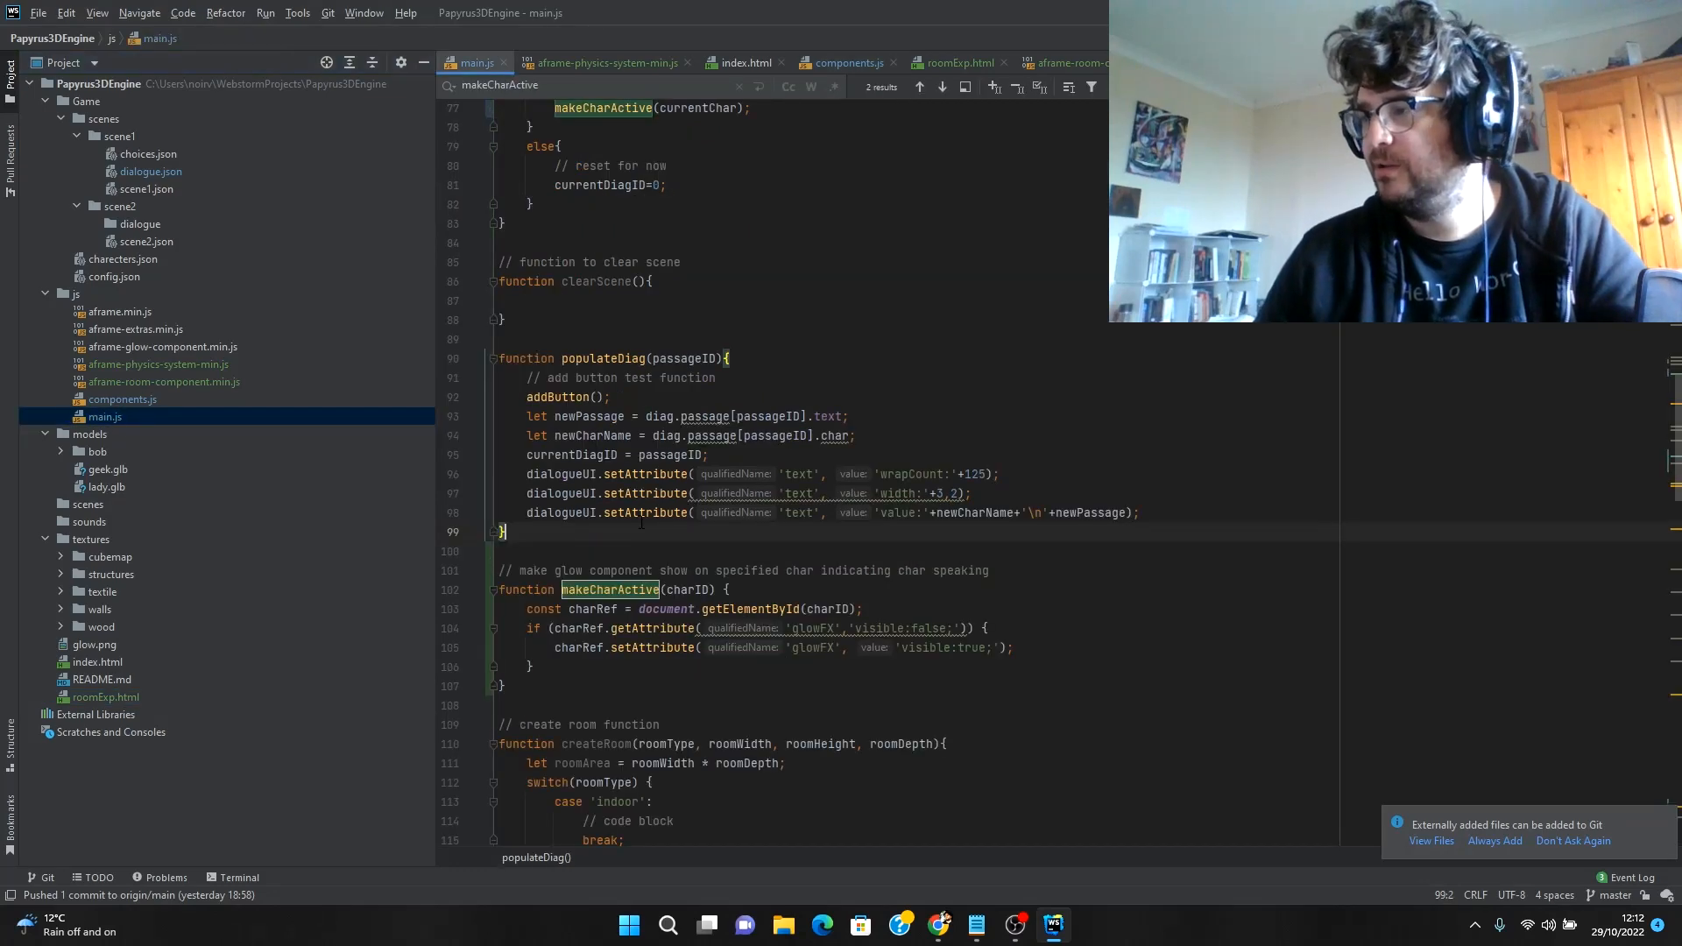
pyautogui.scroll(-3)
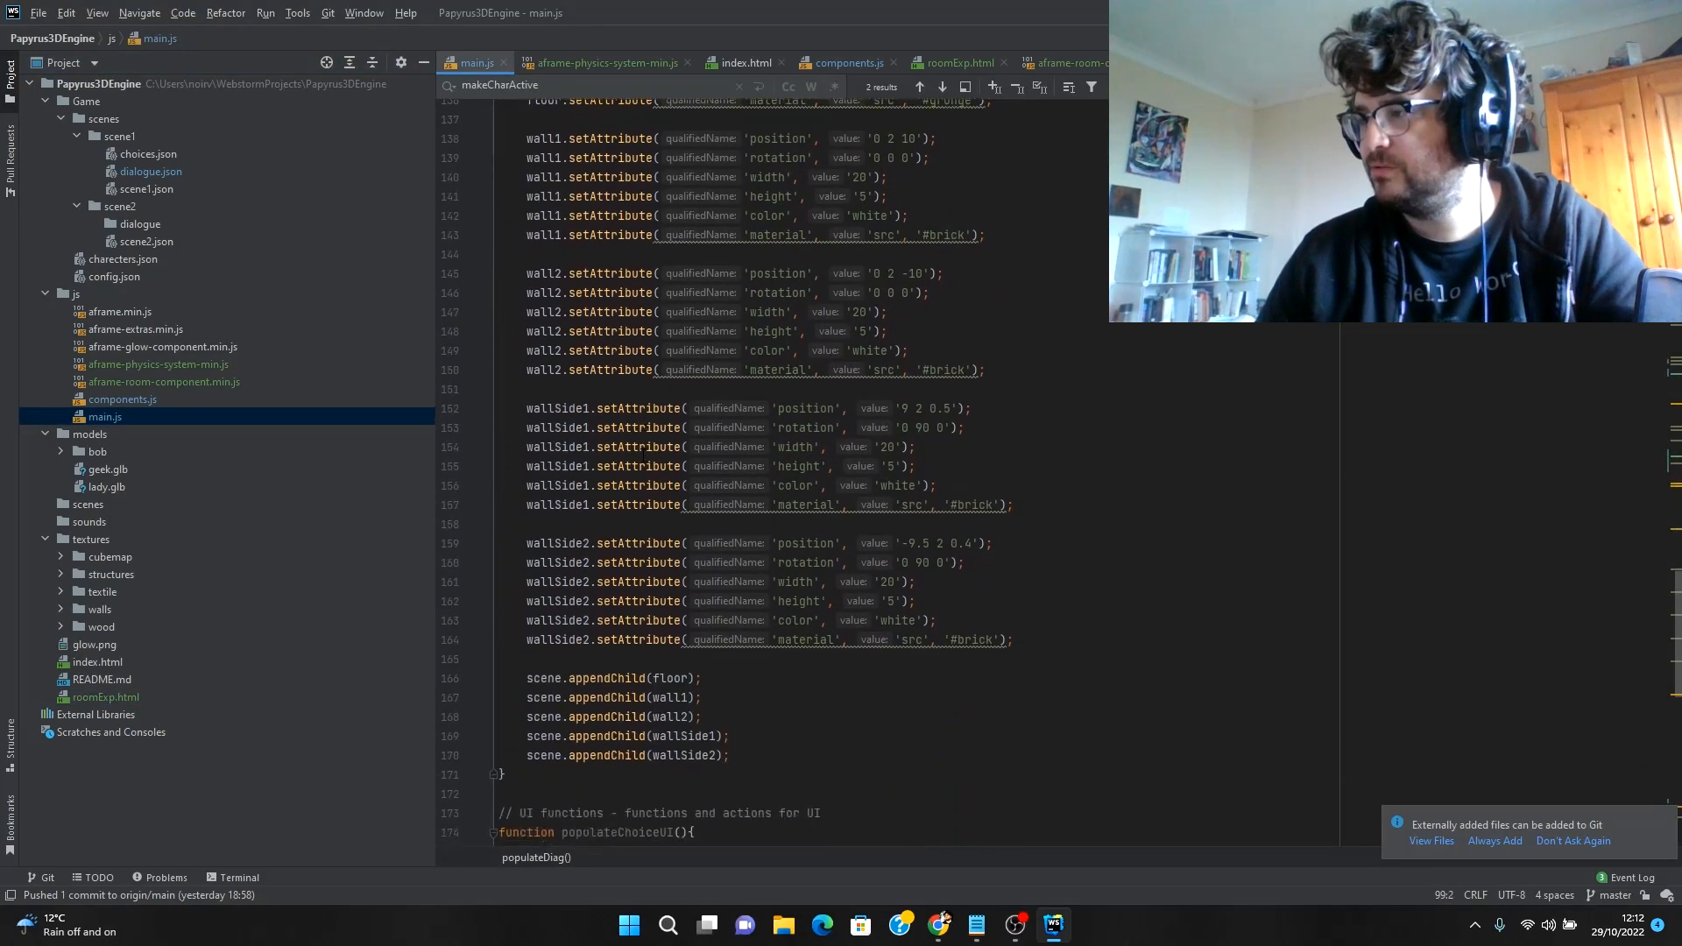
pyautogui.scroll(-3)
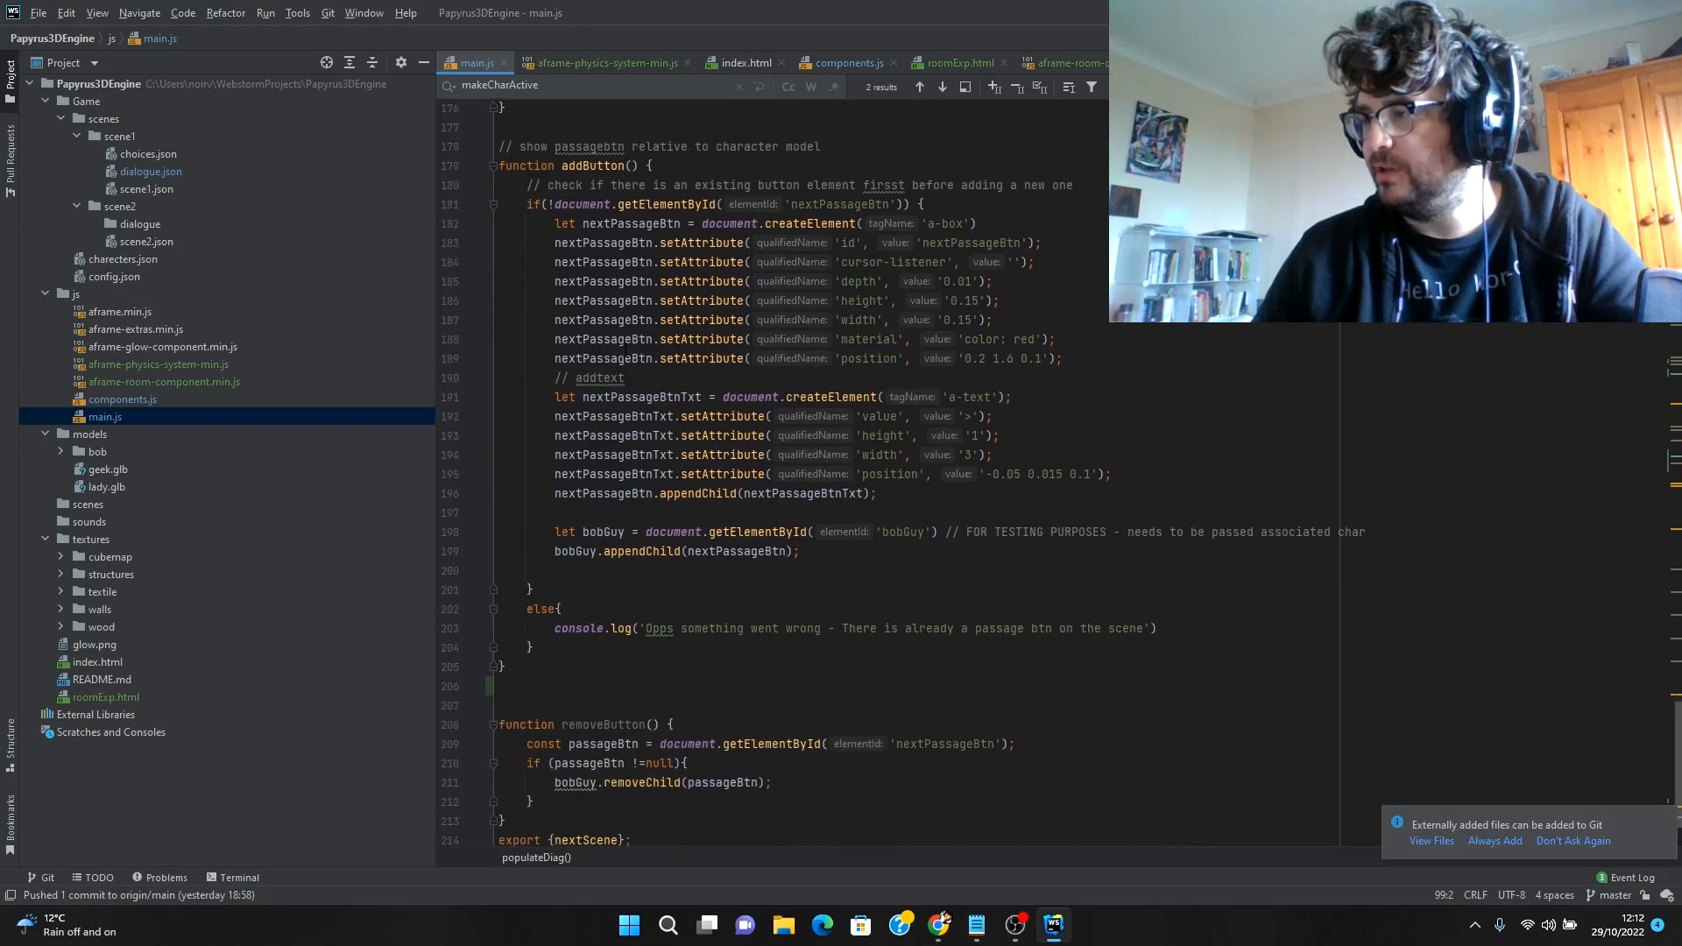
pyautogui.scroll(3)
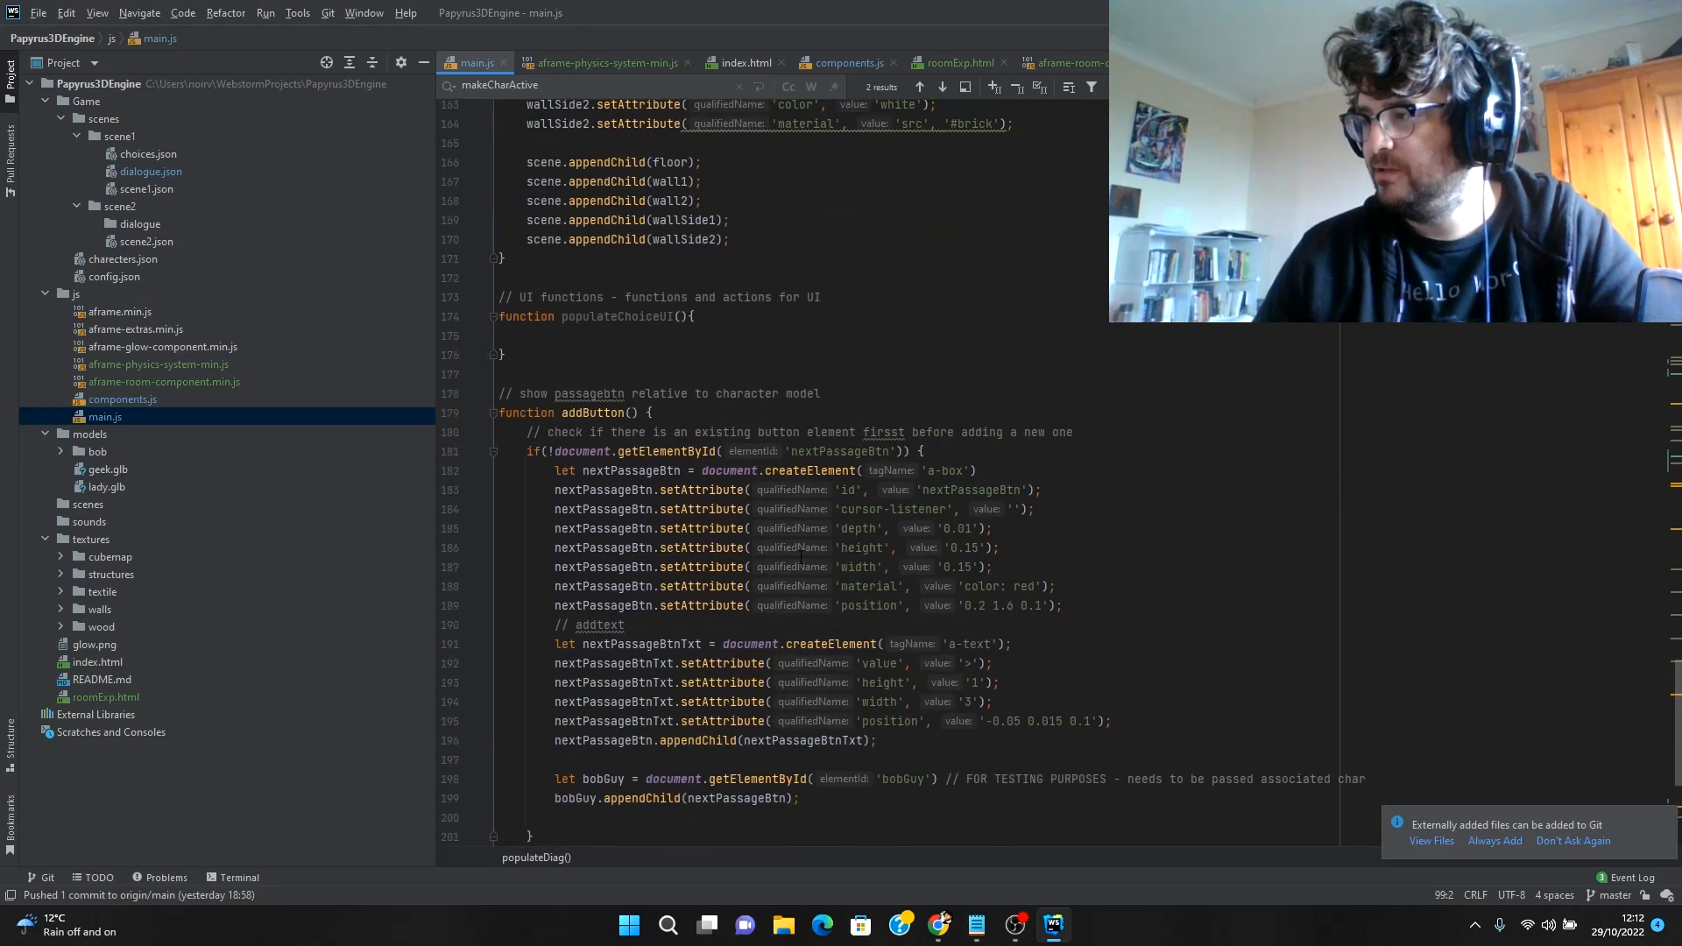
pyautogui.scroll(3)
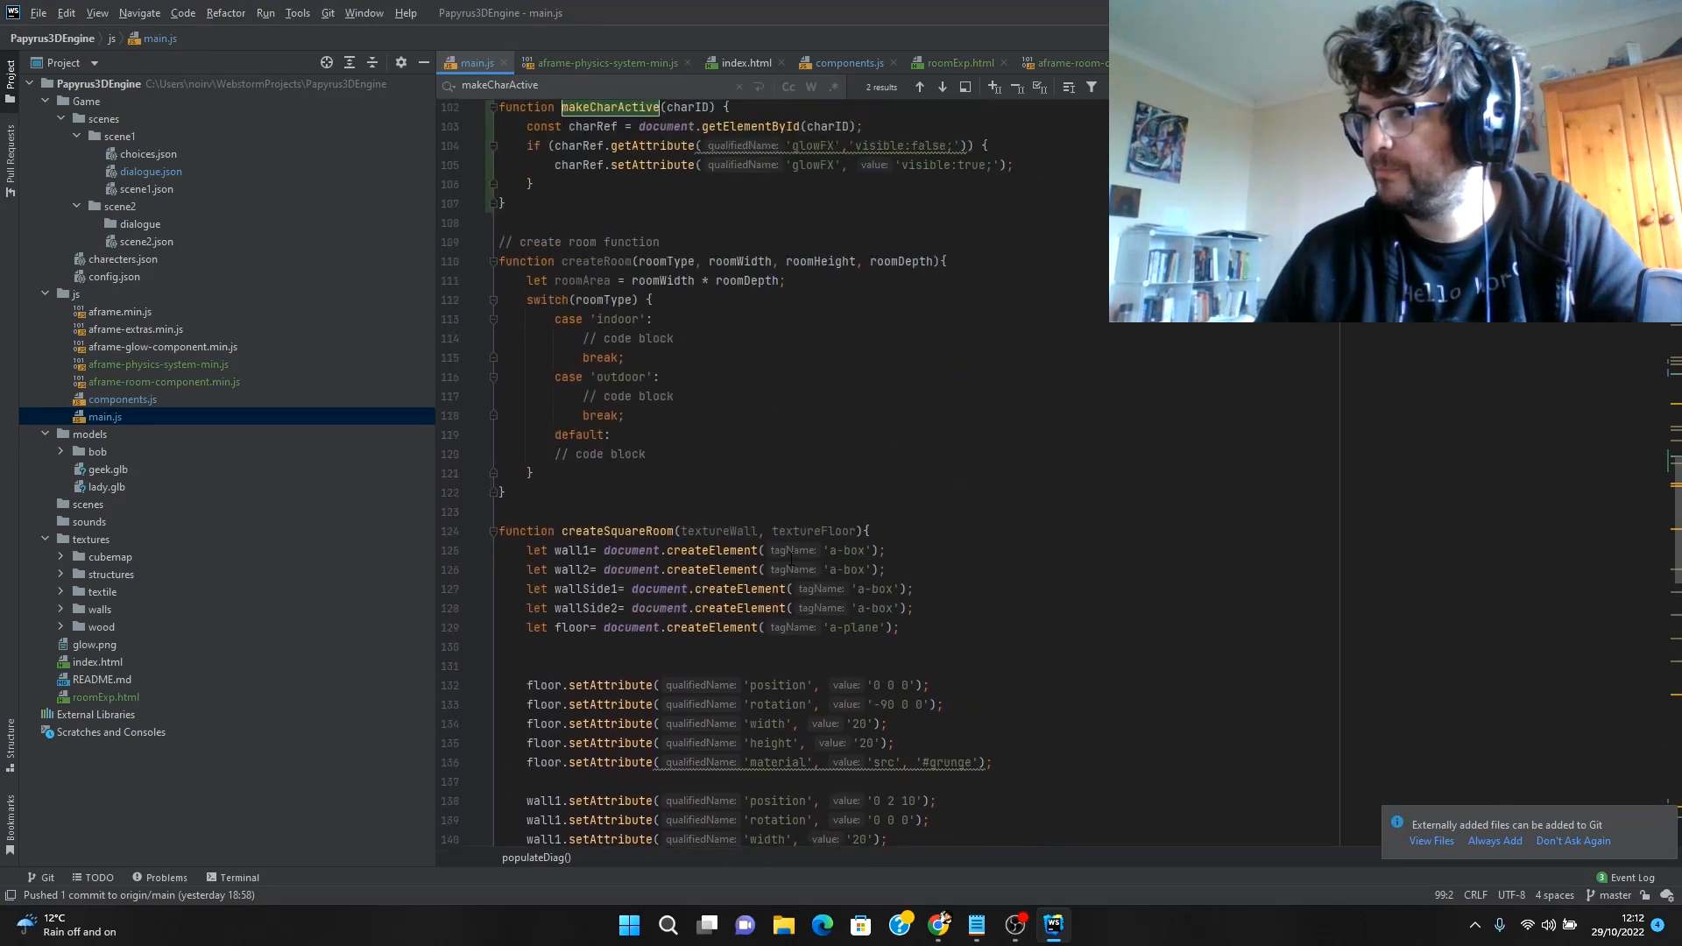
pyautogui.scroll(3)
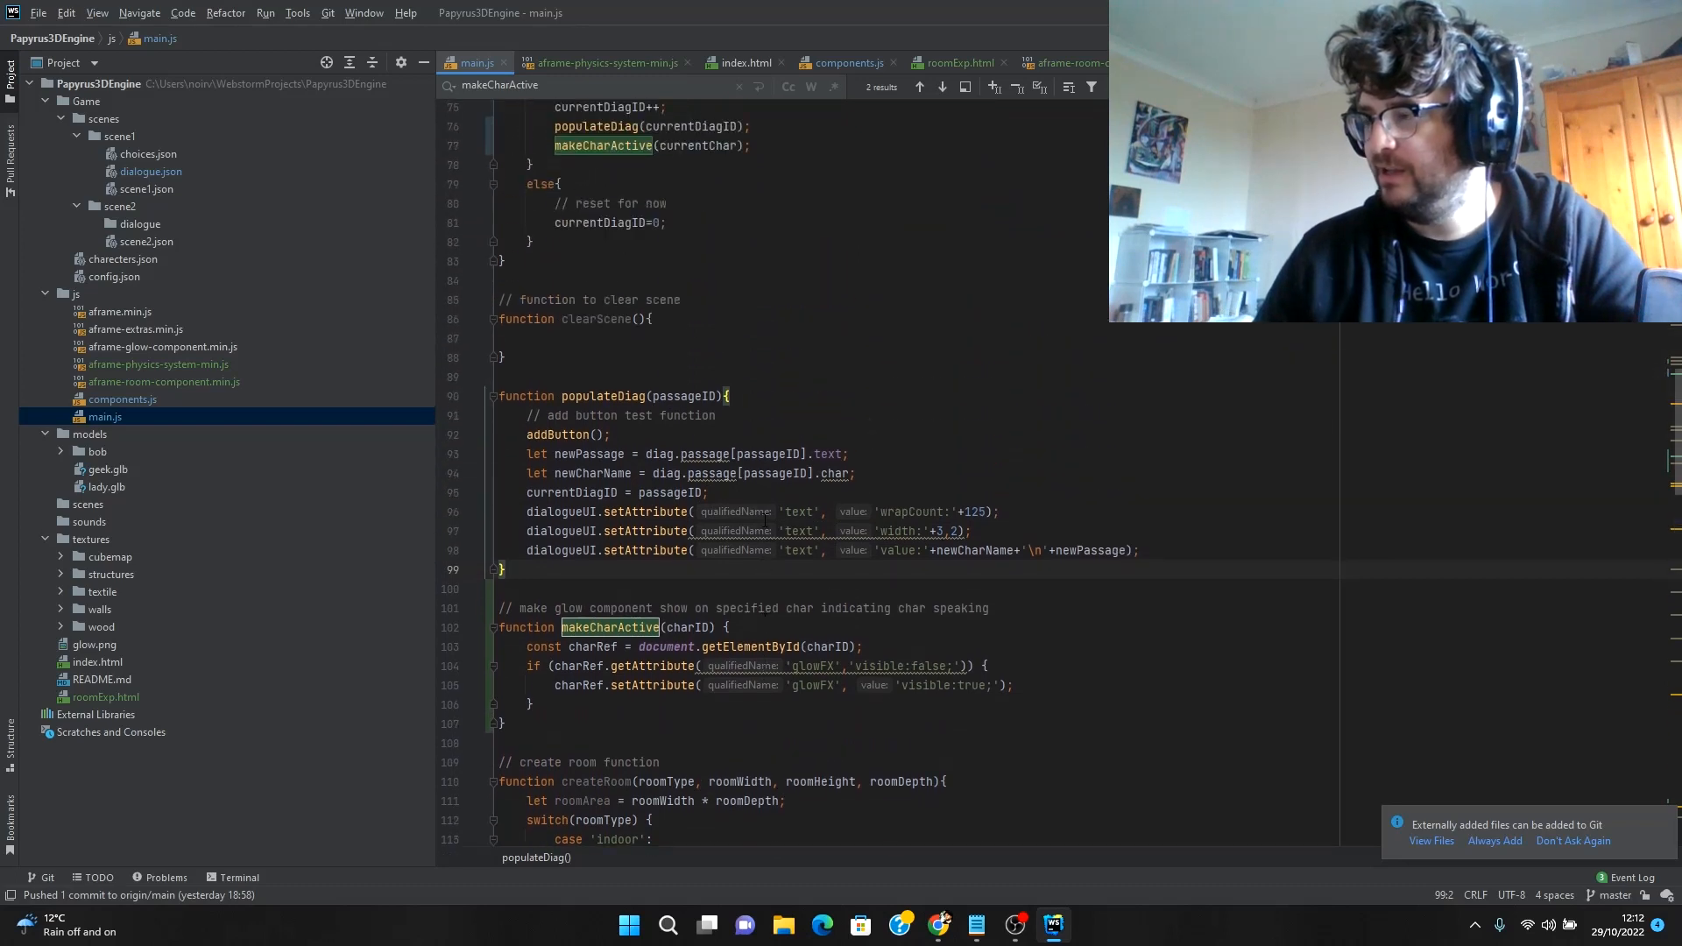
pyautogui.scroll(3)
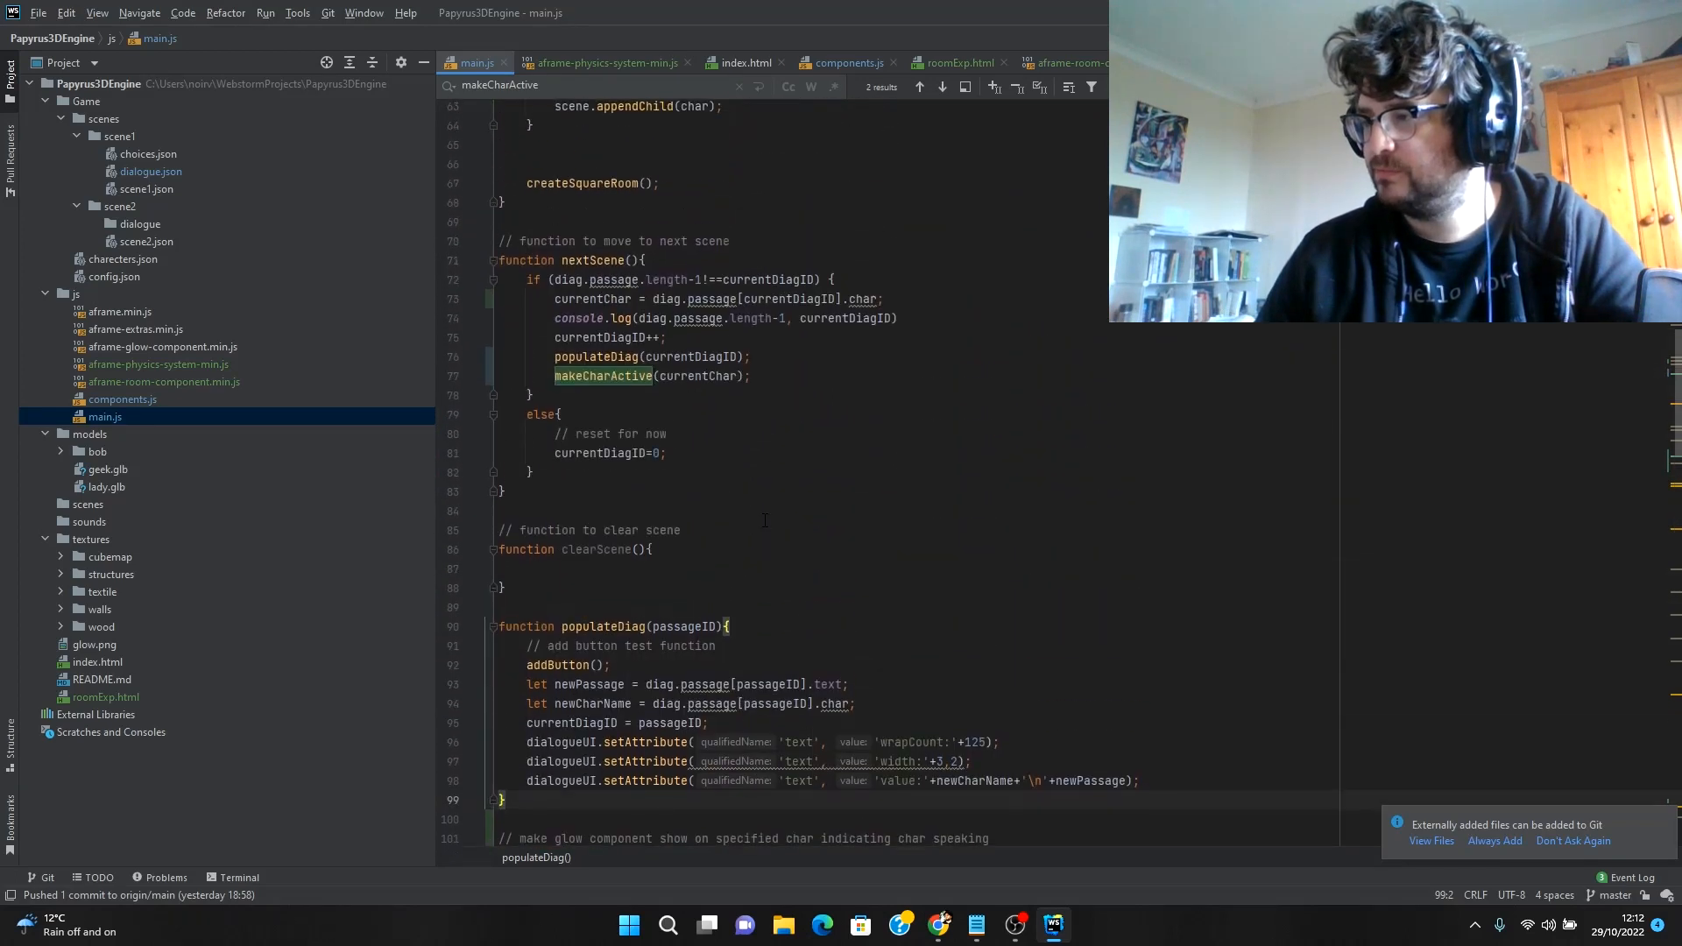
pyautogui.scroll(3)
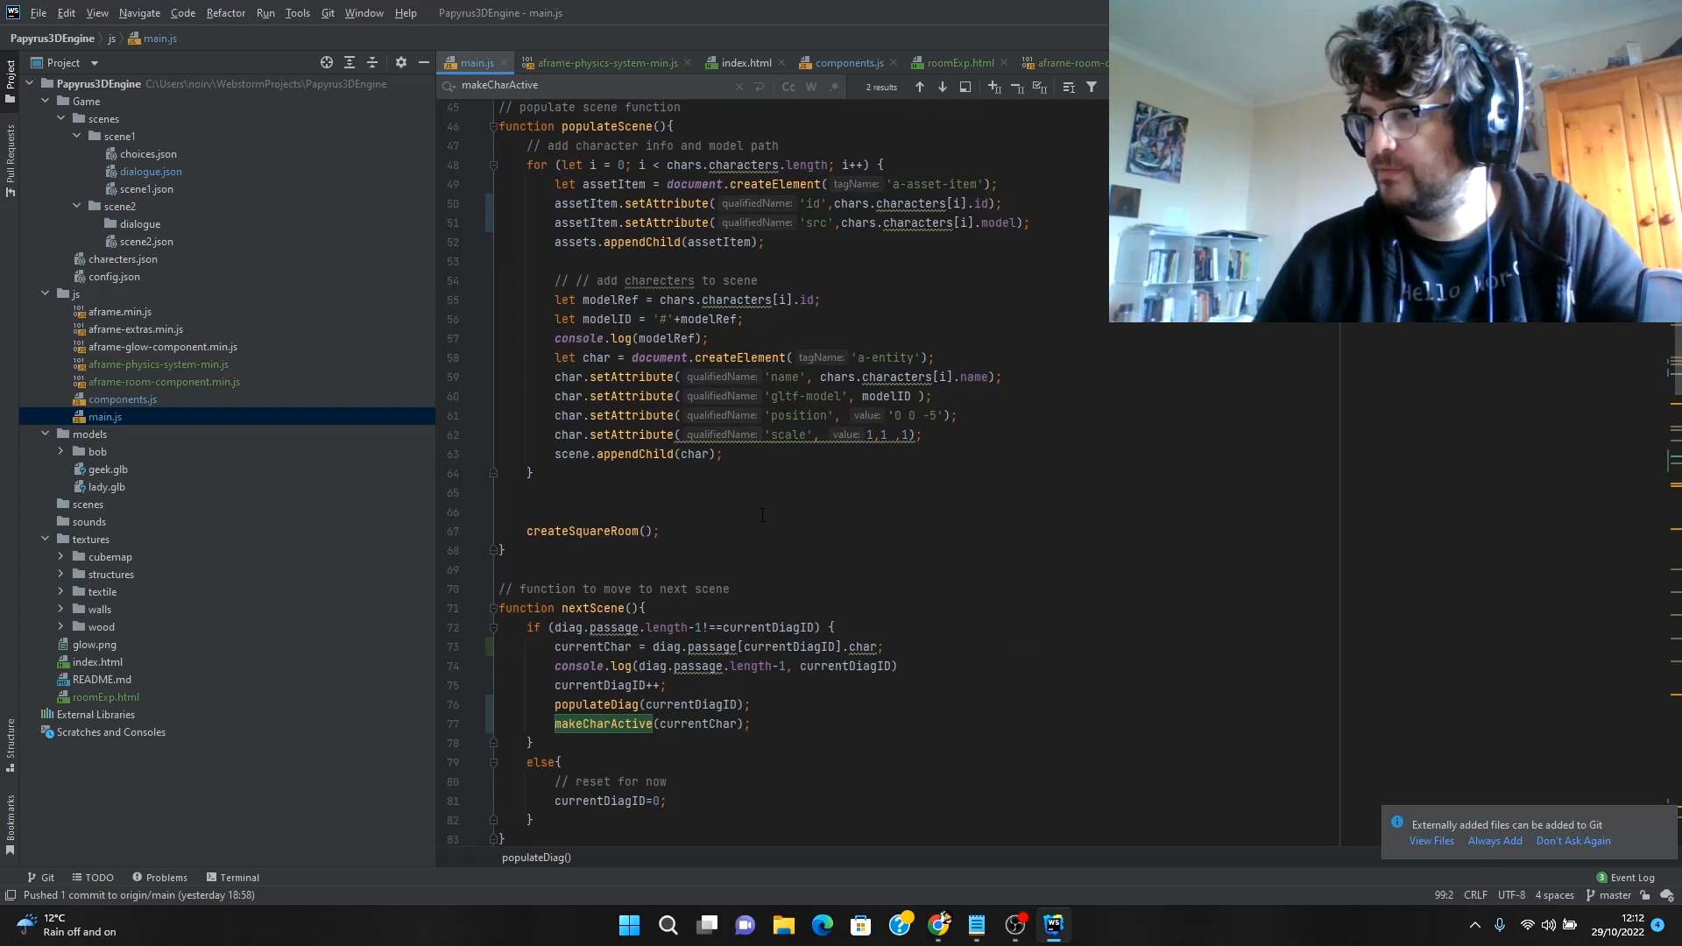
pyautogui.scroll(3)
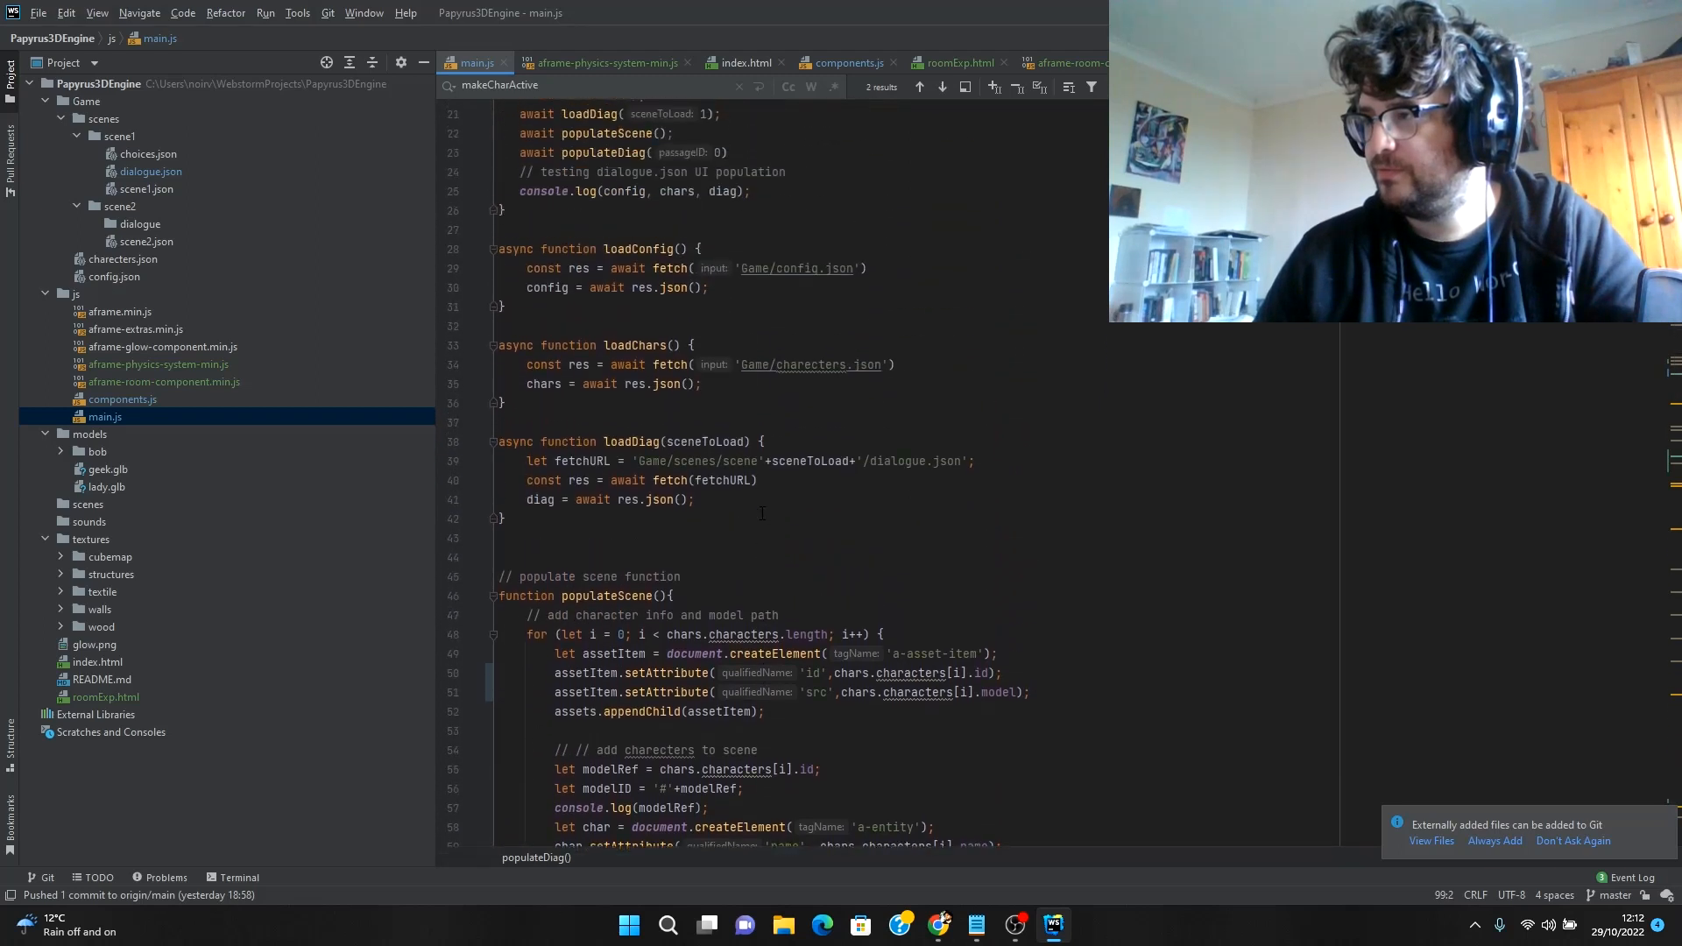
pyautogui.scroll(3)
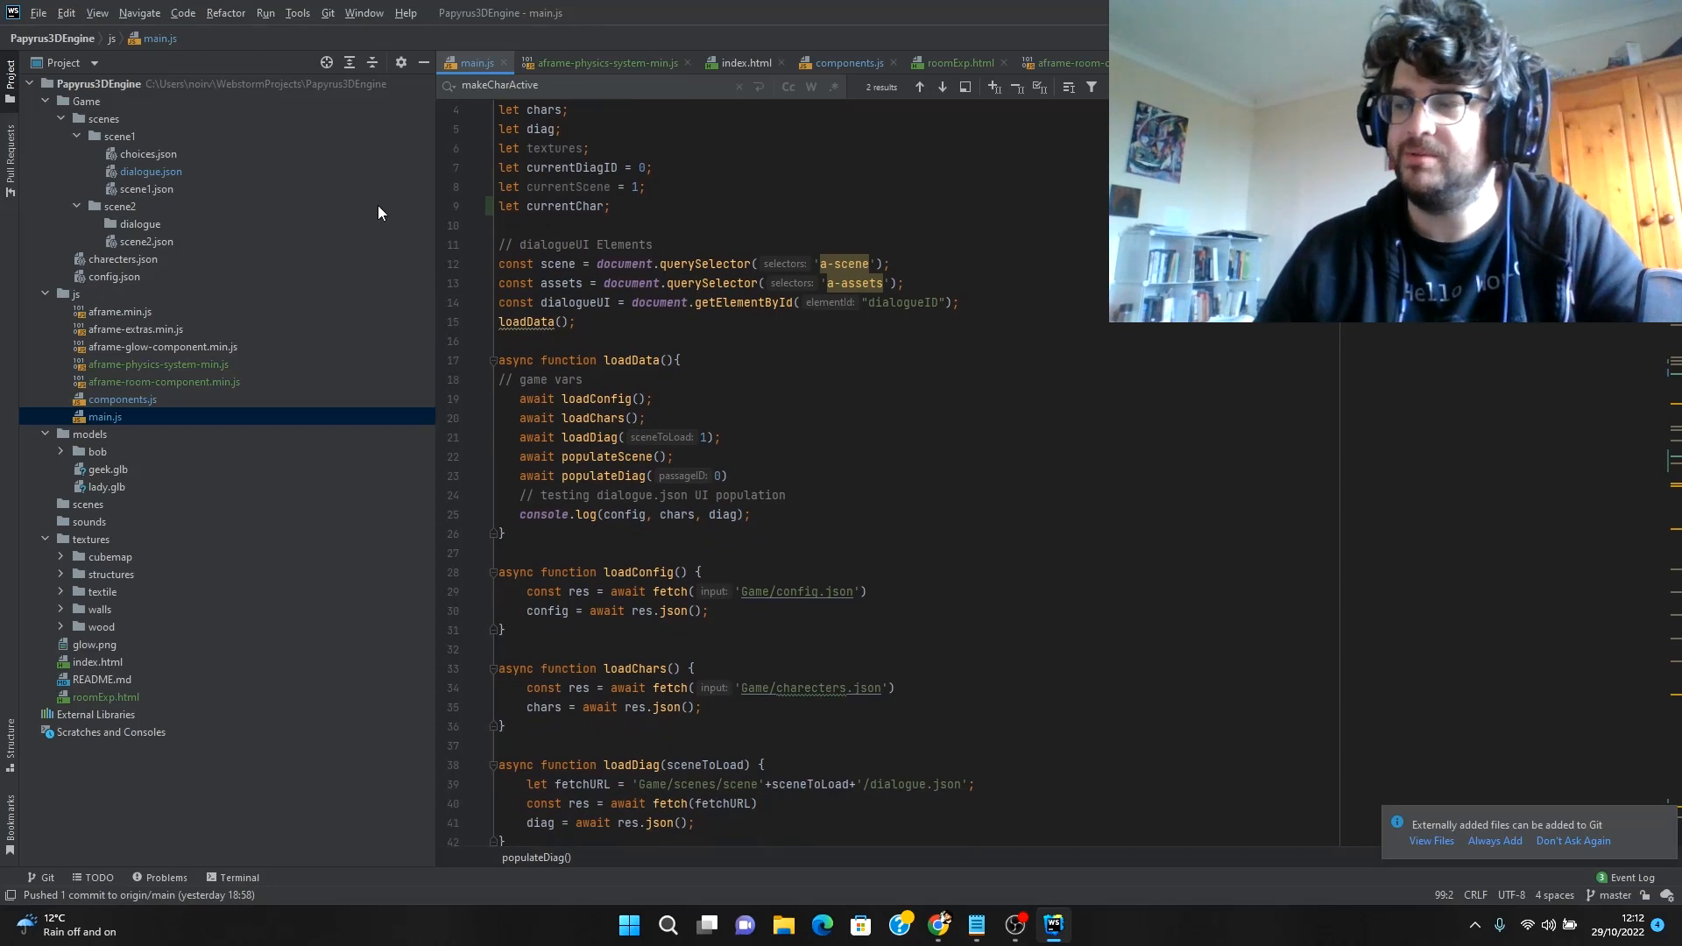